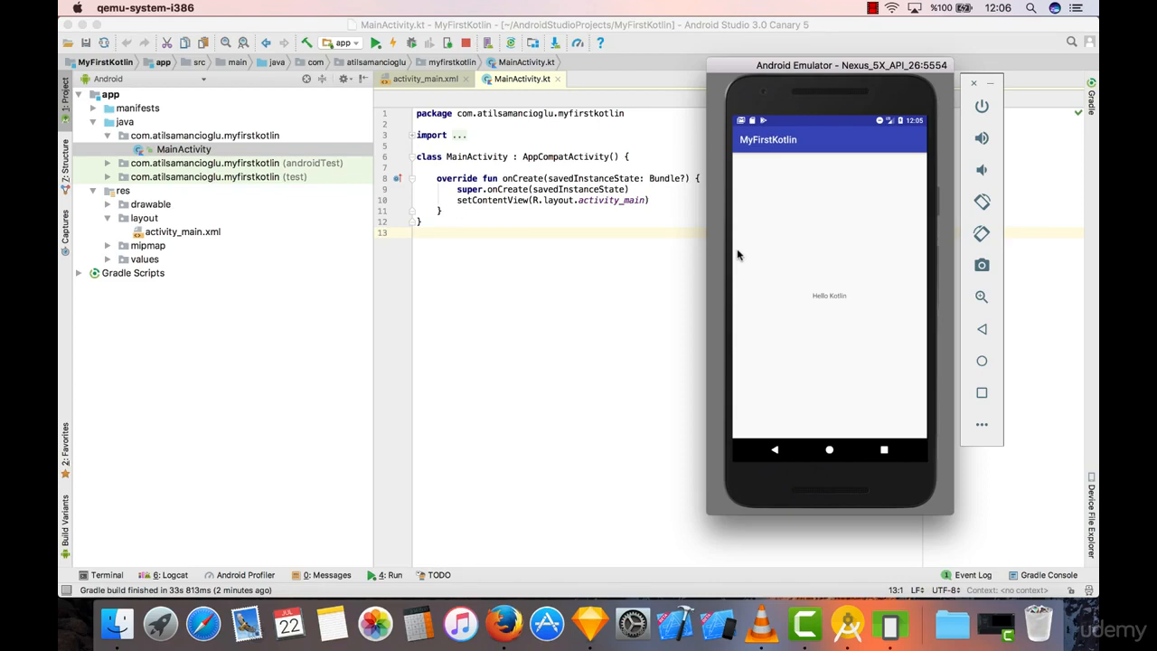
# Move the emulator window aside so the MainActivity.kt code stays visible
pyautogui.moveTo(851, 65); pyautogui.dragTo(689, 73)
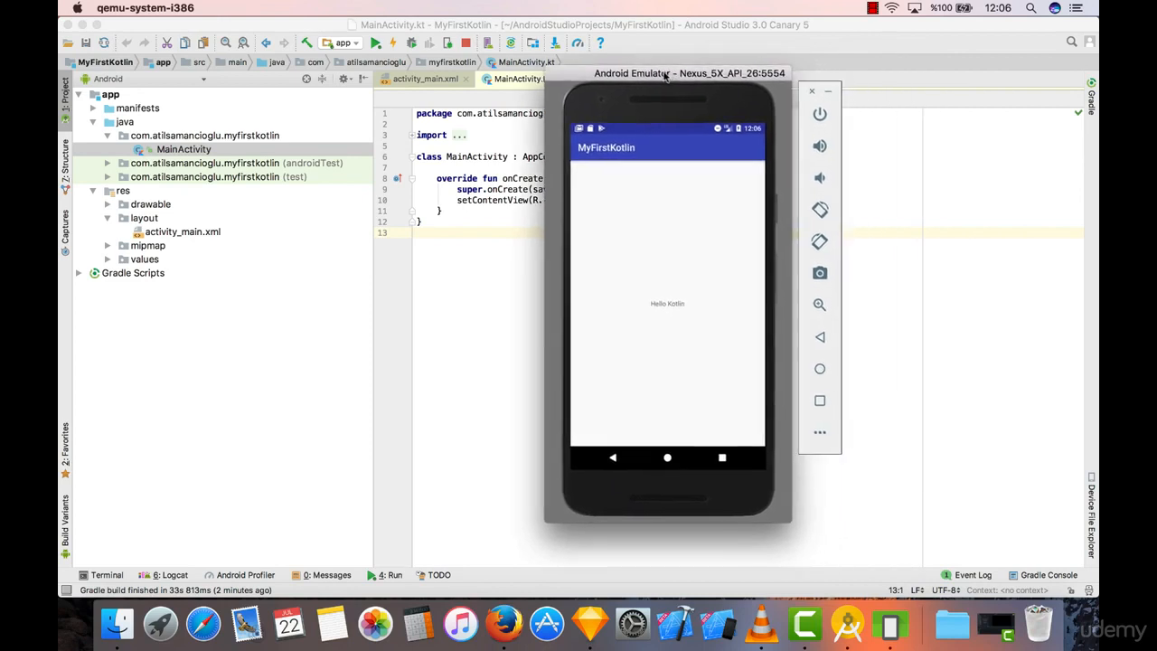
pyautogui.moveTo(689, 74); pyautogui.dragTo(653, 69)
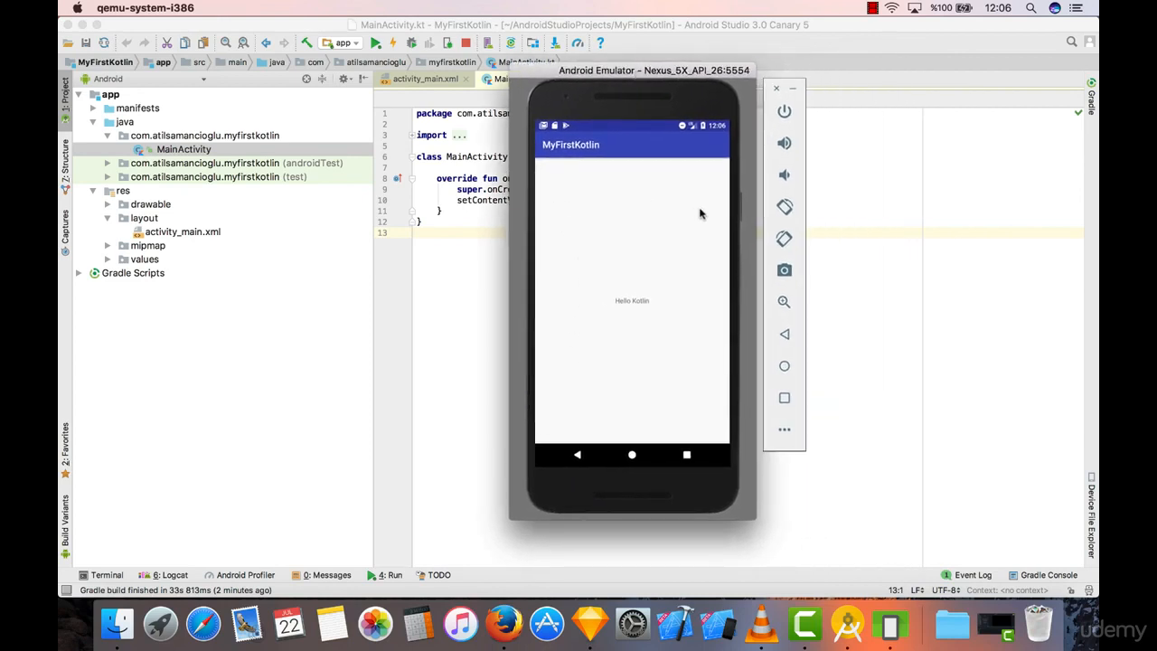
pyautogui.moveTo(613, 418)
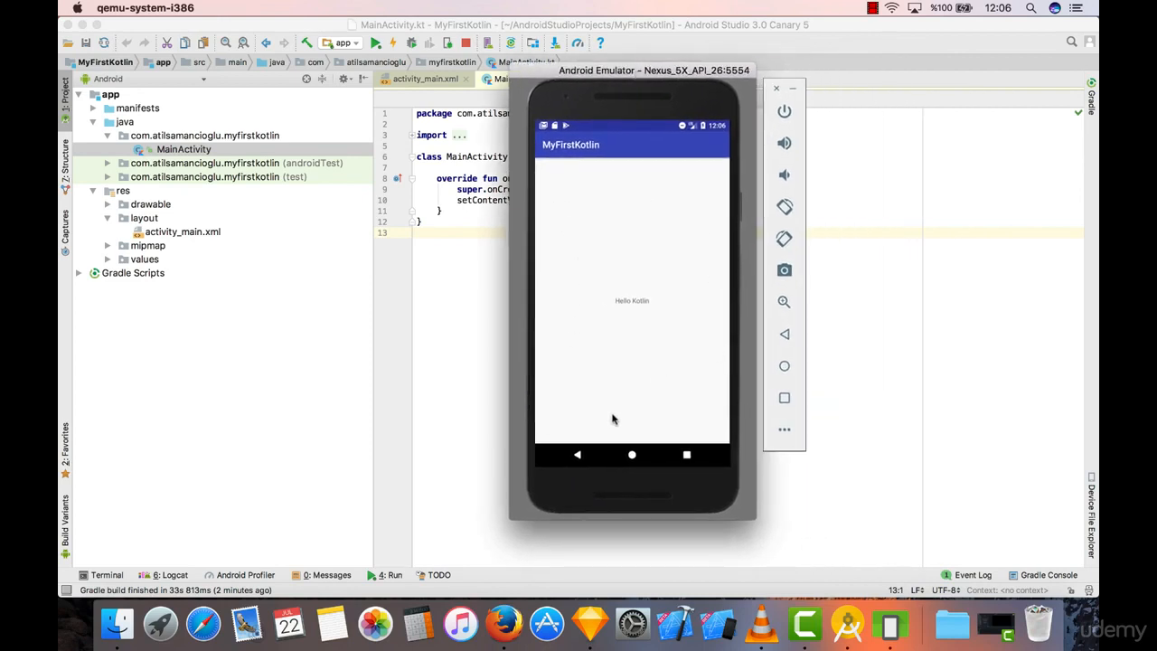
pyautogui.moveTo(581, 338)
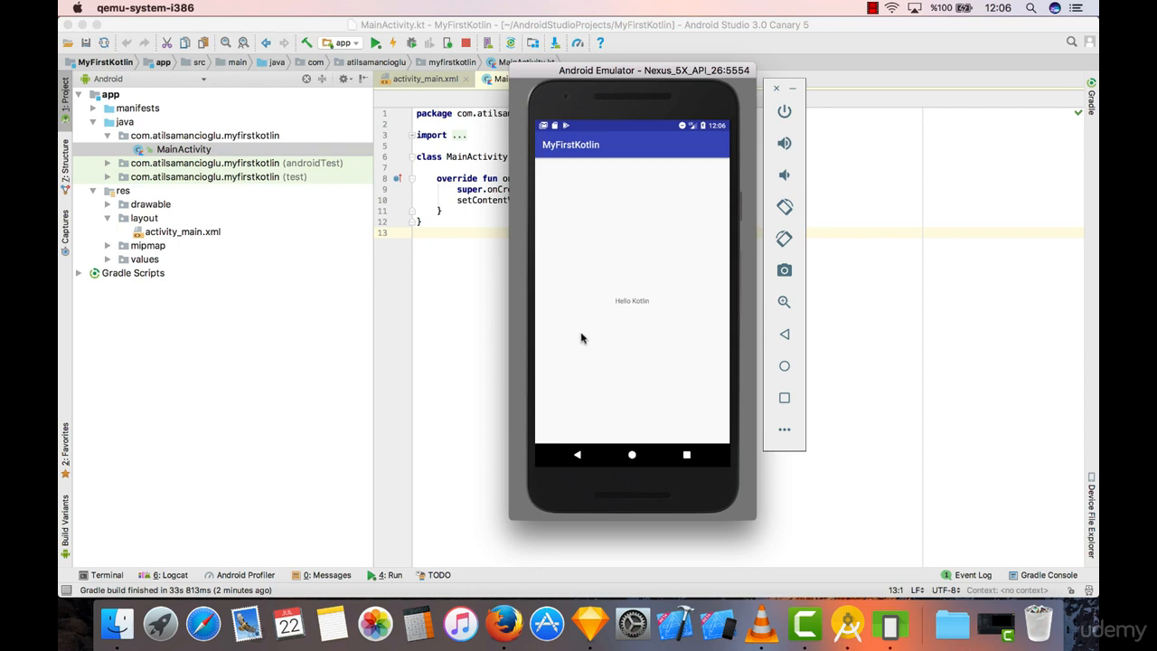
pyautogui.moveTo(584, 358)
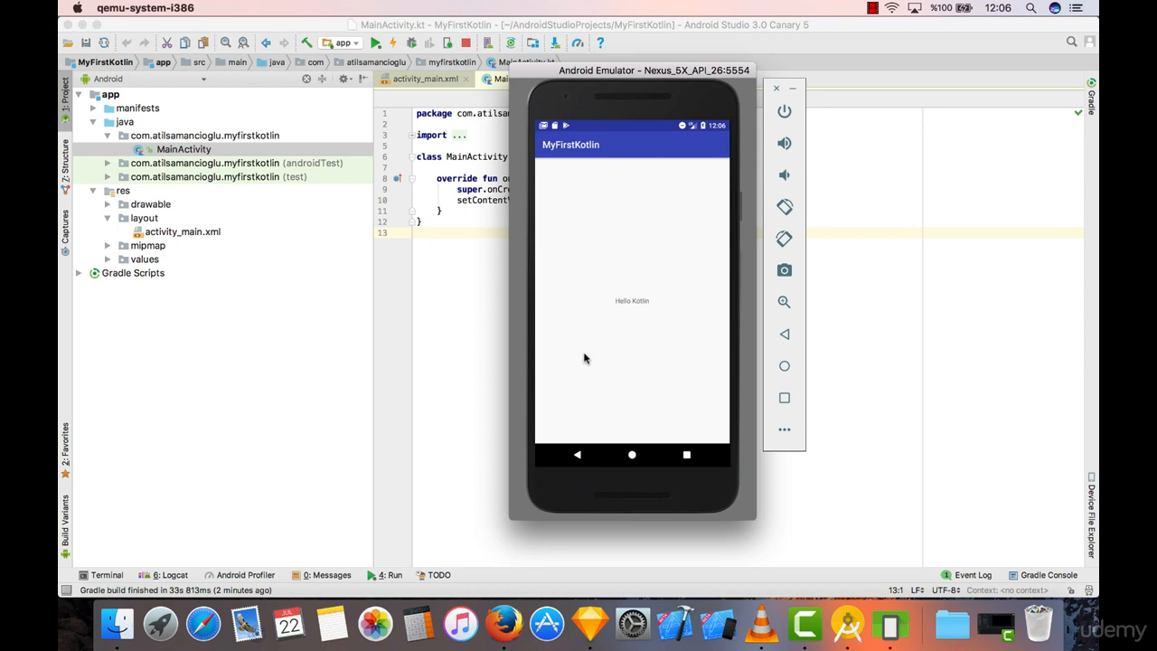
pyautogui.moveTo(571, 133)
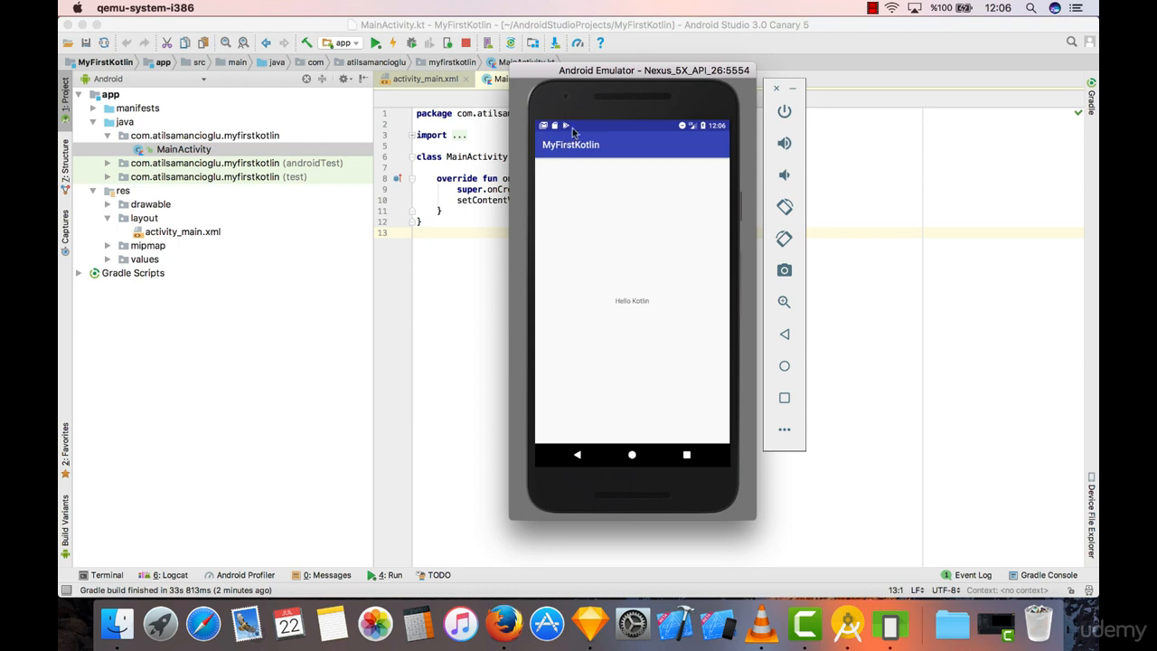
pyautogui.moveTo(548, 121)
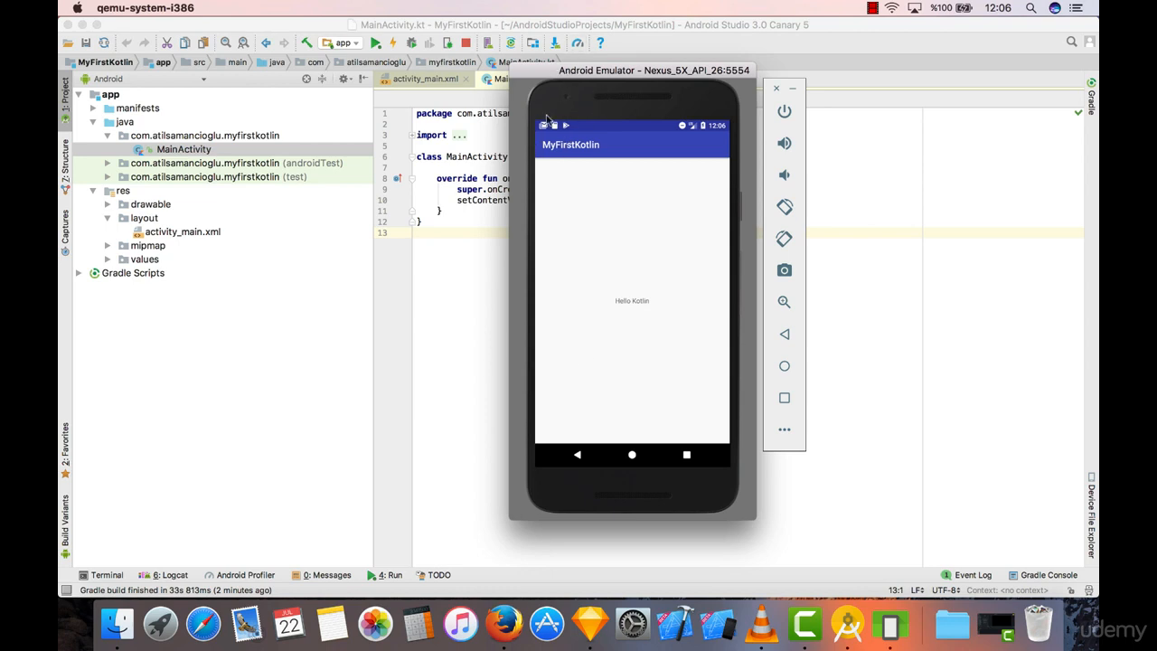
pyautogui.moveTo(468, 245)
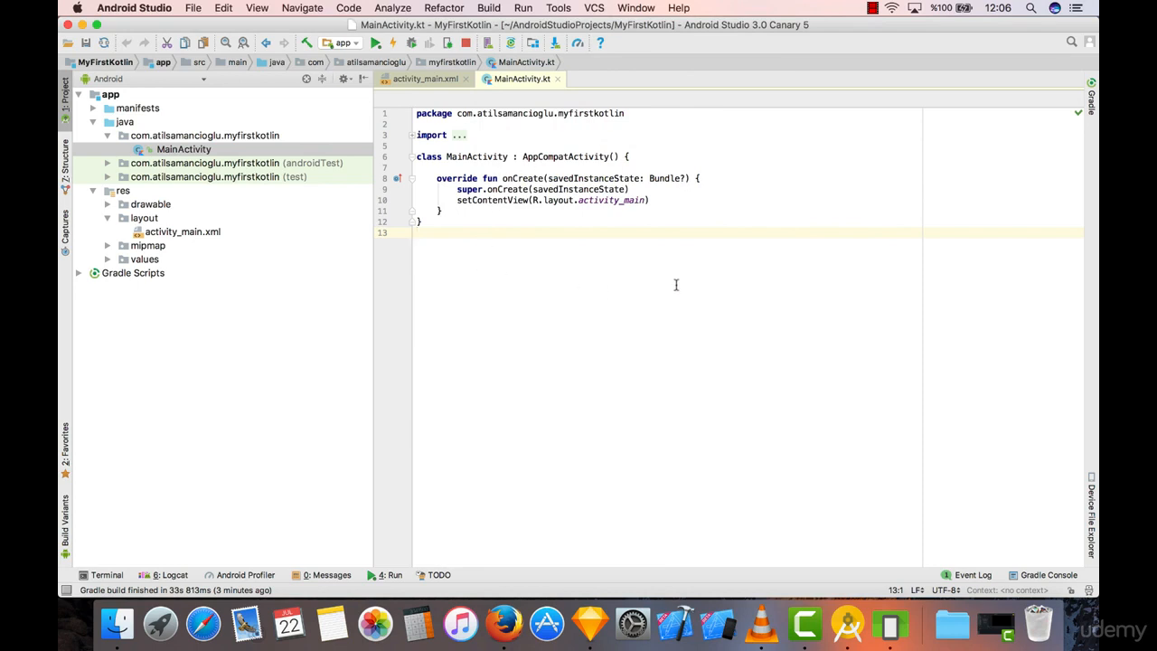
pyautogui.moveTo(503, 623)
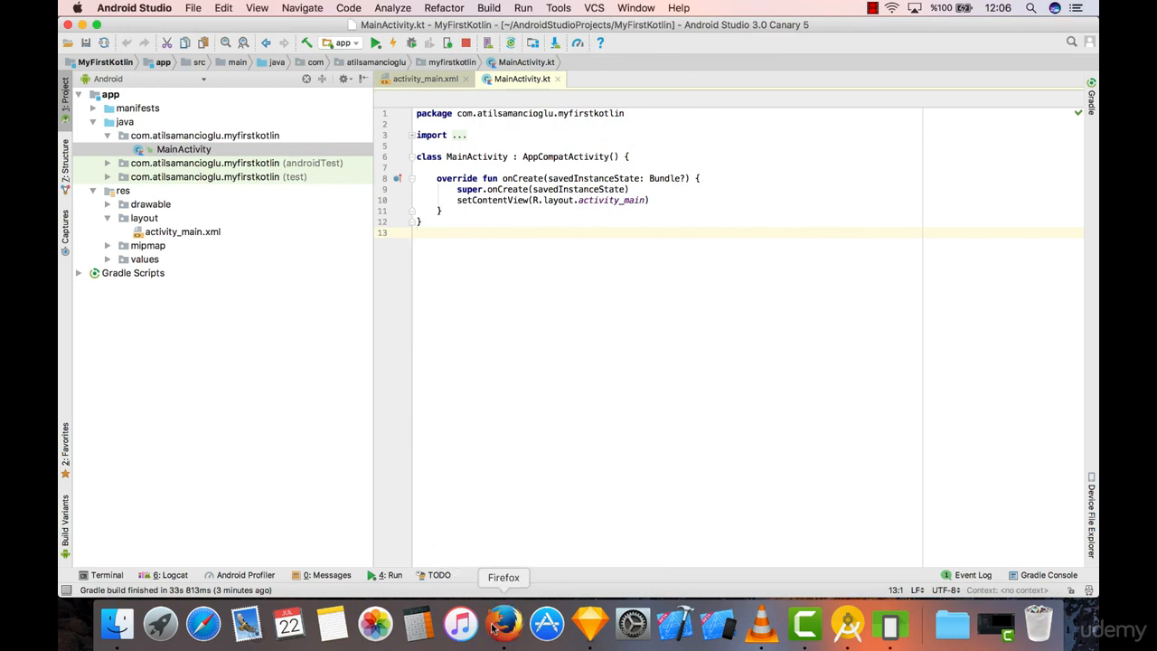
# Search Google for 'metallica' in Firefox and browse the image results
pyautogui.click(503, 623)
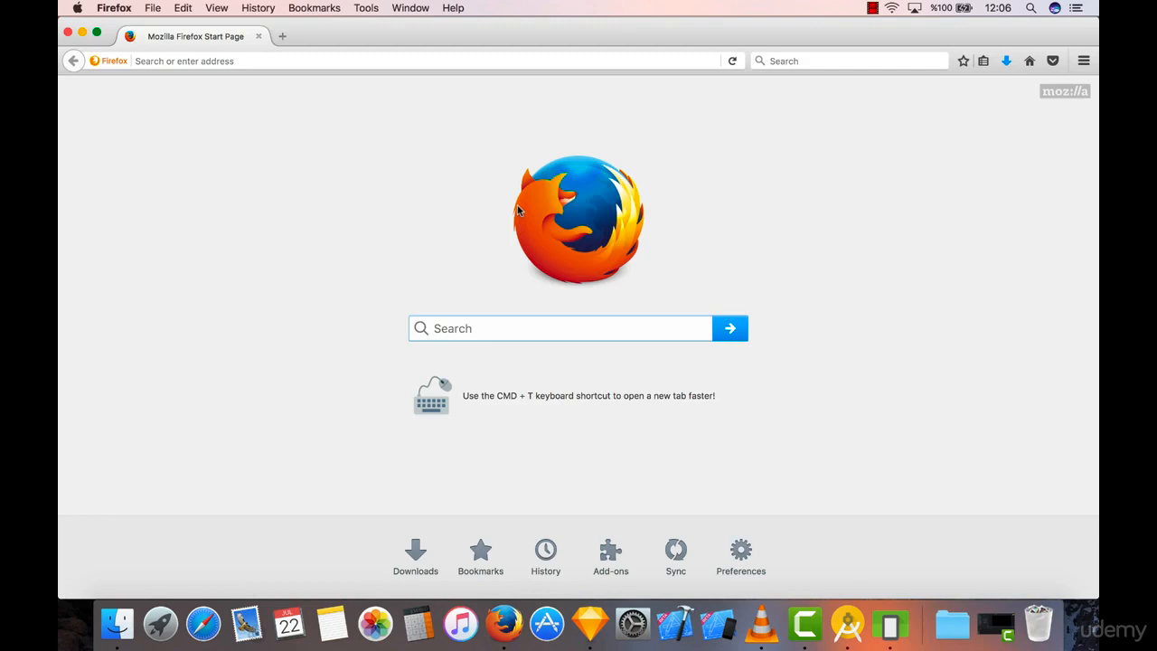
pyautogui.write('metallica')
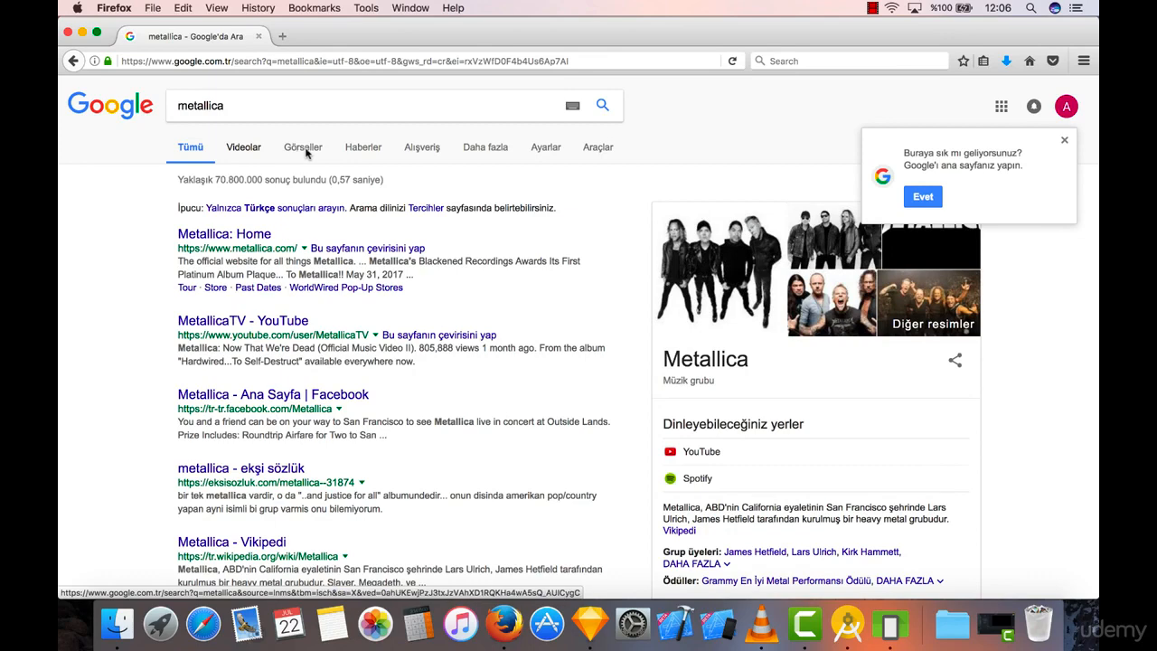
pyautogui.click(303, 147)
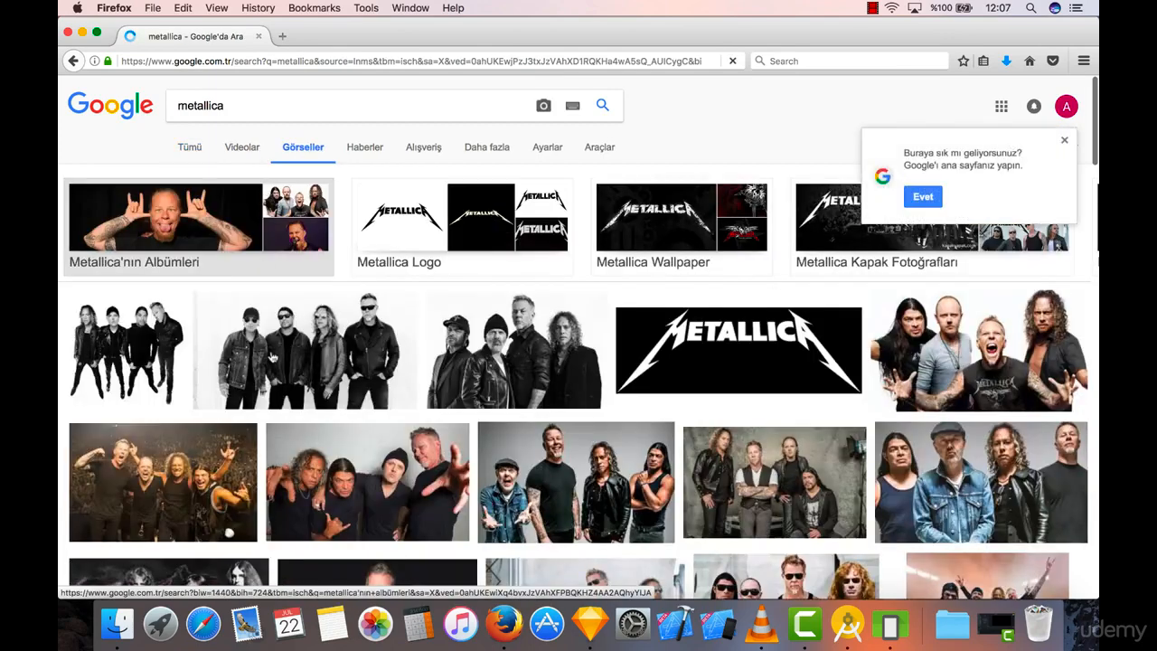
pyautogui.scroll(-3)
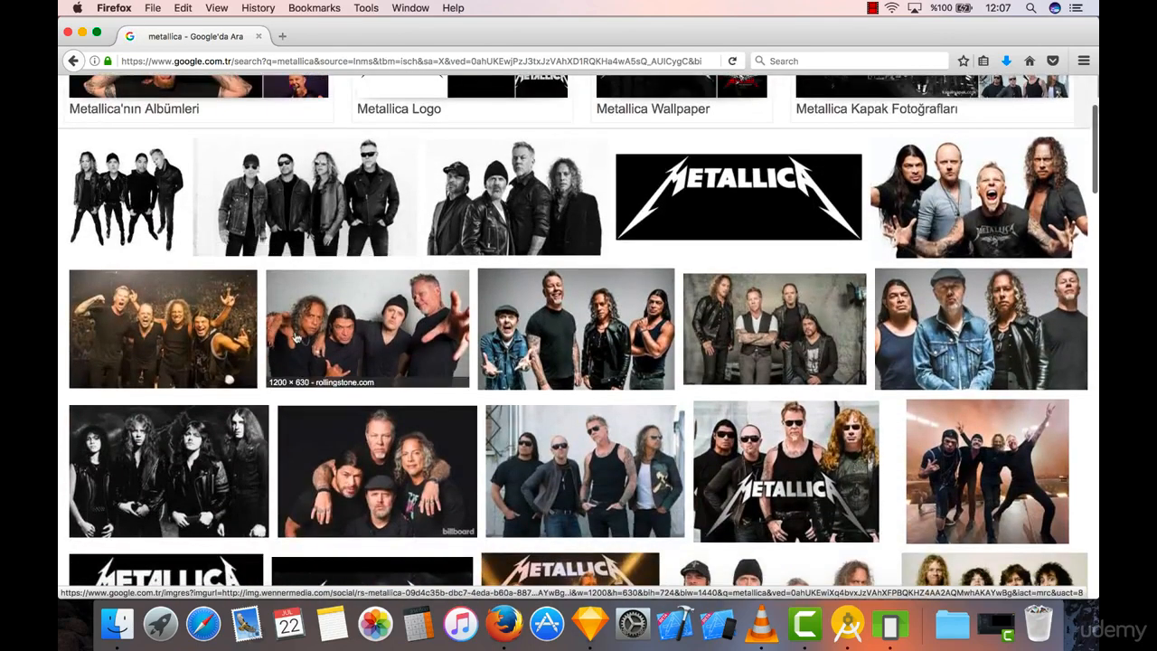
pyautogui.scroll(-3)
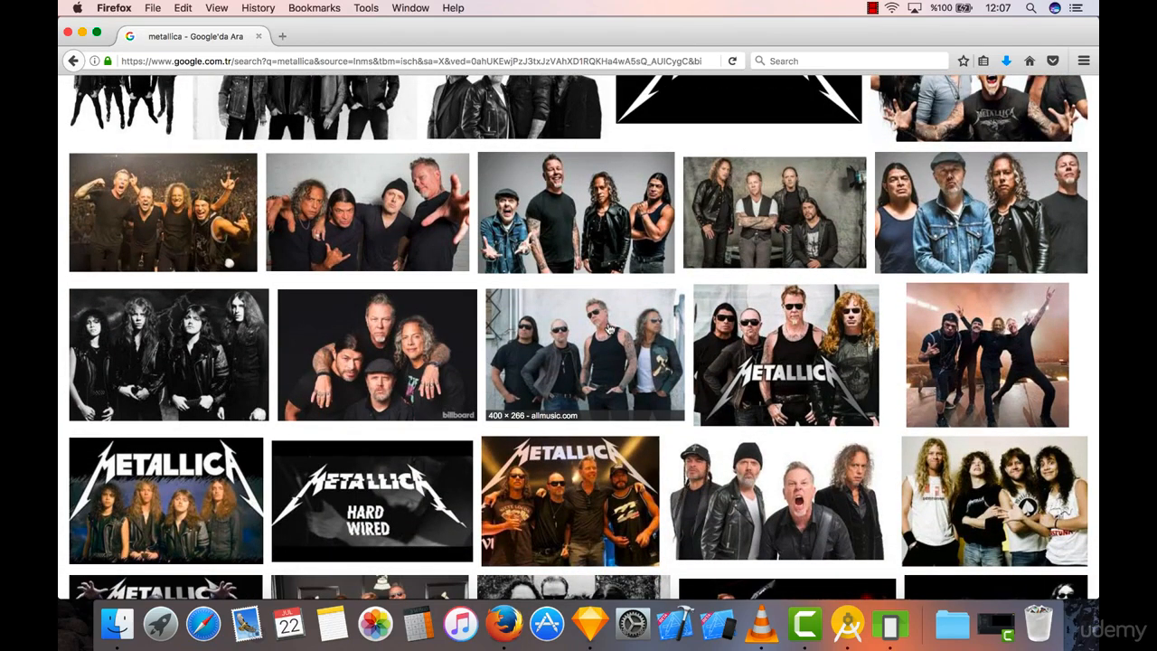
# Save the colour photo of four band members to Downloads via Save Image As
pyautogui.click(585, 354)
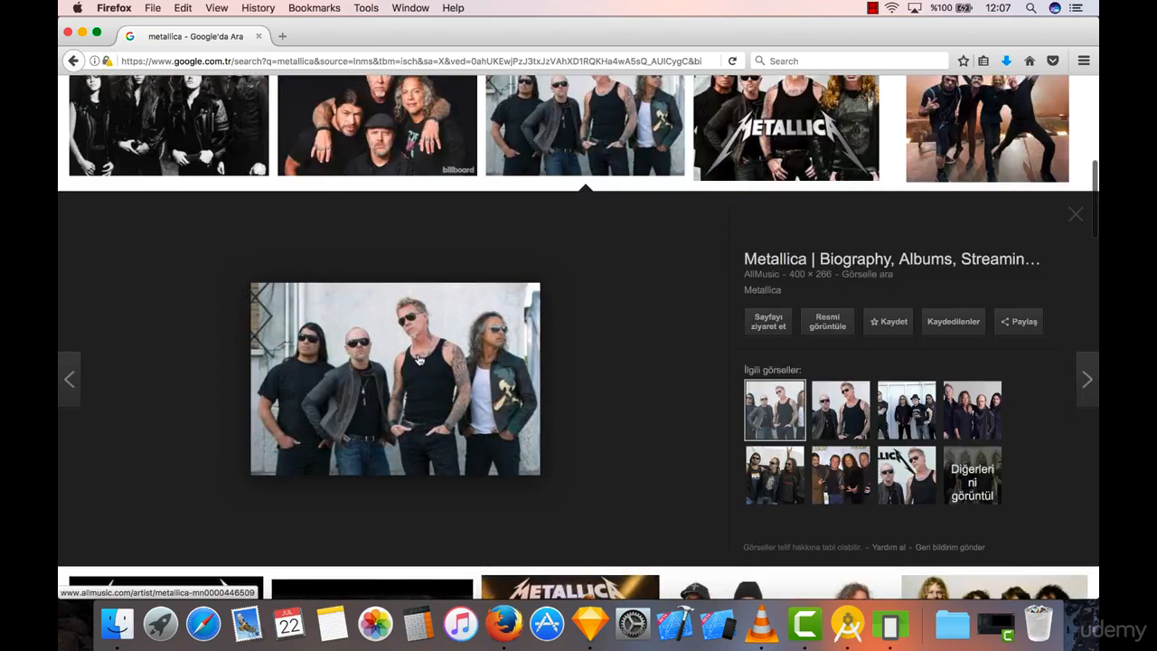
pyautogui.rightClick(420, 344)
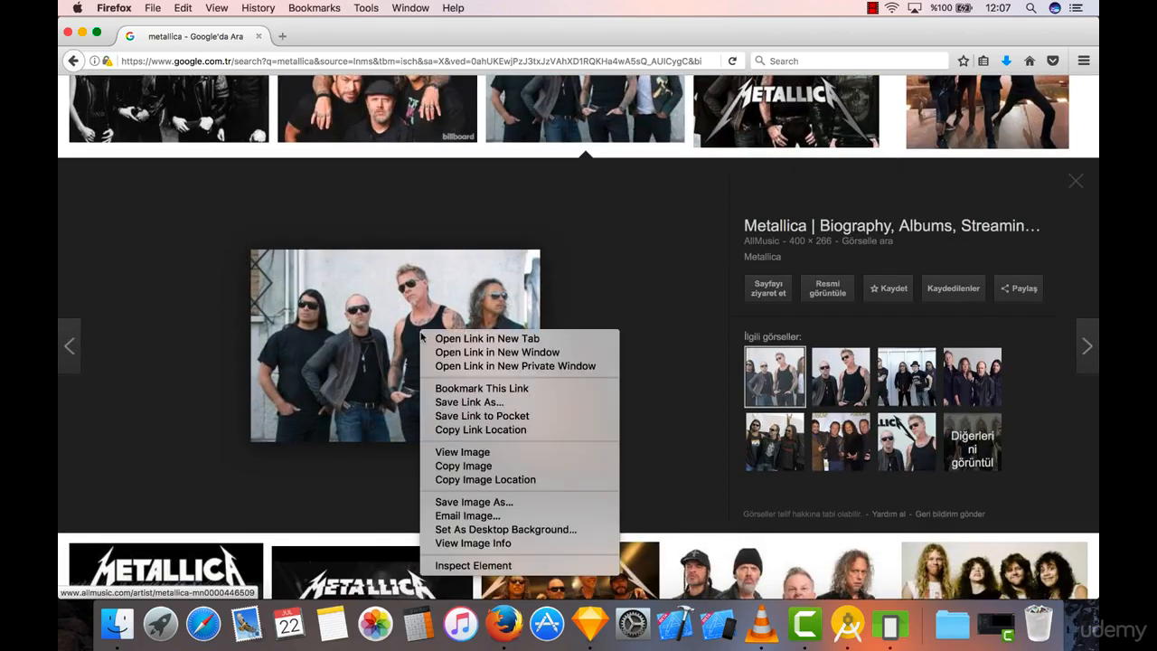
pyautogui.click(525, 463)
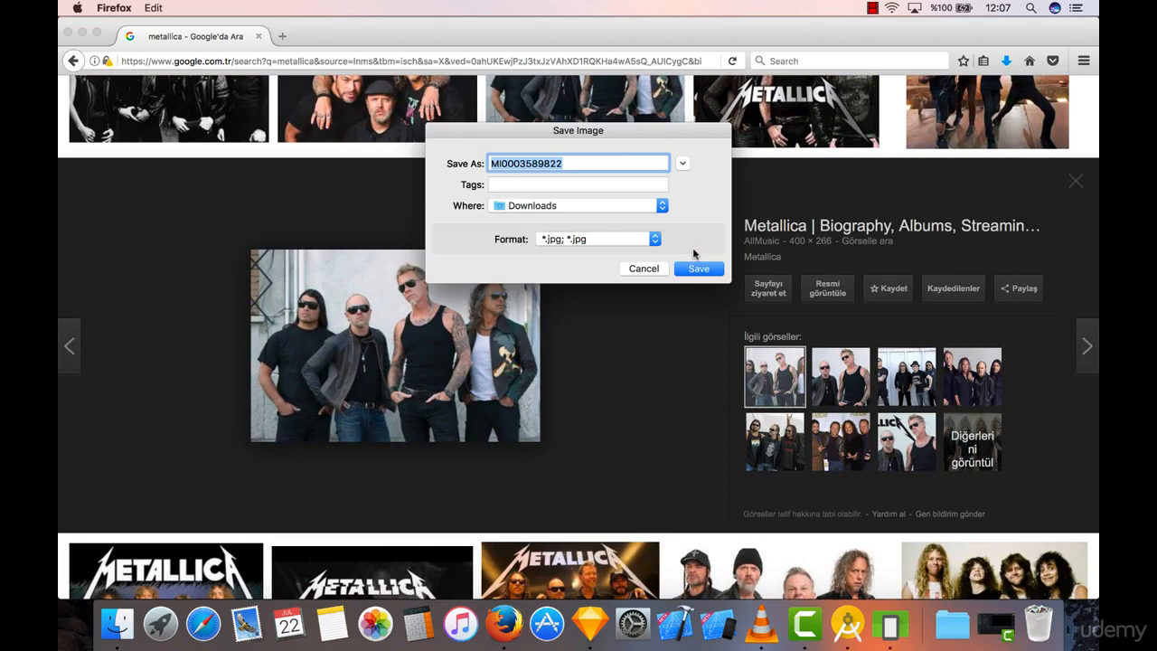
pyautogui.click(644, 269)
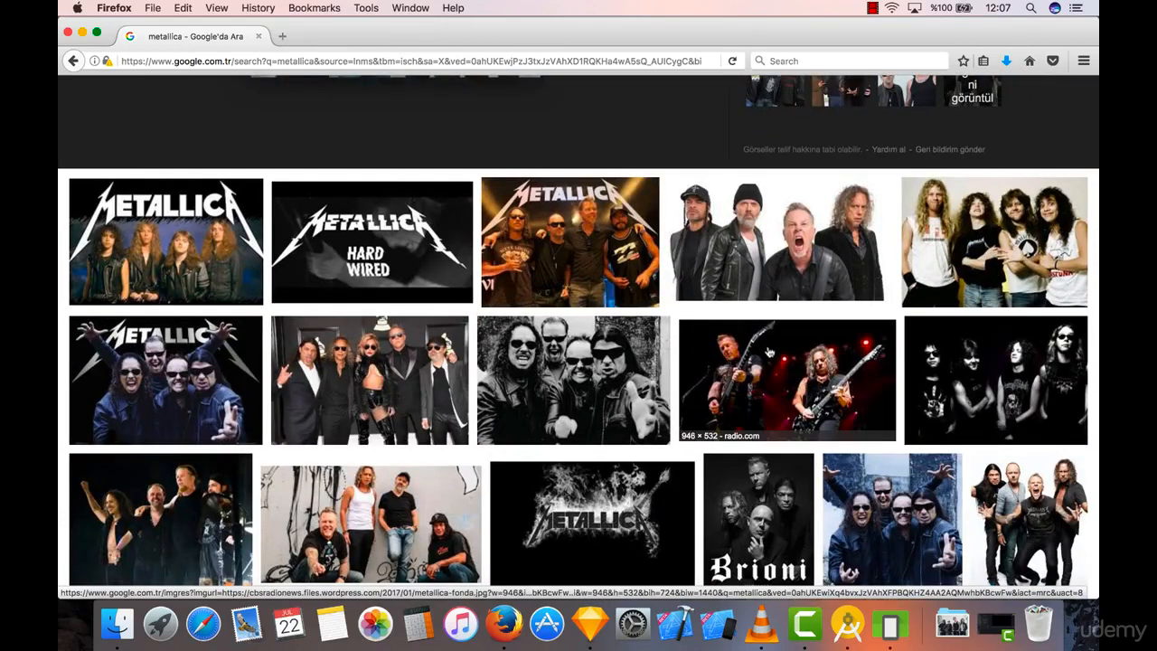
pyautogui.moveTo(574, 376)
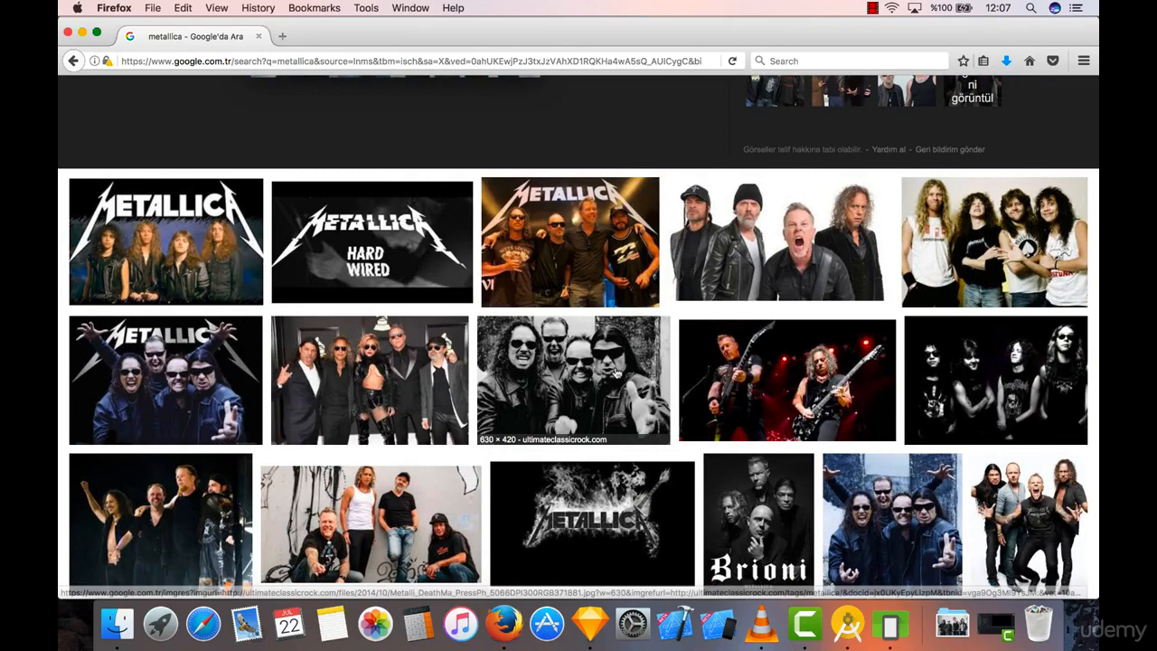
# Save the black-and-white close-up band photo to Downloads via Save Image As
pyautogui.click(573, 379)
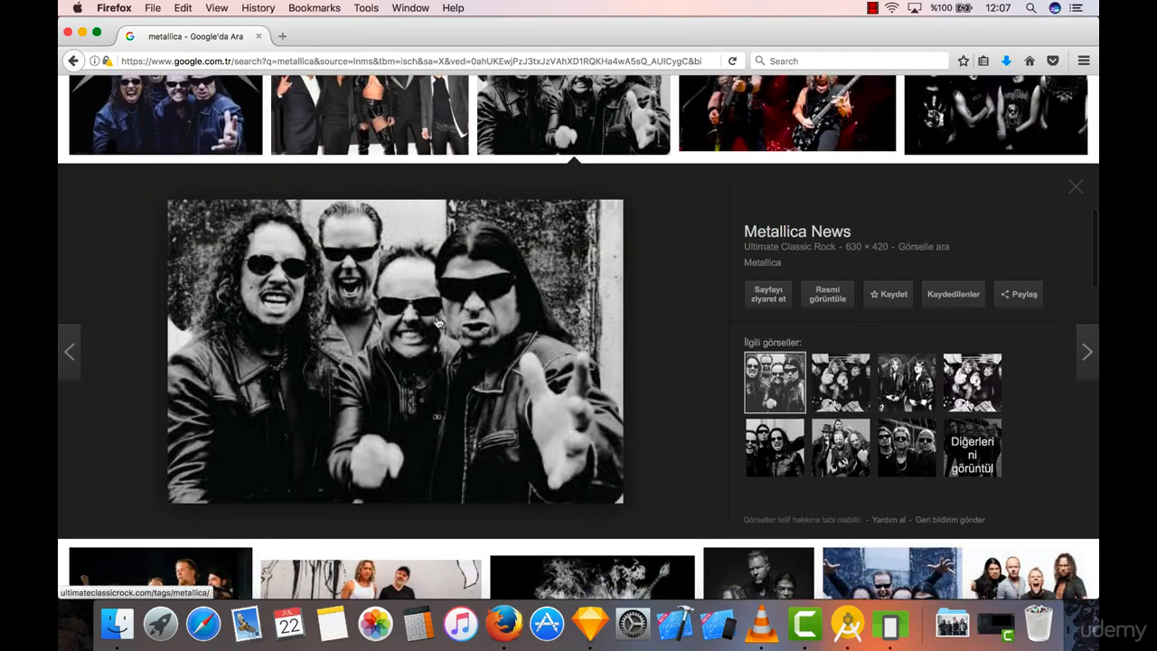
pyautogui.rightClick(438, 323)
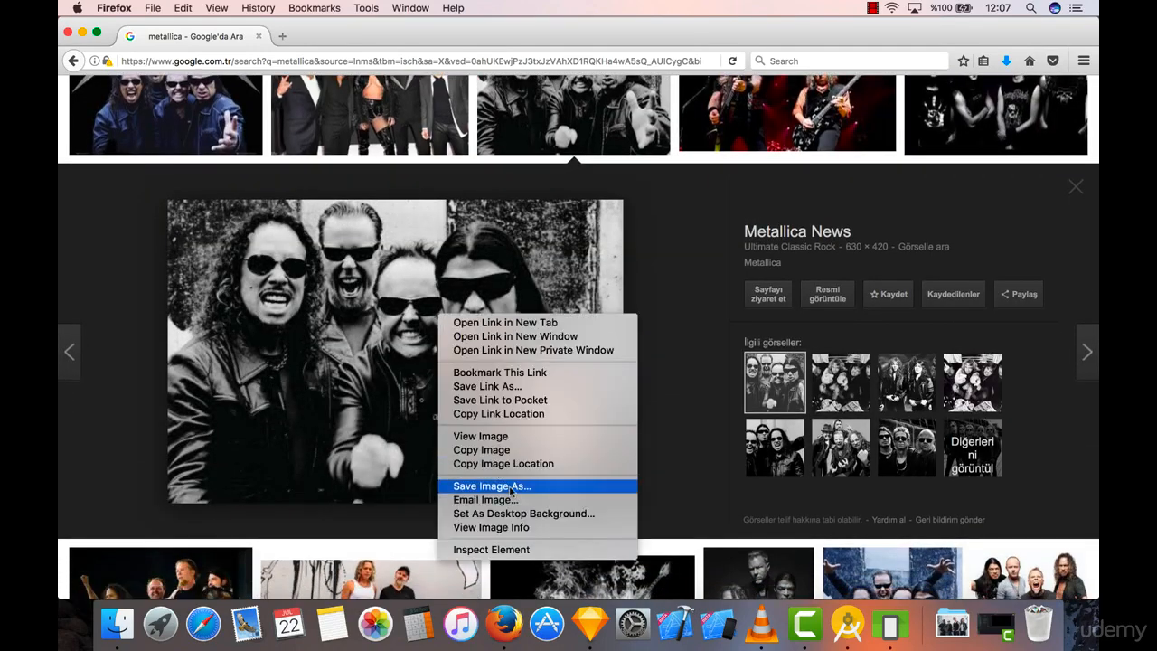
pyautogui.click(492, 486)
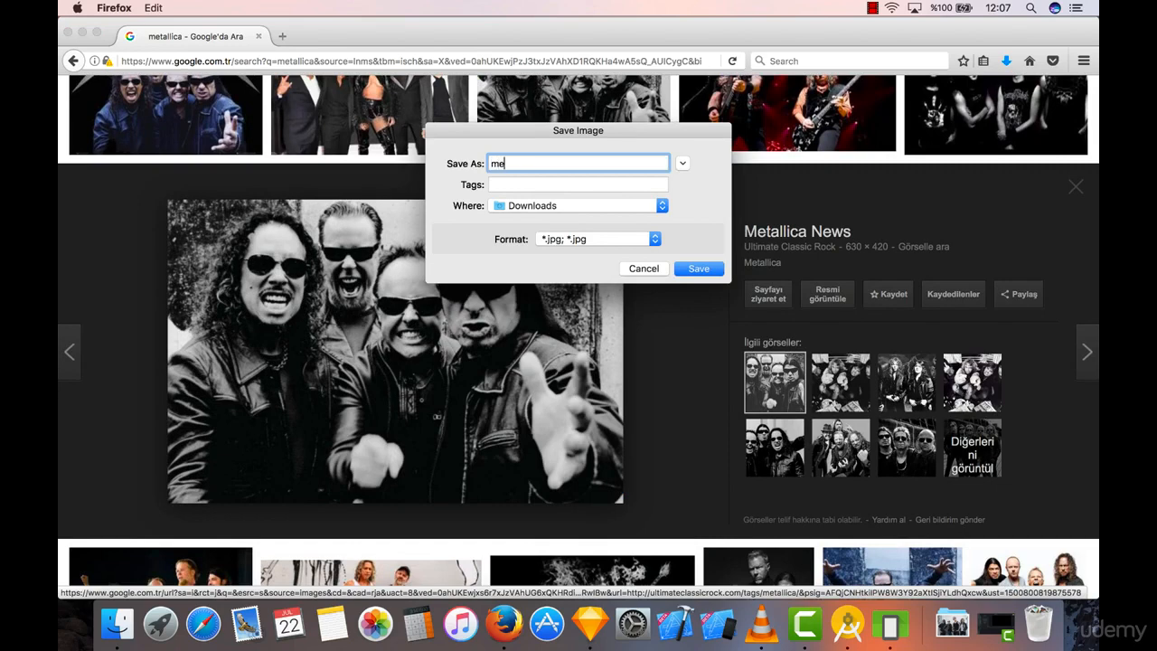
pyautogui.click(698, 268)
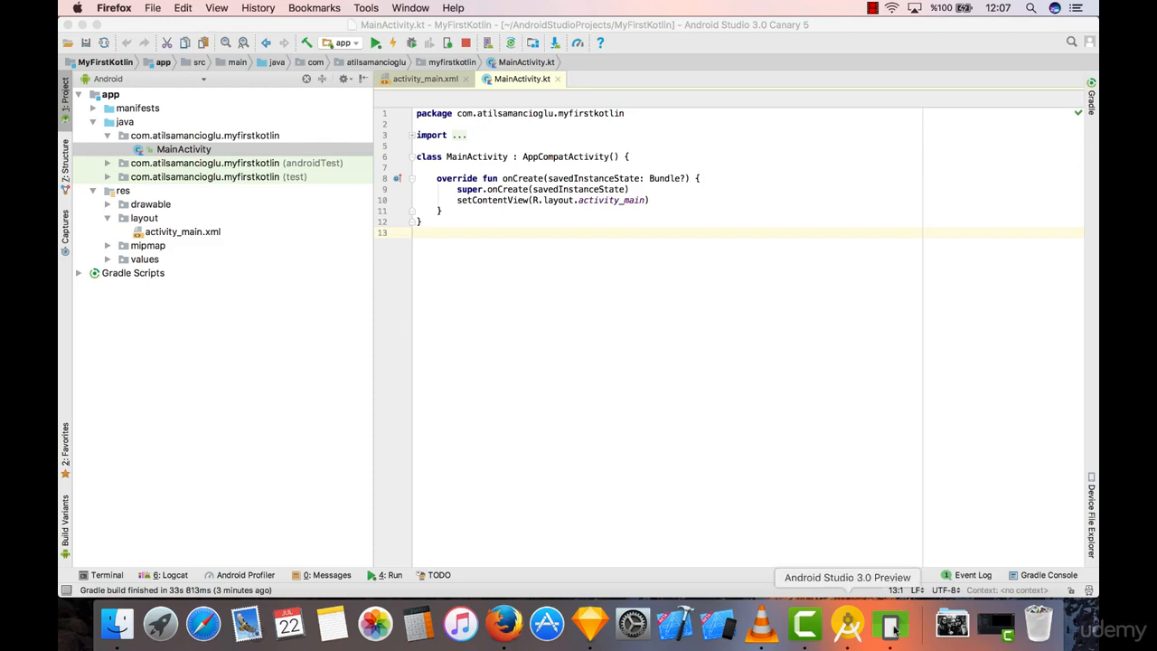
# Select metallica1.jpg and metallica2.jpg in Finder's Downloads for copying
pyautogui.click(116, 624)
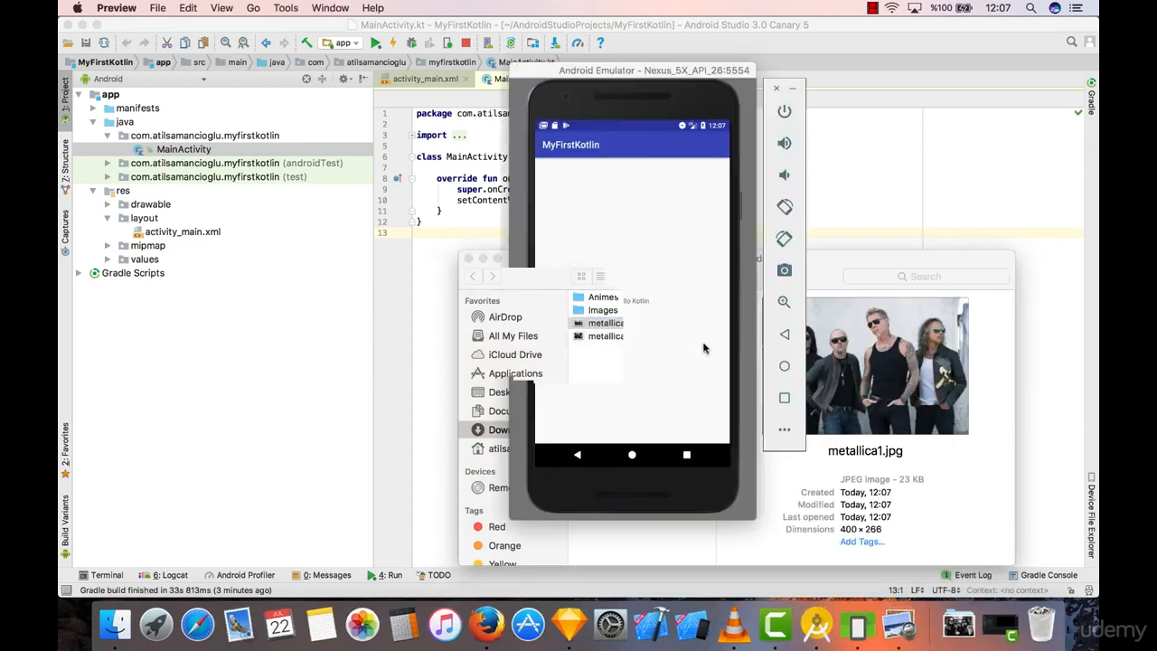
pyautogui.doubleClick(606, 323)
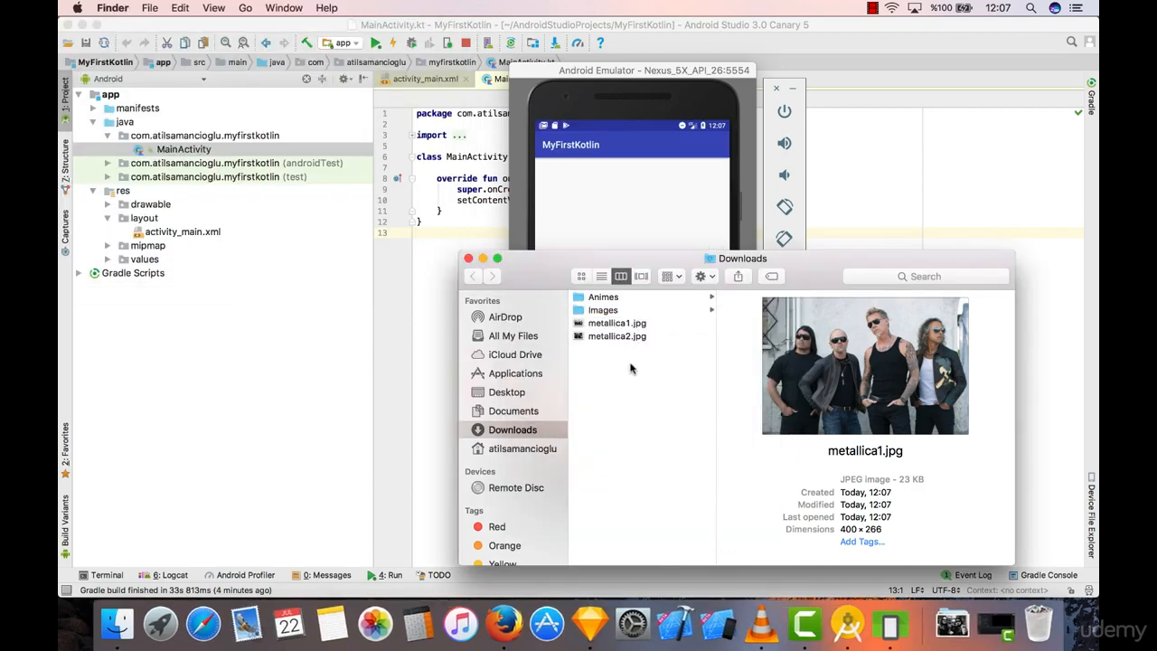
pyautogui.click(618, 335)
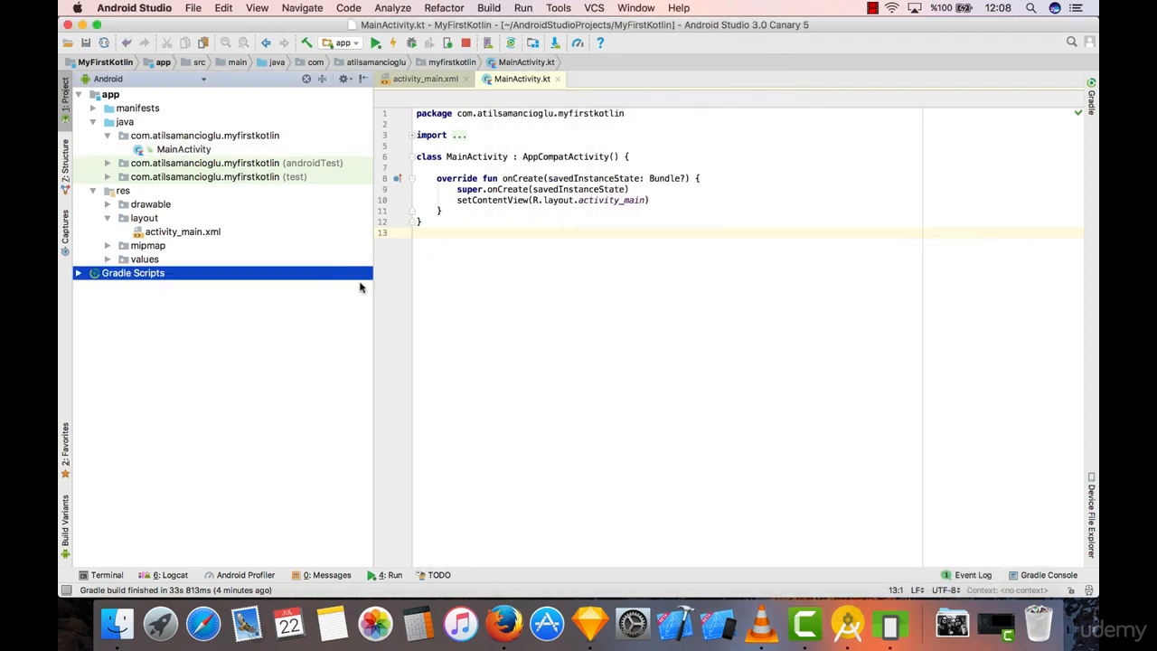
# Paste metallica1.jpg and metallica2.jpg into res/drawable and check both files there
pyautogui.click(151, 203)
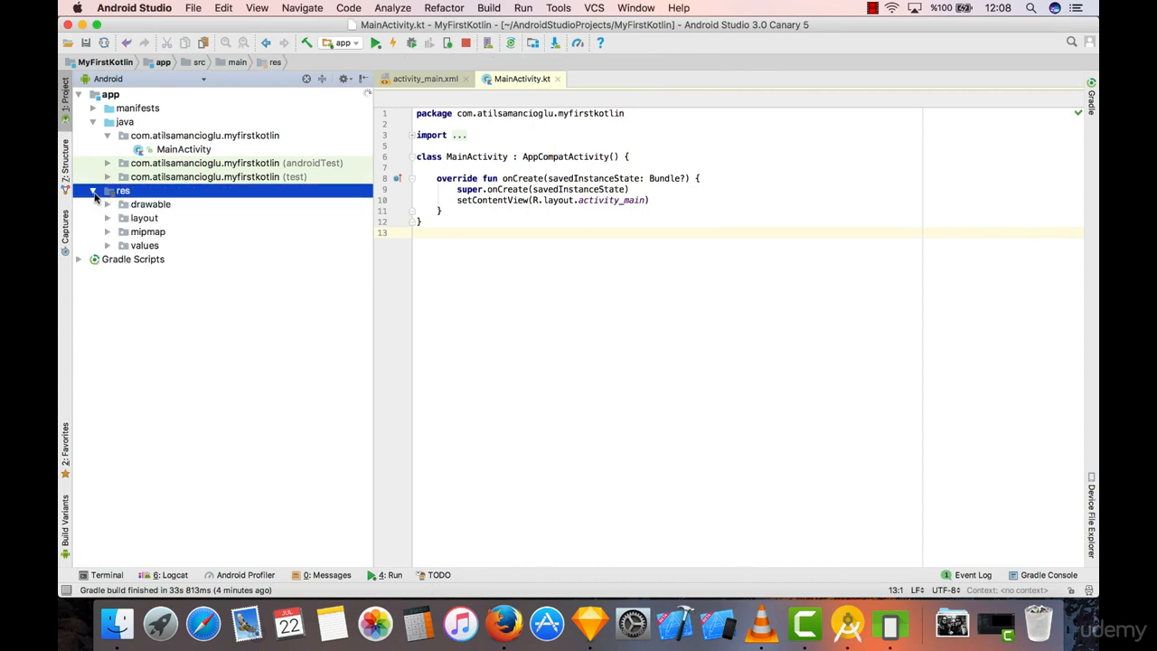
pyautogui.click(150, 203)
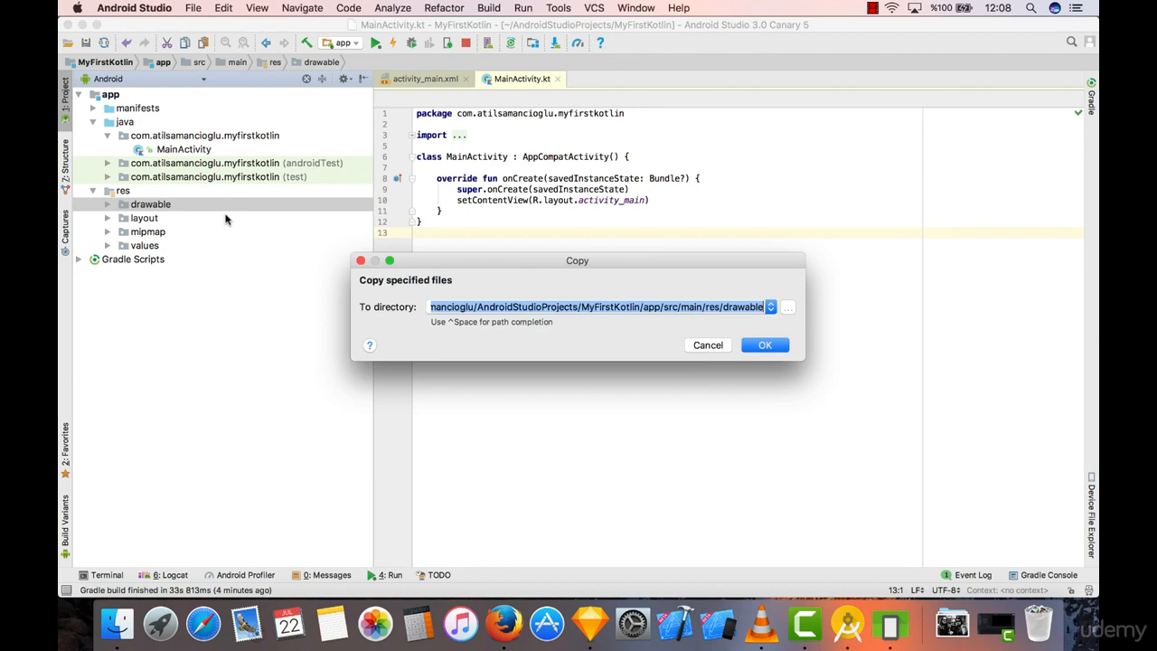
pyautogui.click(765, 344)
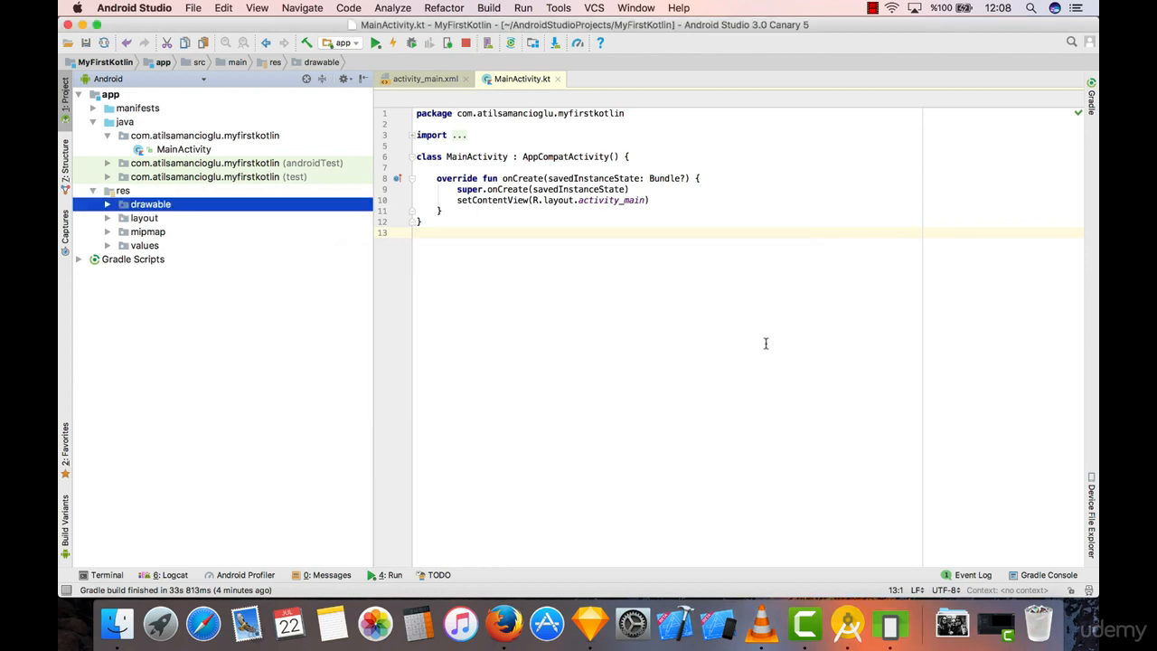
pyautogui.click(107, 203)
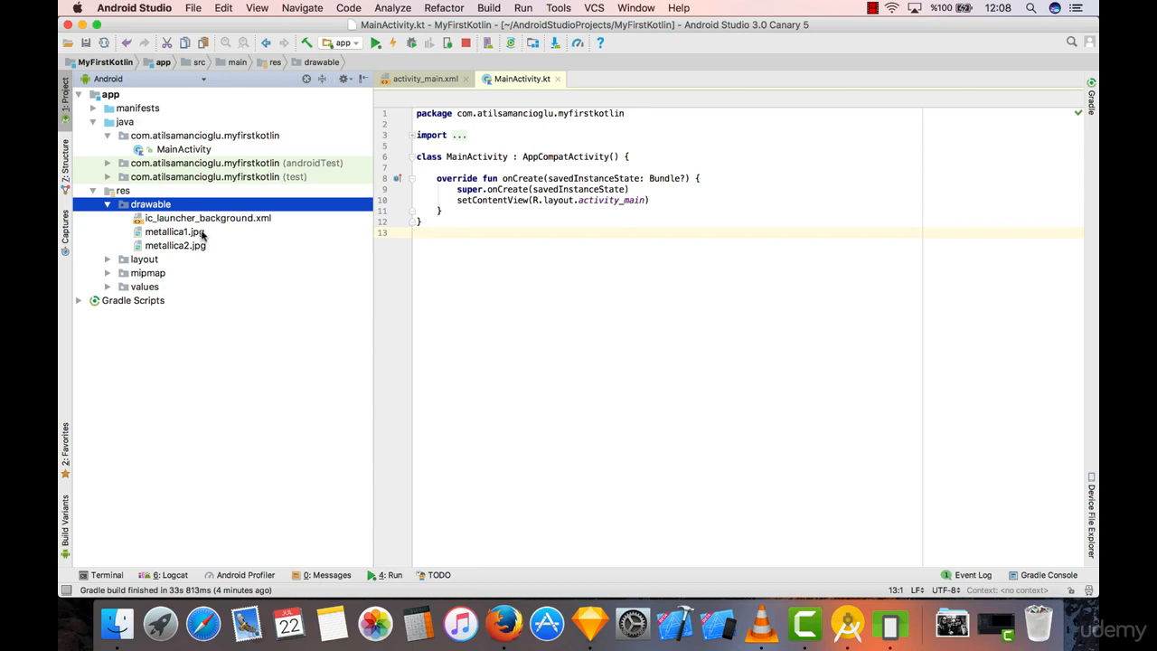
pyautogui.click(173, 231)
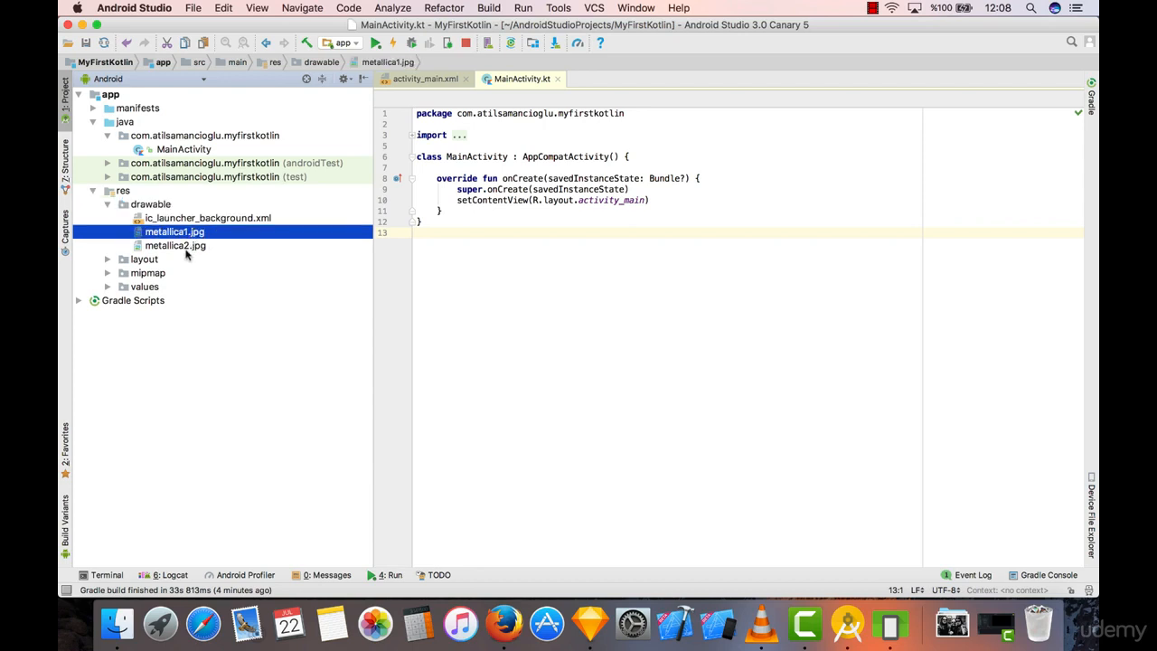
pyautogui.moveTo(193, 254)
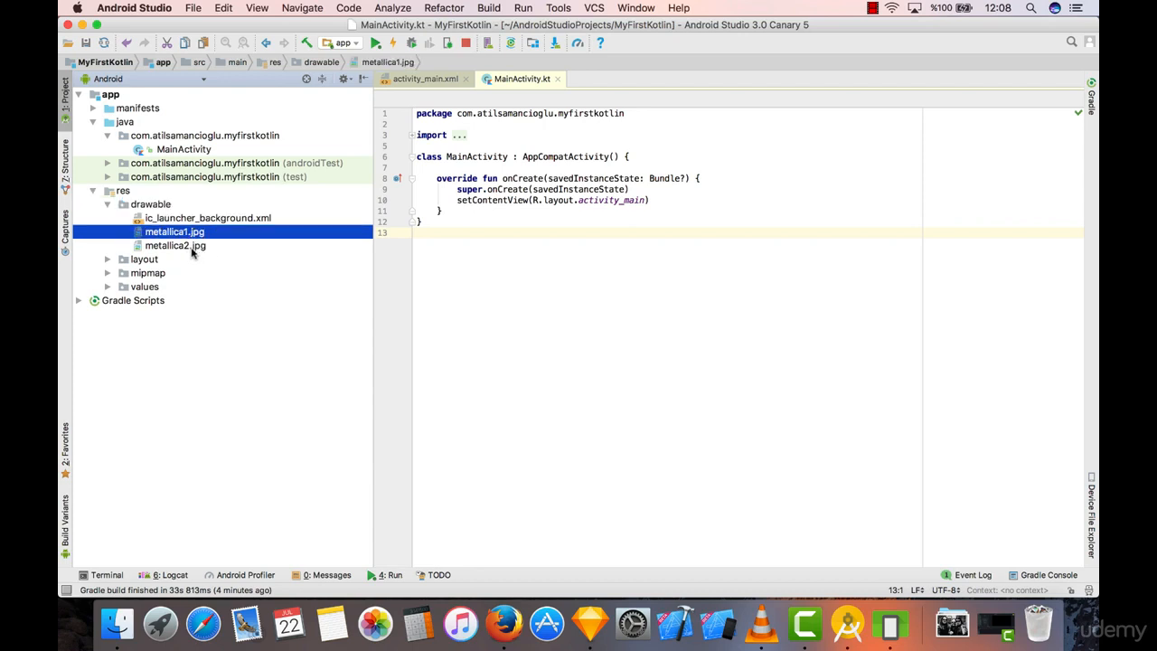
pyautogui.click(174, 245)
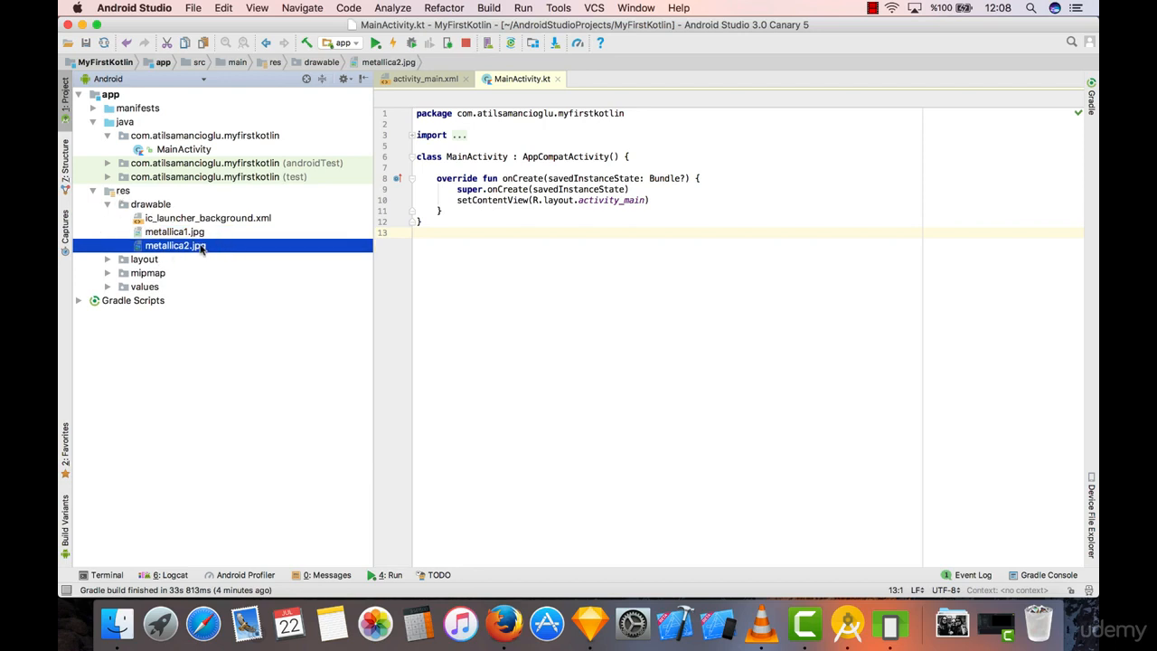
# Open activity_main.xml from res/layout in the Design editor
pyautogui.click(173, 231)
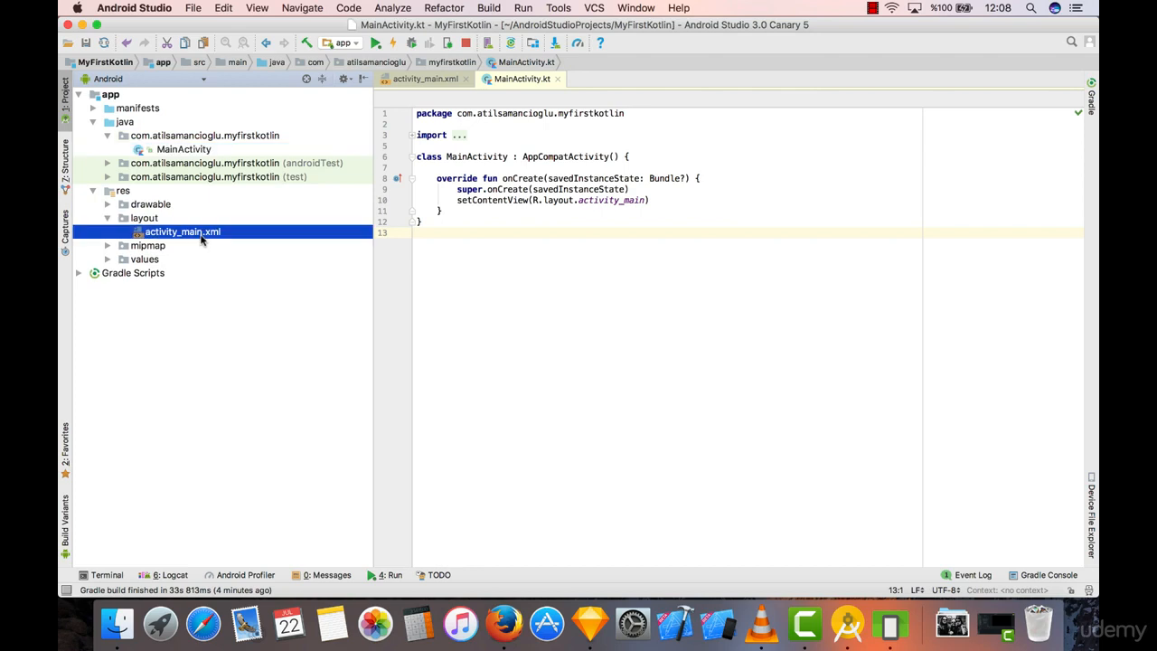
pyautogui.doubleClick(183, 231)
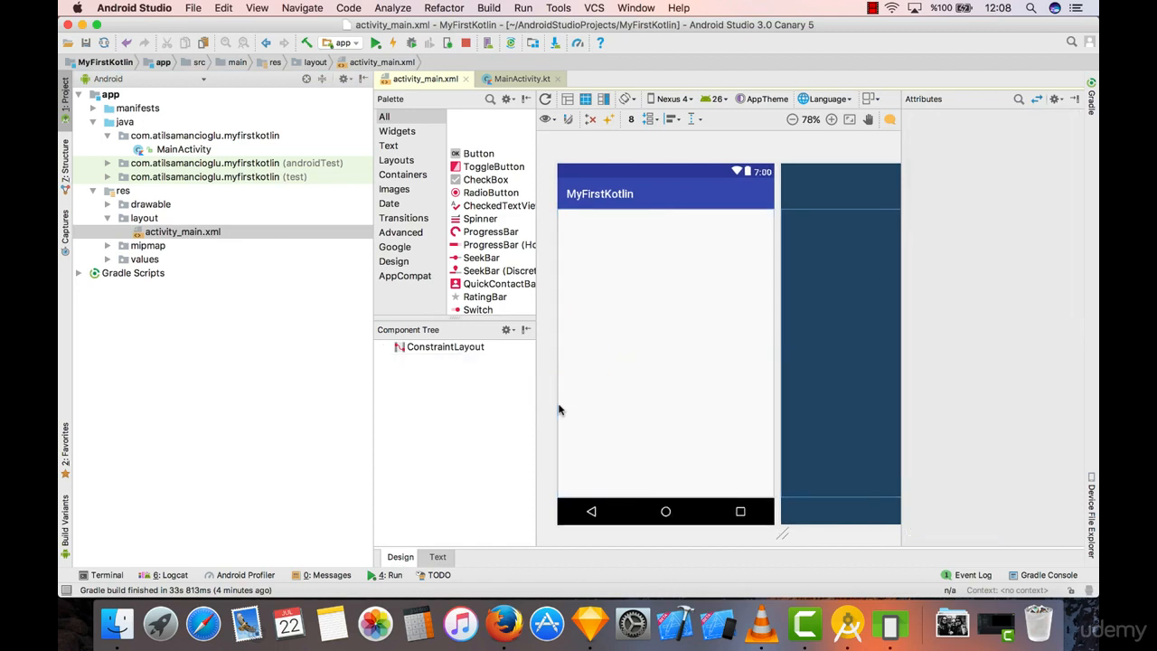
pyautogui.moveTo(824, 287)
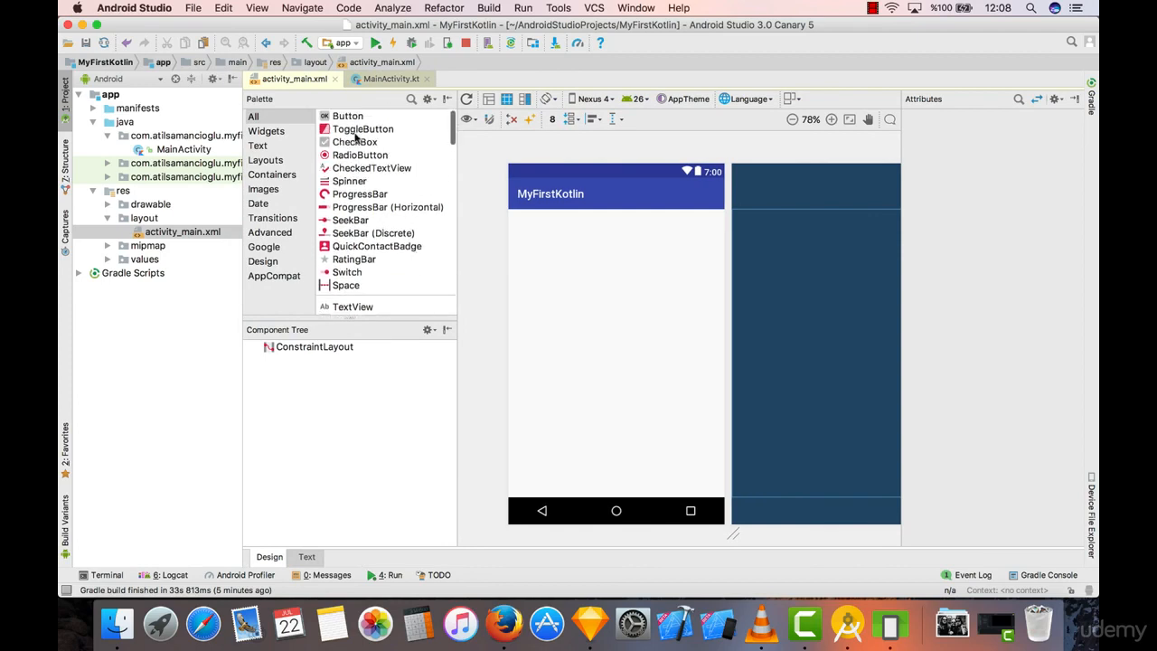
pyautogui.moveTo(389, 196)
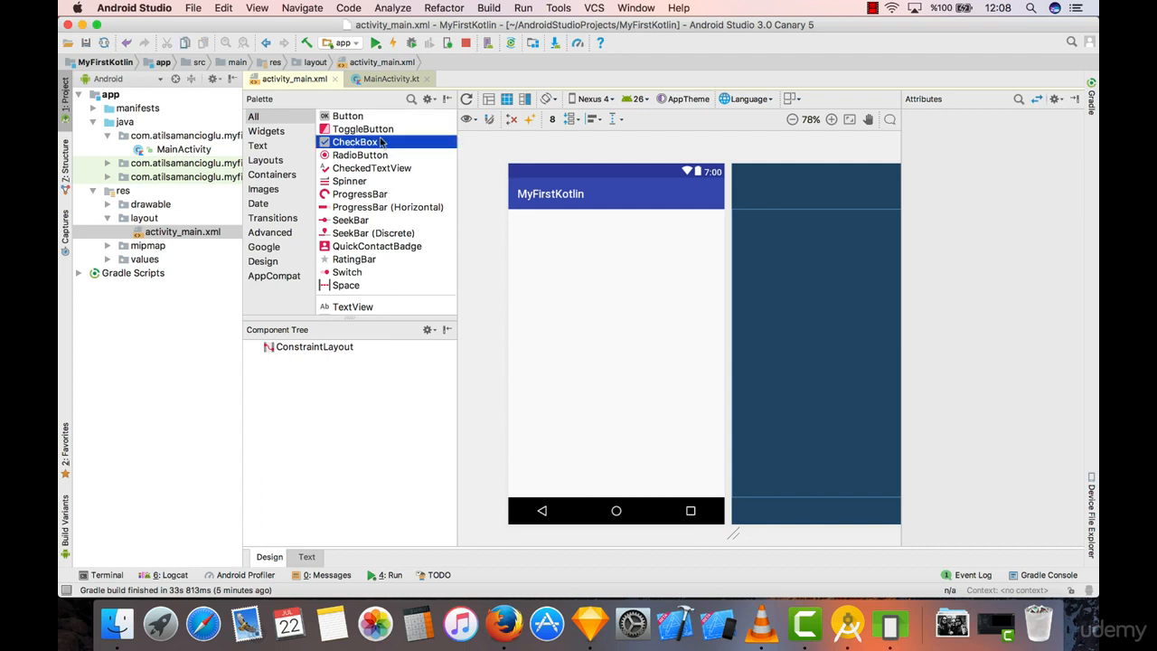
pyautogui.moveTo(351, 220)
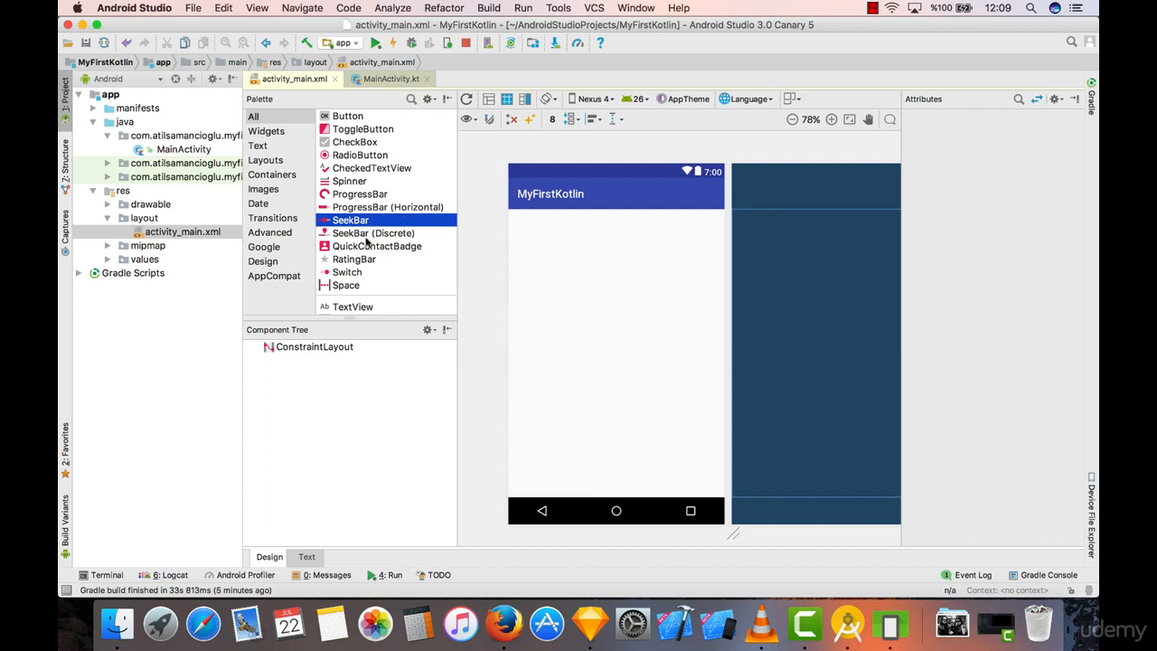
pyautogui.moveTo(387, 251)
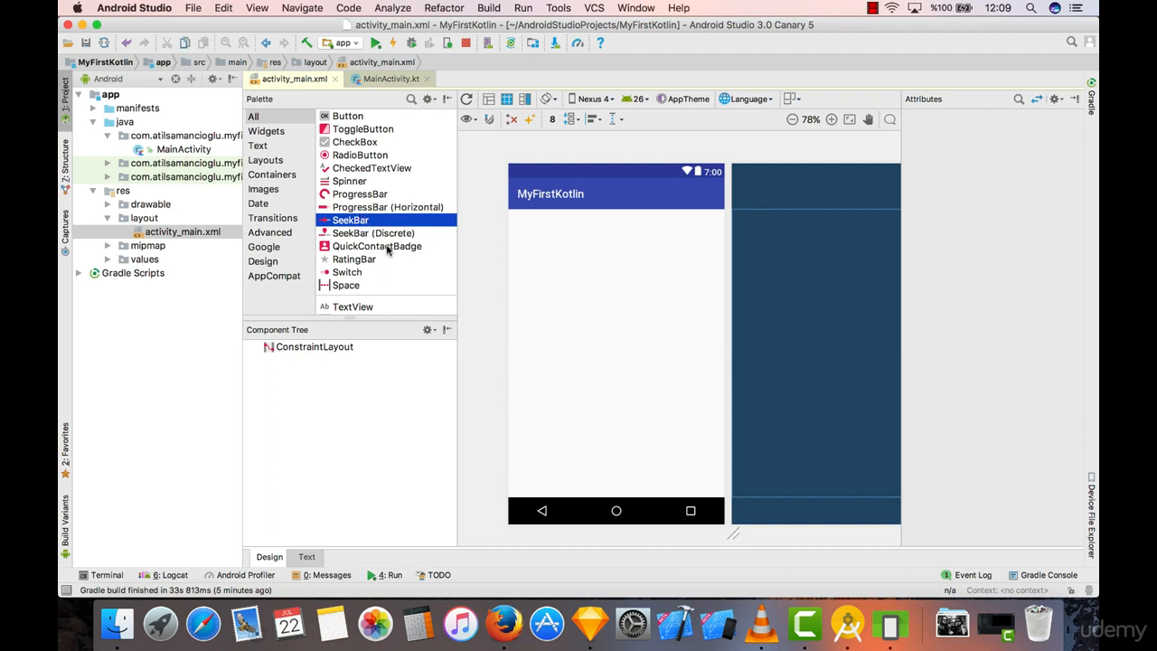
pyautogui.moveTo(378, 253)
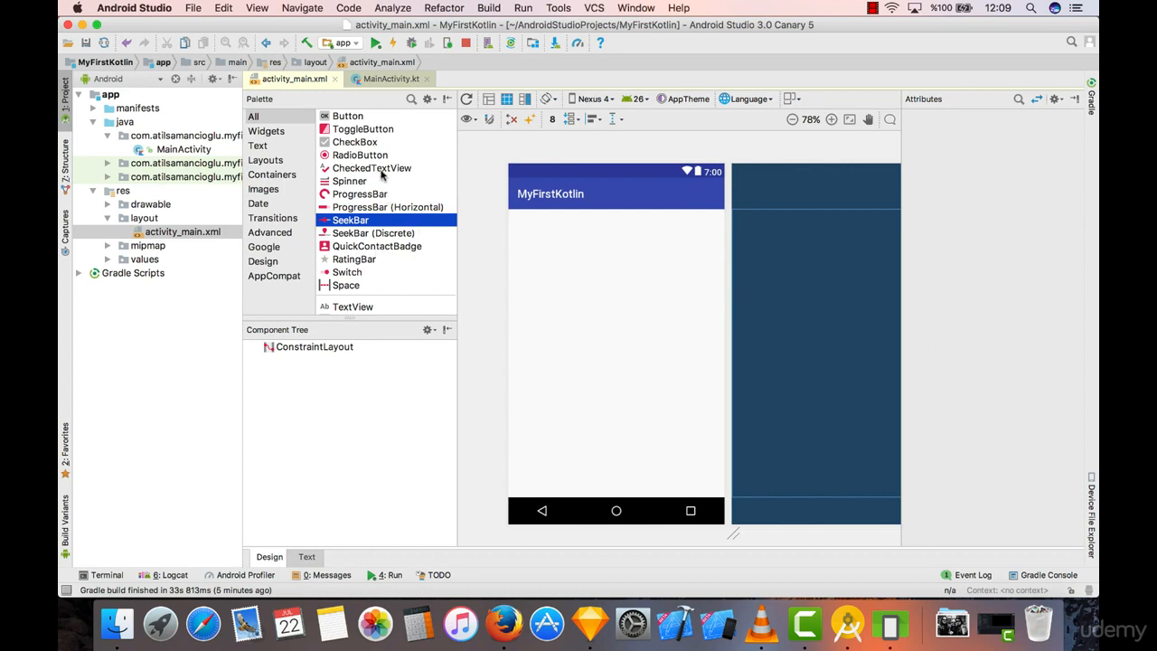
# Drag an ImageView from the Palette onto the phone preview
pyautogui.scroll(-3)
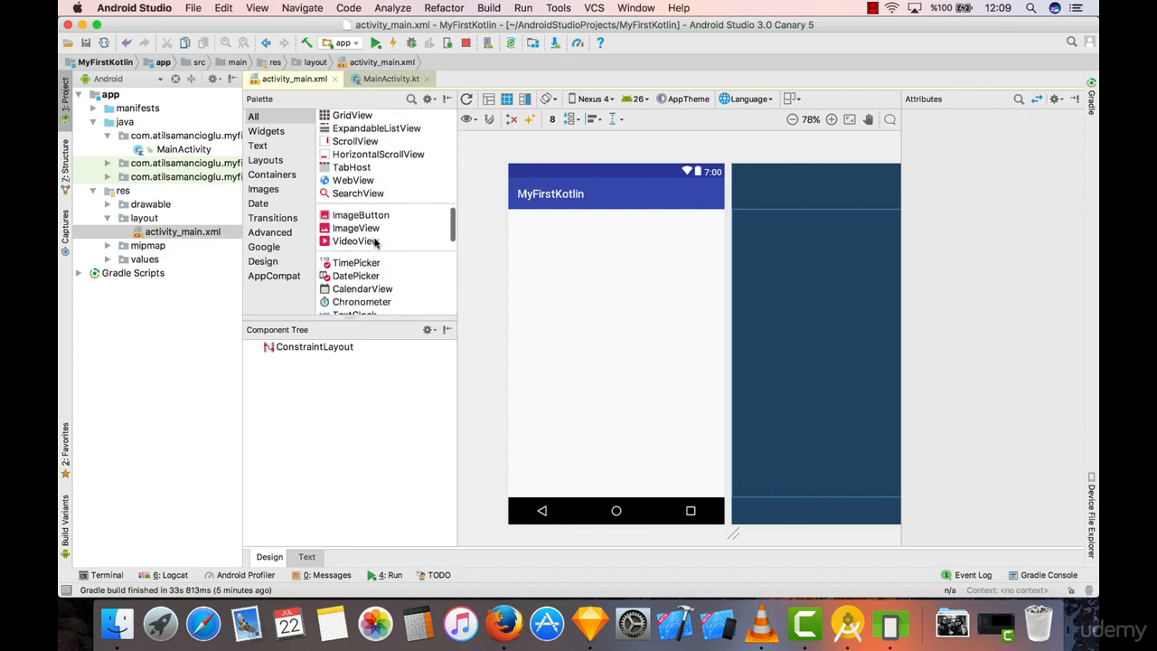
pyautogui.click(356, 228)
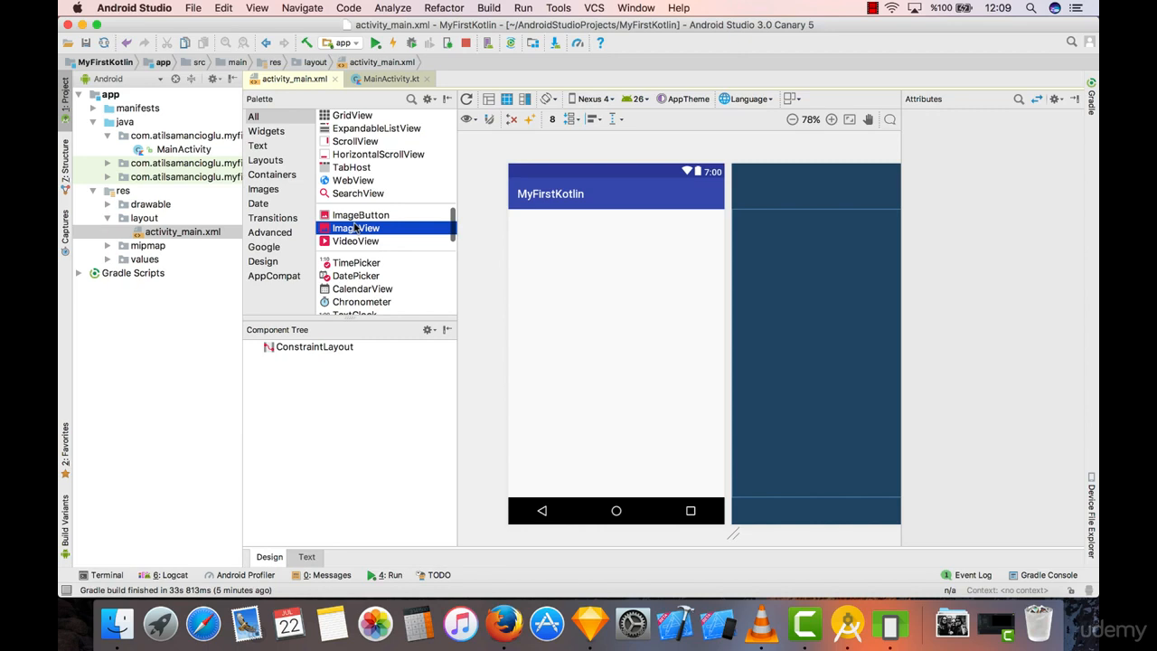
pyautogui.moveTo(355, 228); pyautogui.dragTo(616, 311)
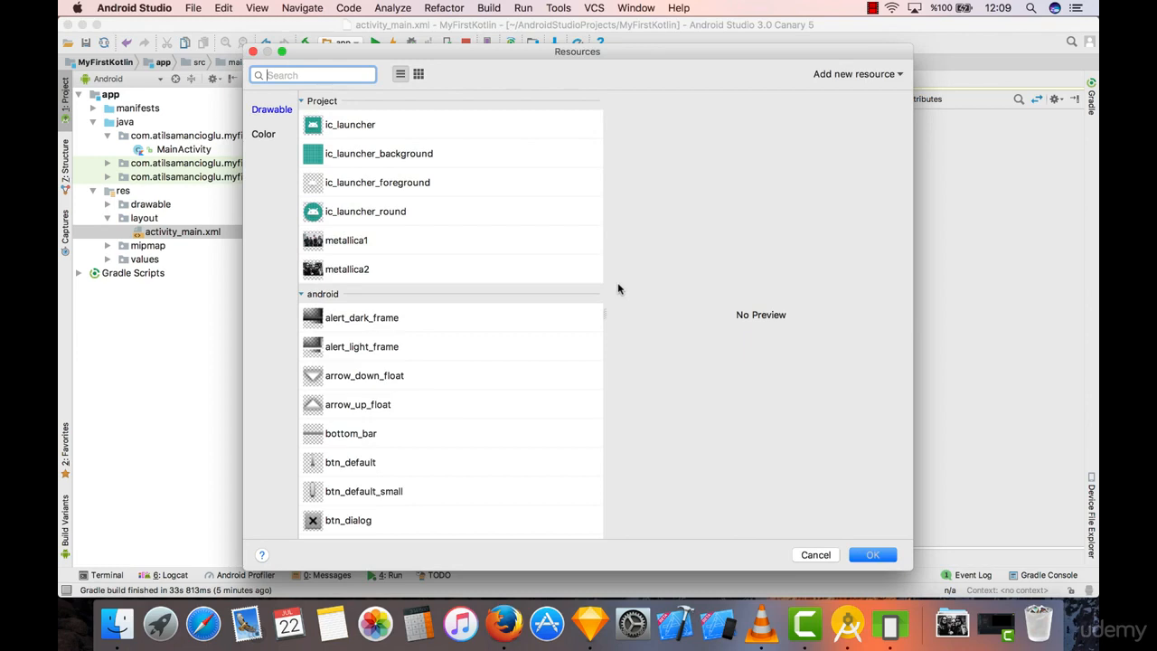
pyautogui.moveTo(694, 178)
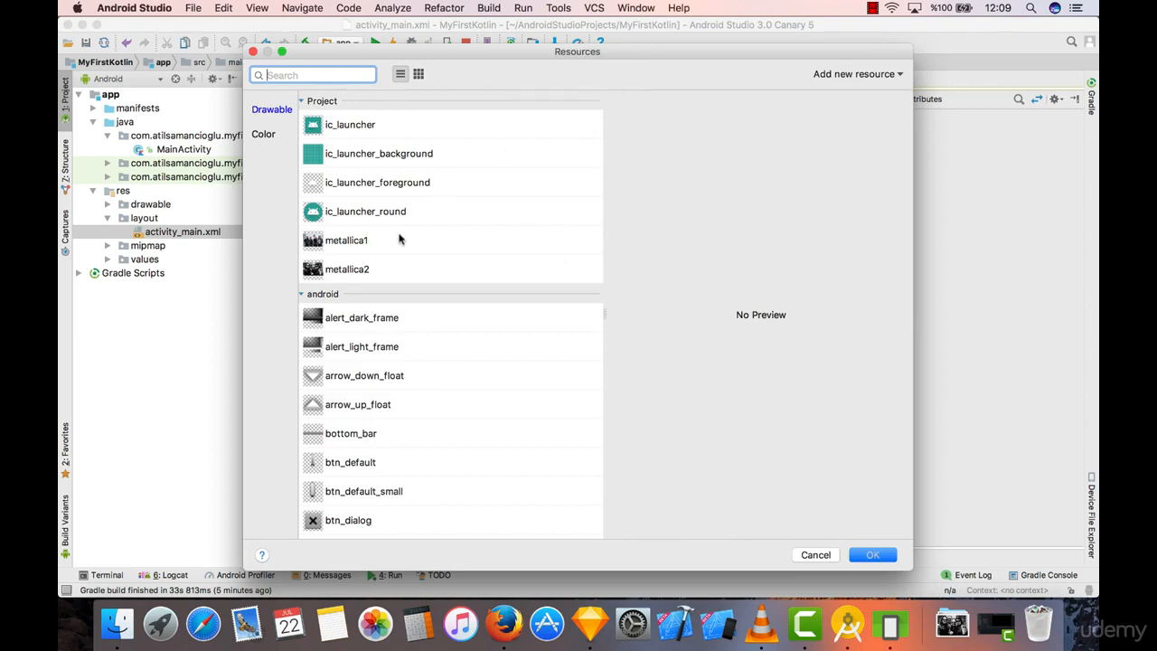
# Compare the drawables in the Resources picker and set metallica1 as the ImageView source
pyautogui.click(346, 268)
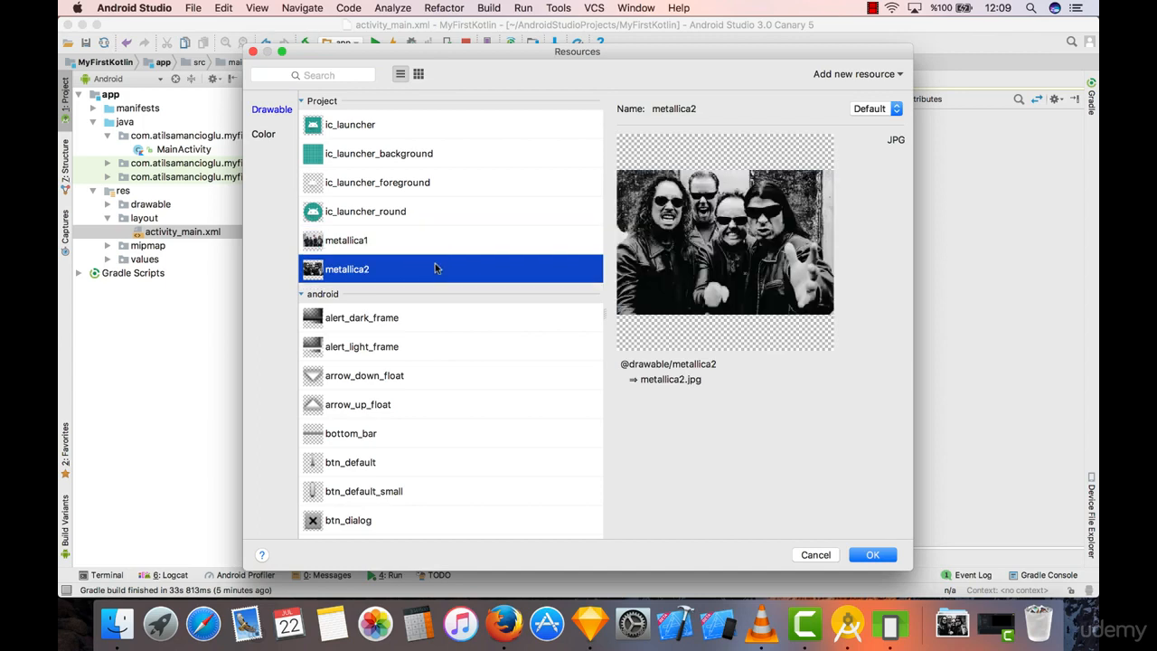
pyautogui.click(347, 239)
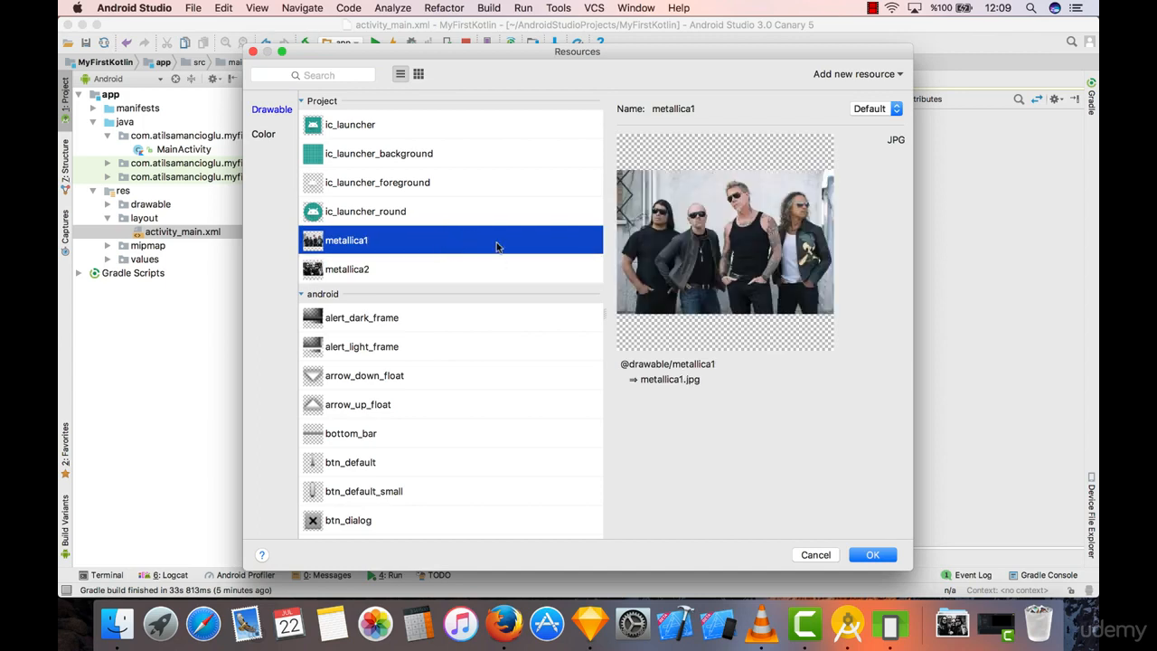
pyautogui.click(346, 269)
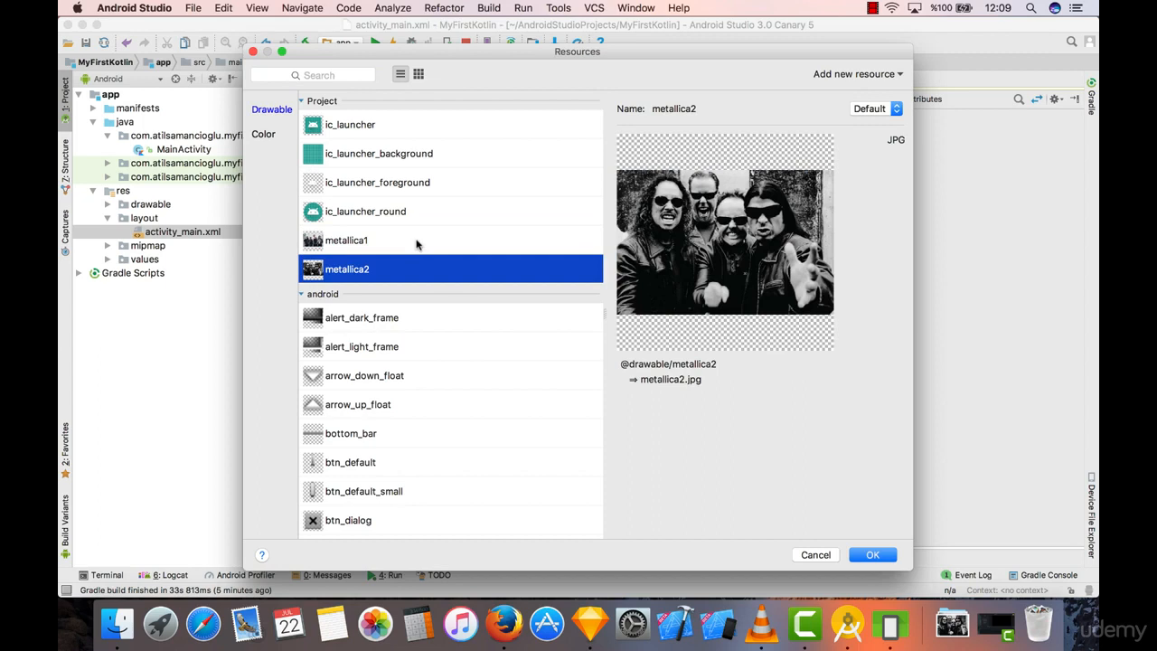
pyautogui.click(346, 240)
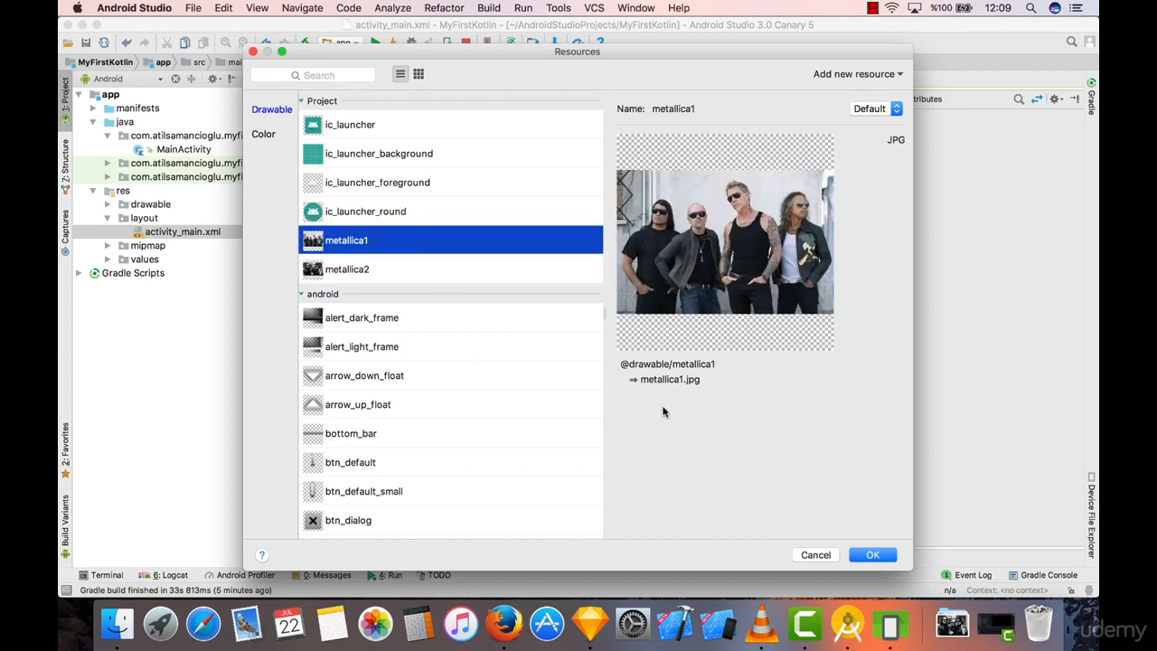
pyautogui.moveTo(270, 366)
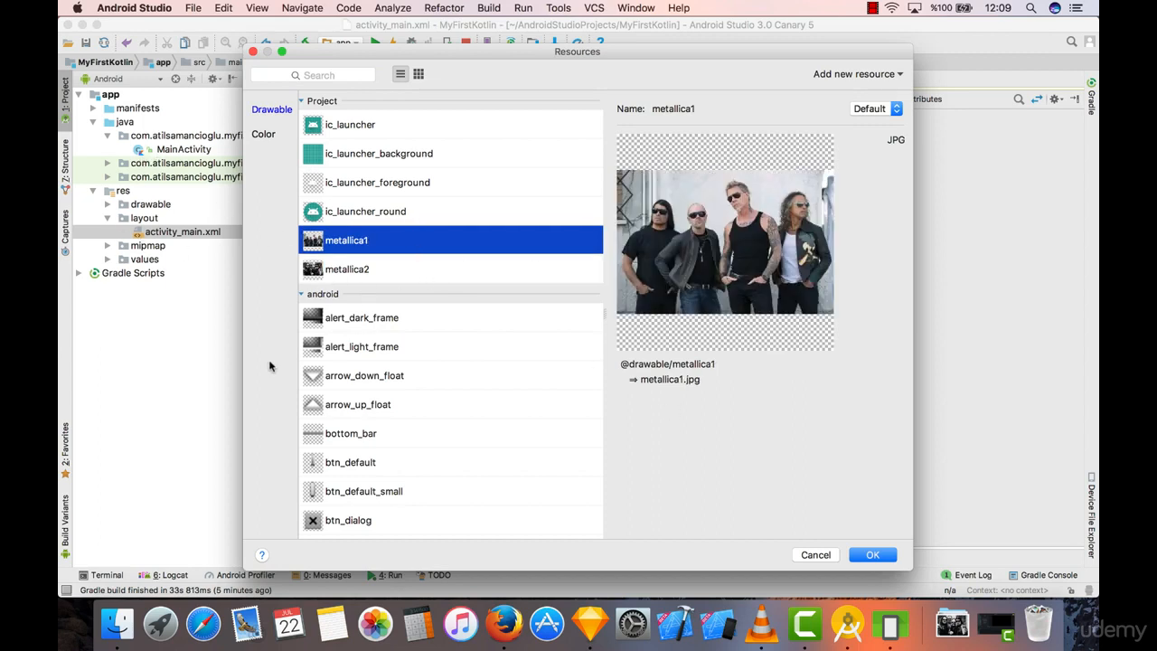
pyautogui.moveTo(848, 516)
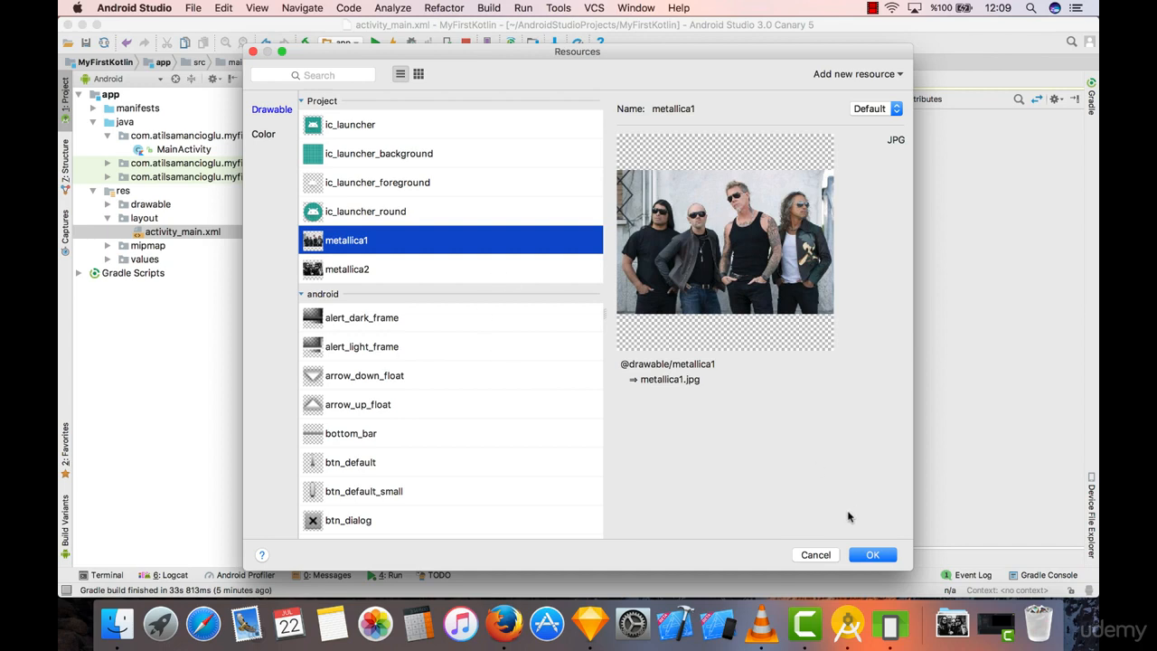
pyautogui.click(350, 124)
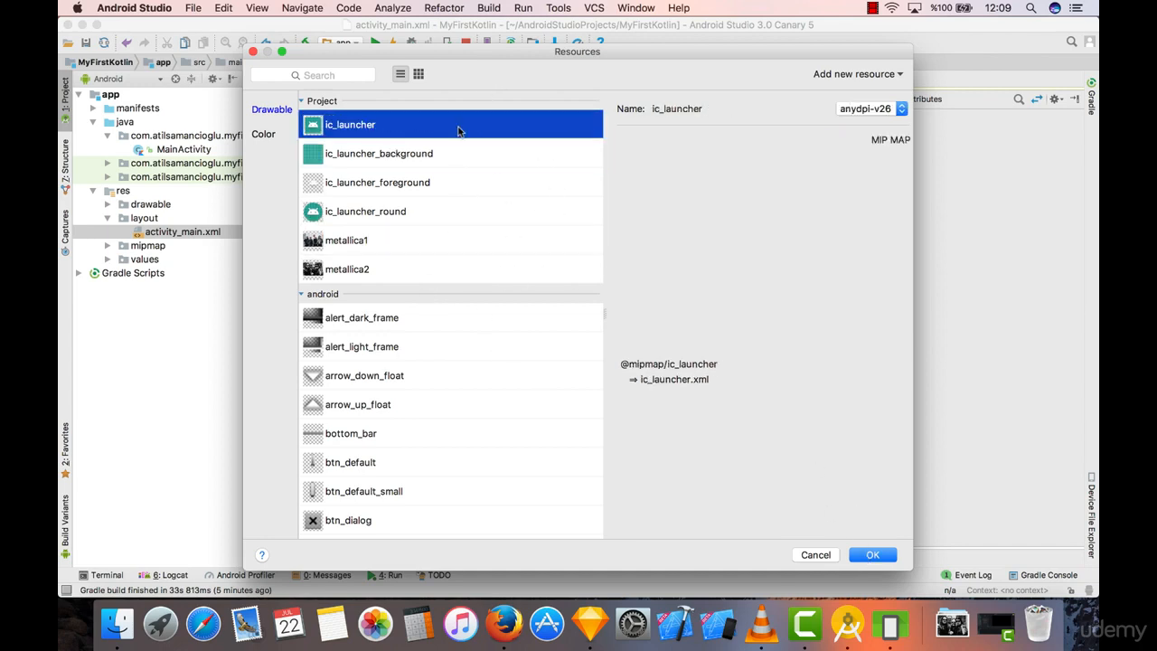
pyautogui.click(347, 240)
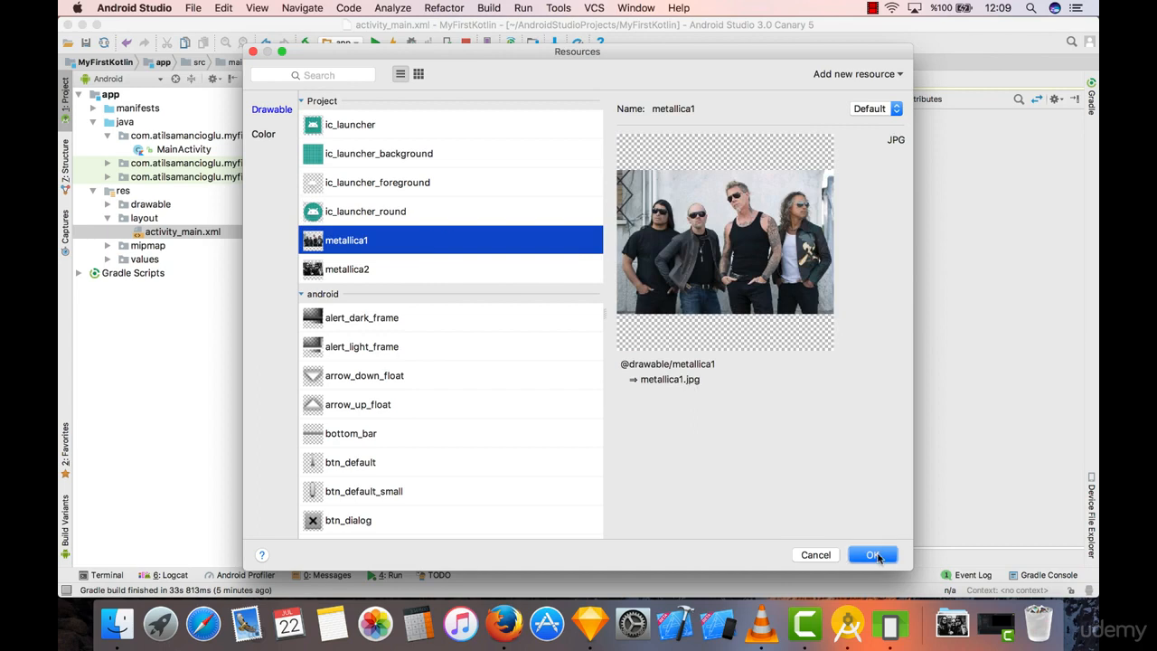
pyautogui.click(873, 554)
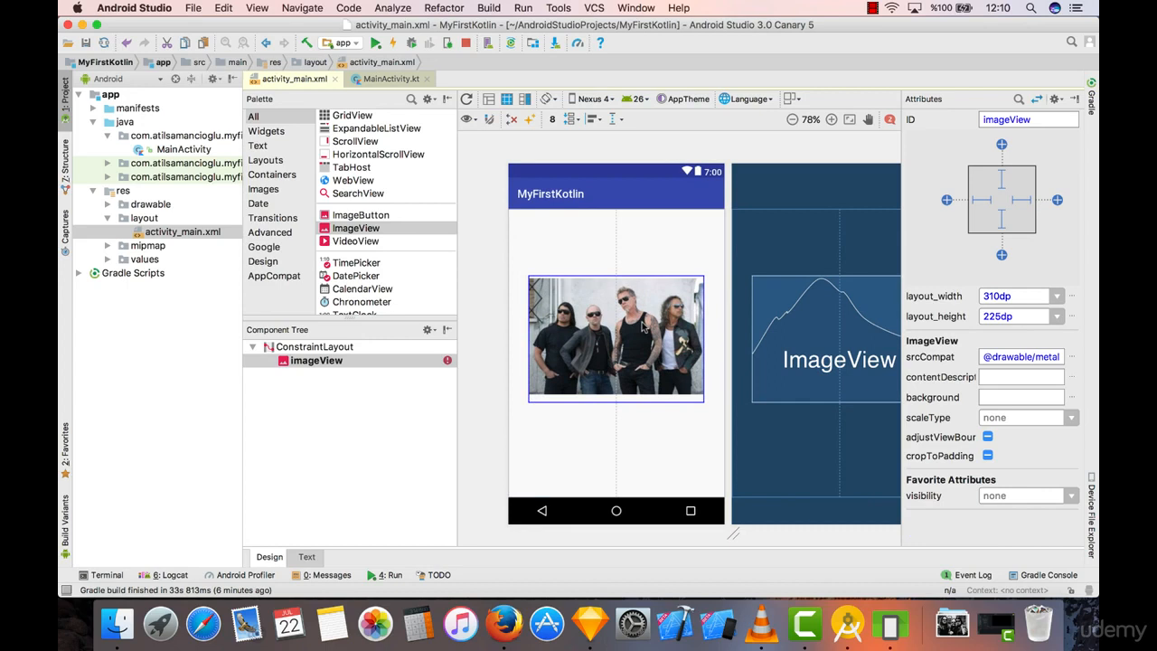
pyautogui.click(616, 339)
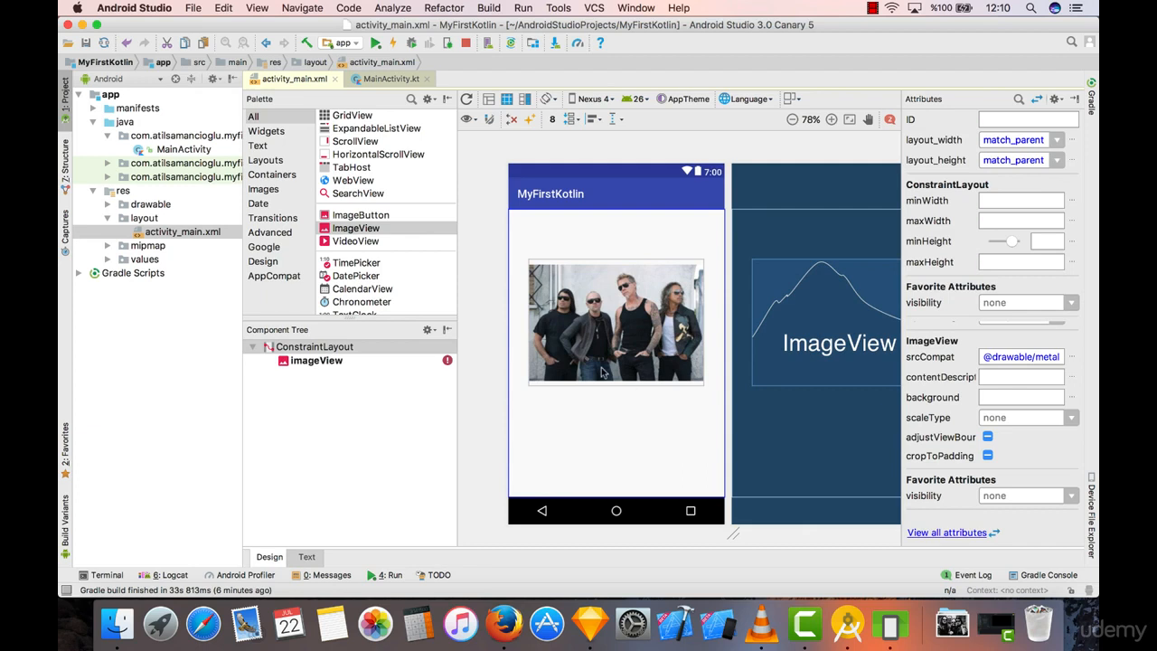
pyautogui.moveTo(617, 189)
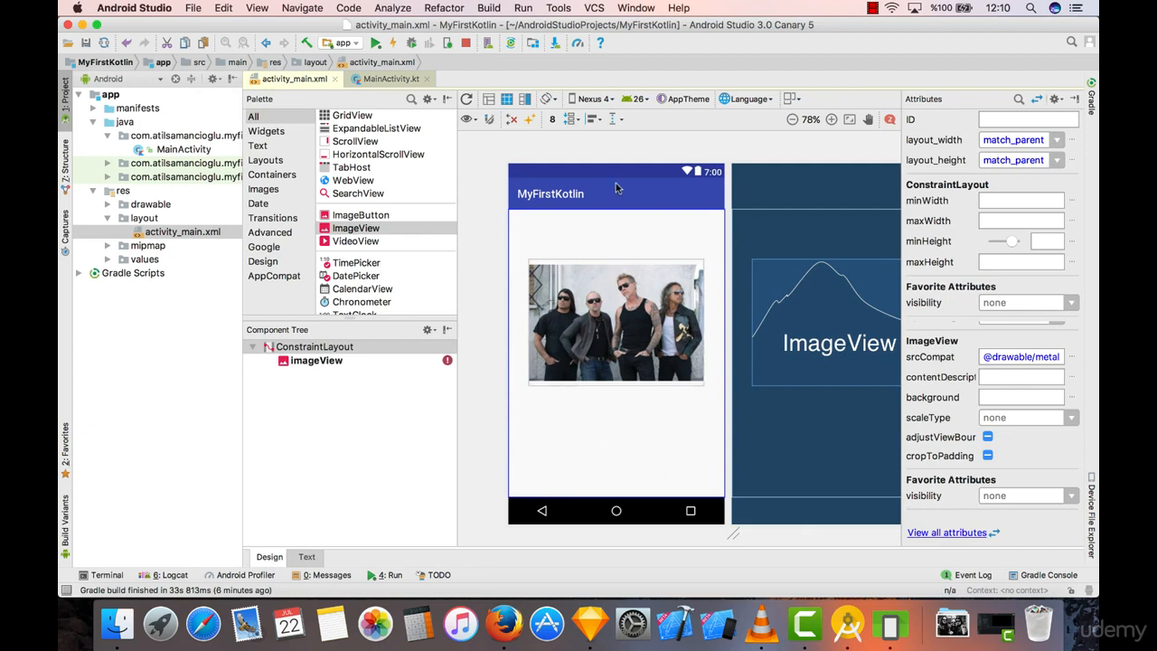
pyautogui.moveTo(536, 296)
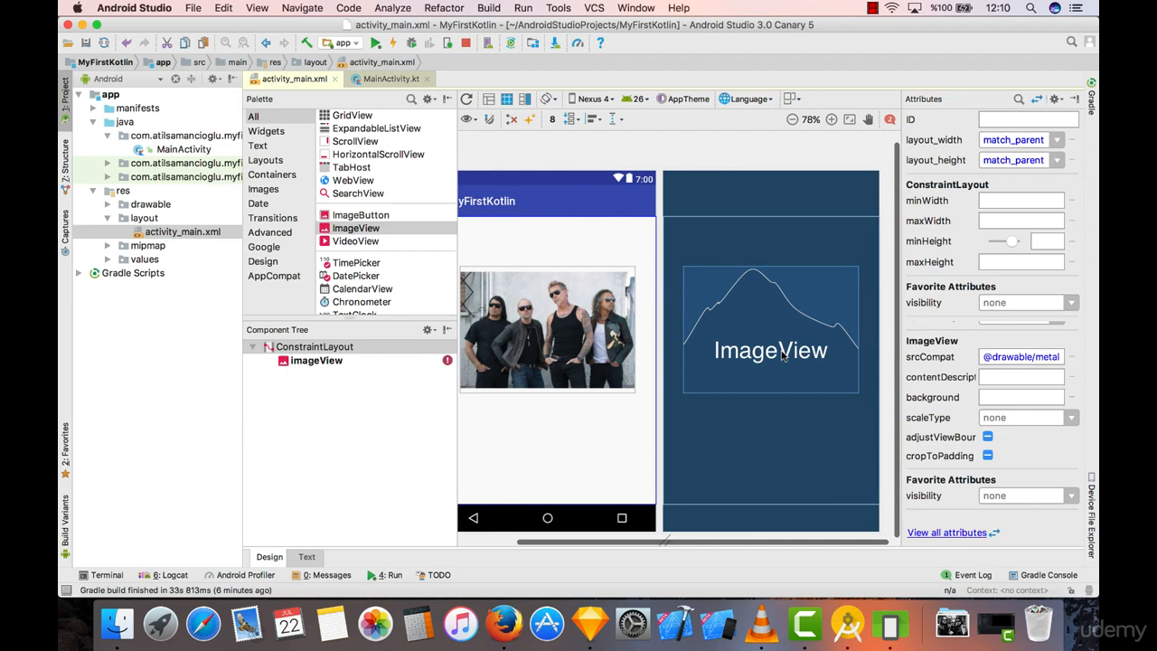
pyautogui.moveTo(588, 355)
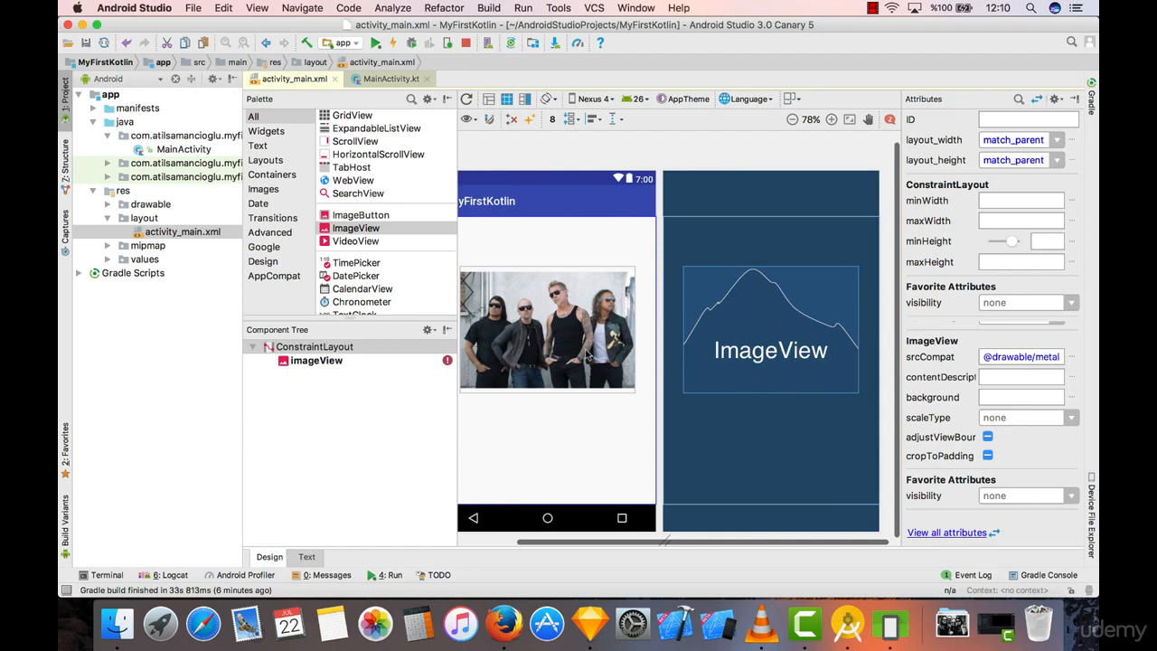
pyautogui.moveTo(786, 459)
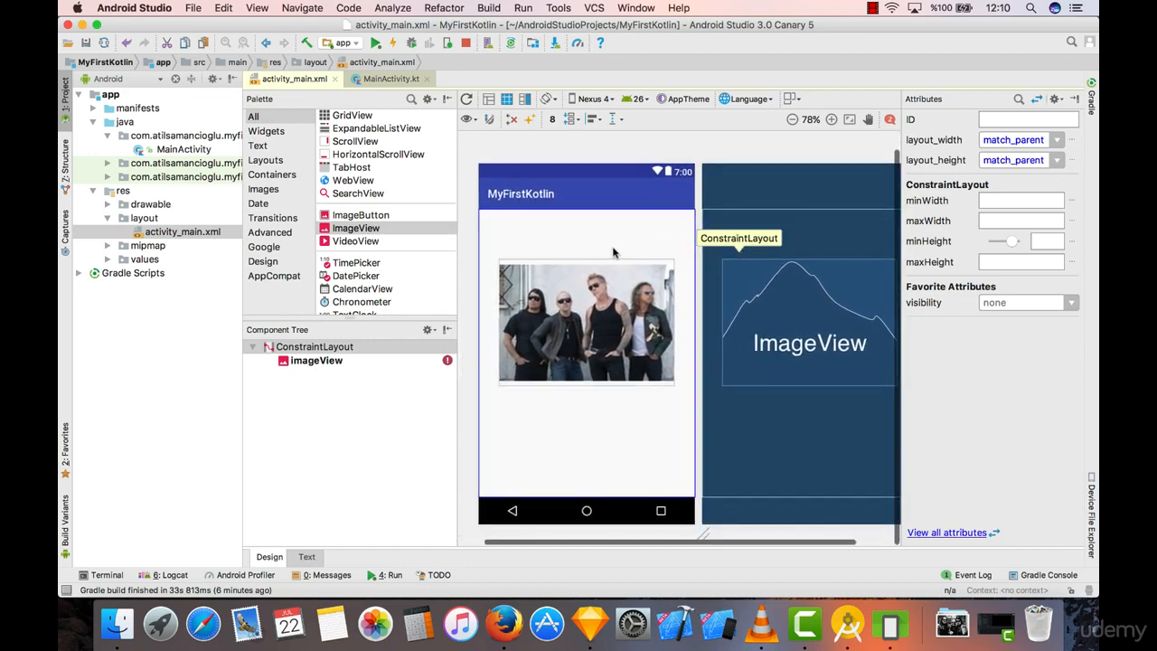
pyautogui.moveTo(633, 243)
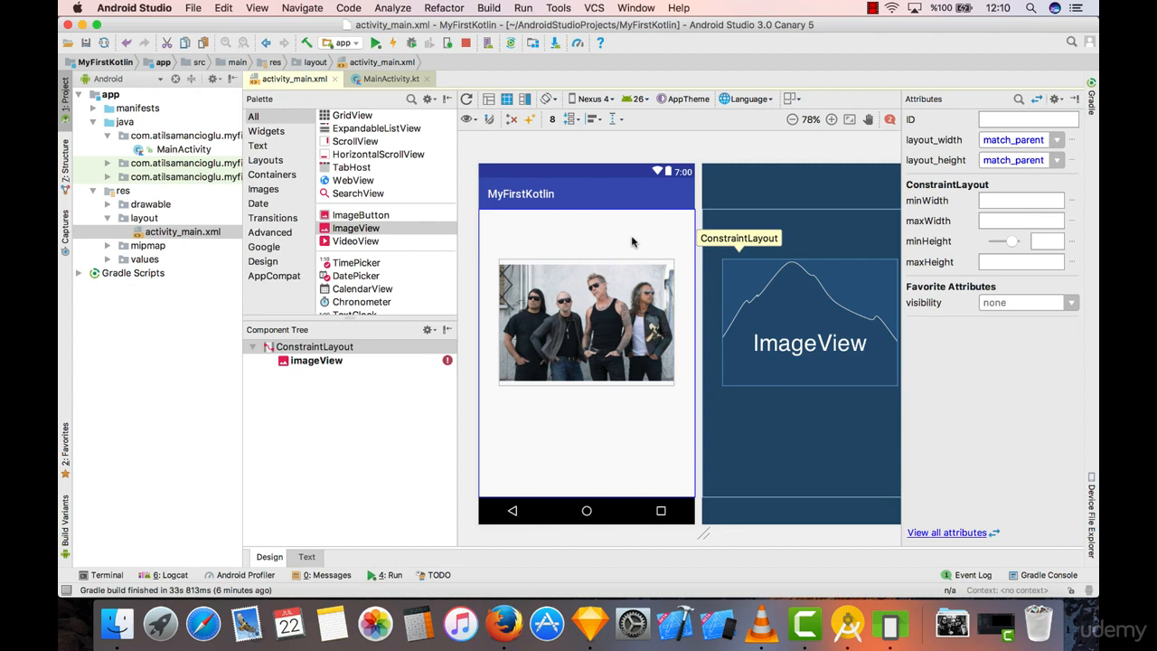
pyautogui.moveTo(668, 255)
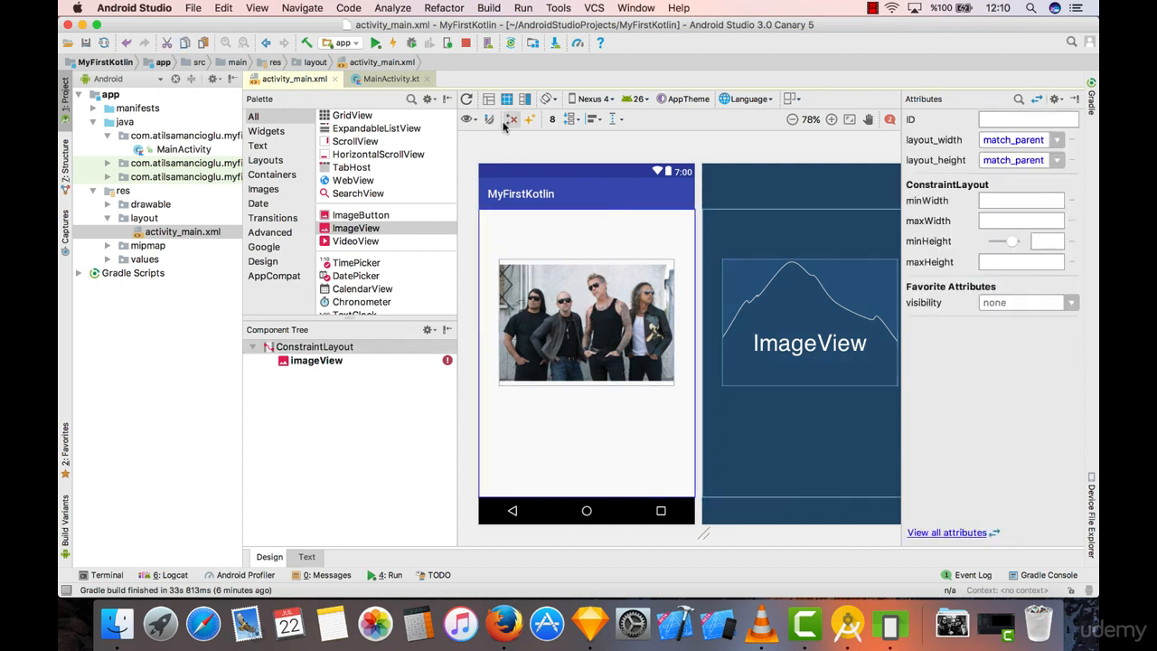
pyautogui.moveTo(522, 98)
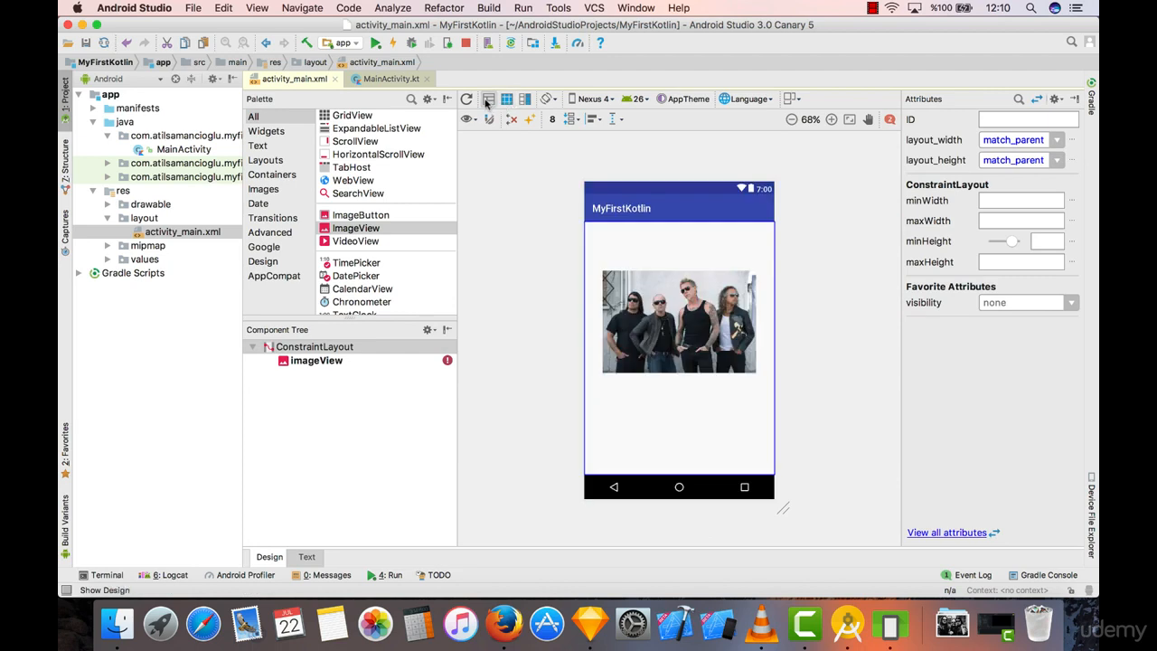
pyautogui.click(524, 99)
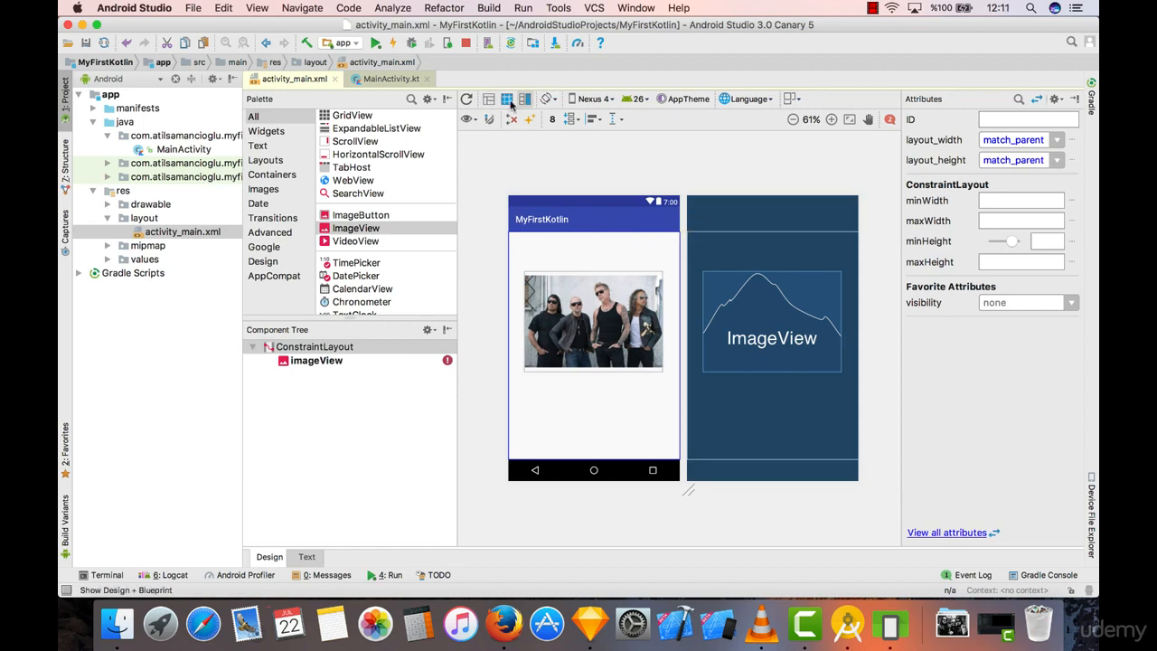
pyautogui.click(546, 100)
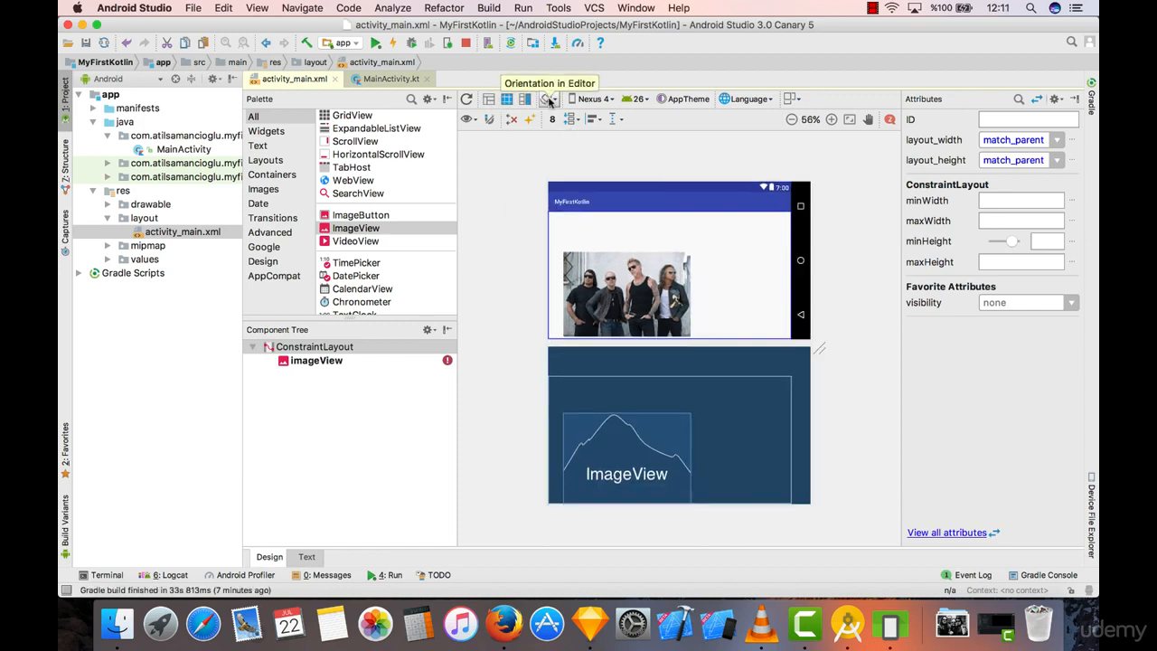
pyautogui.click(548, 98)
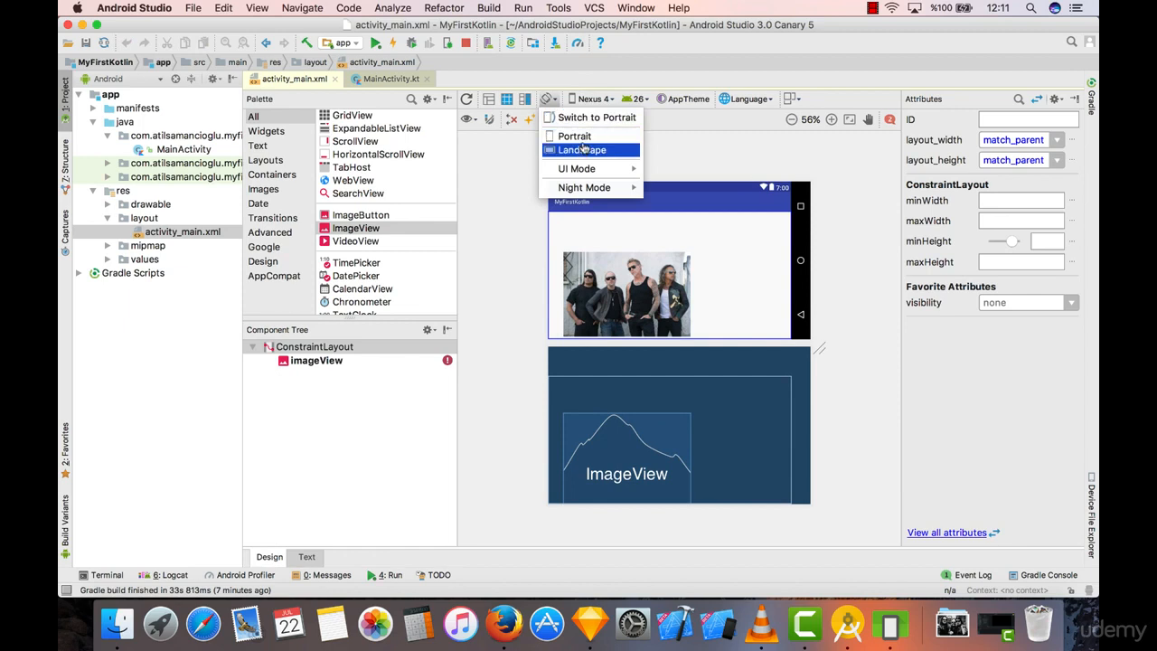
pyautogui.click(574, 136)
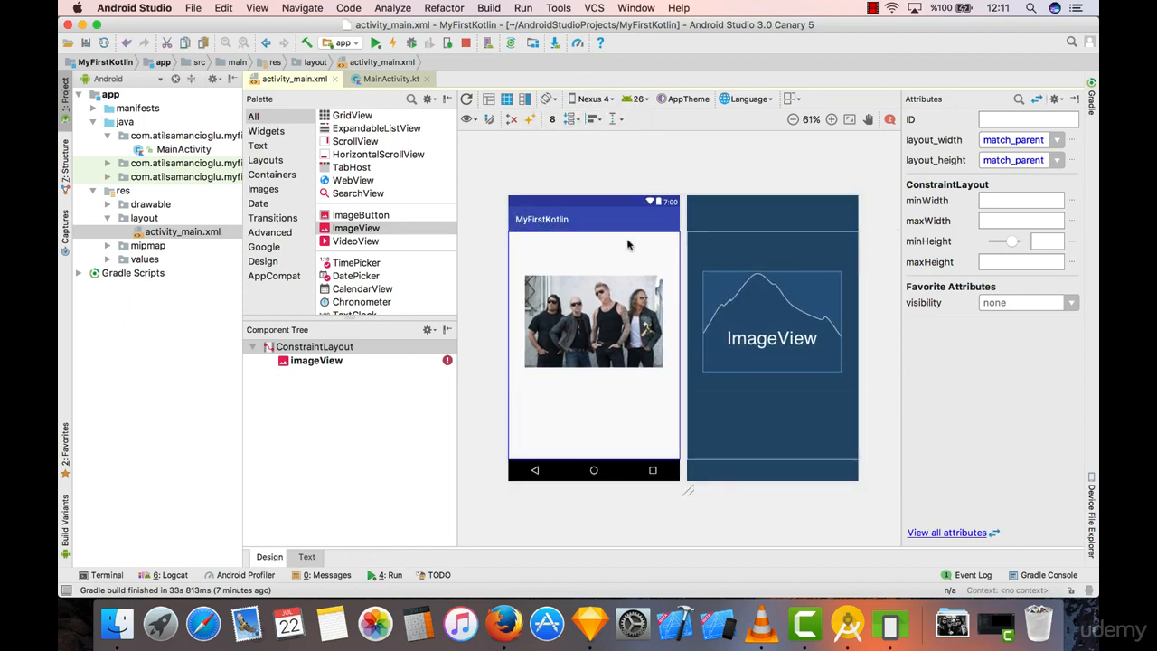
pyautogui.click(831, 118)
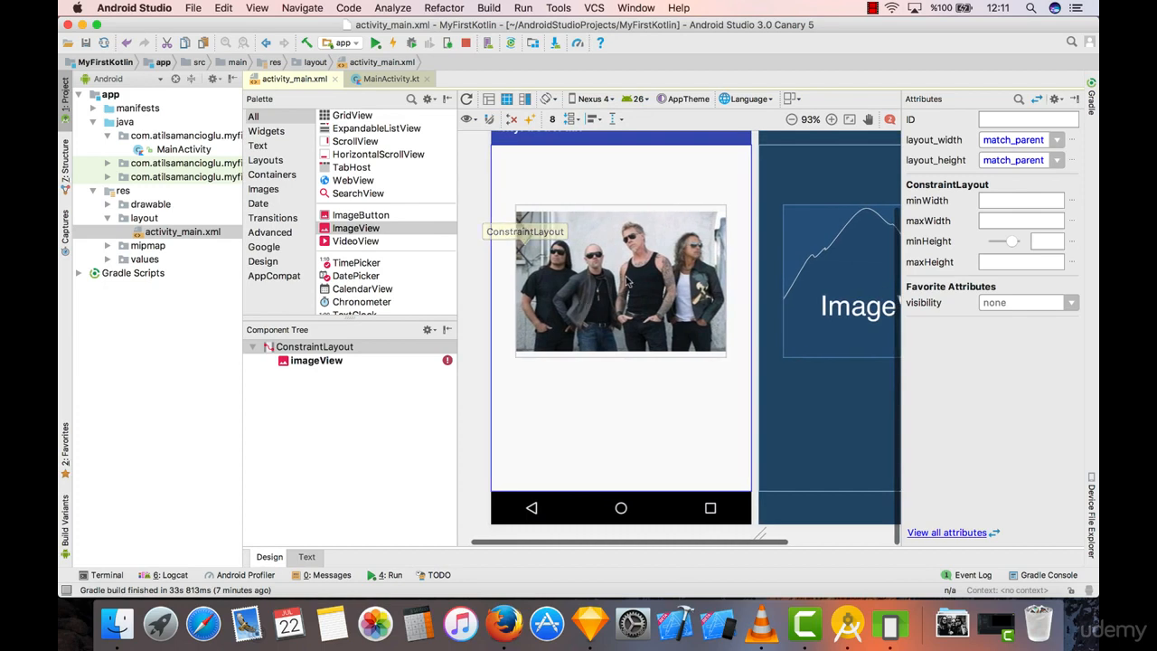
# Select the Metallica ImageView in the layout editor
pyautogui.click(621, 282)
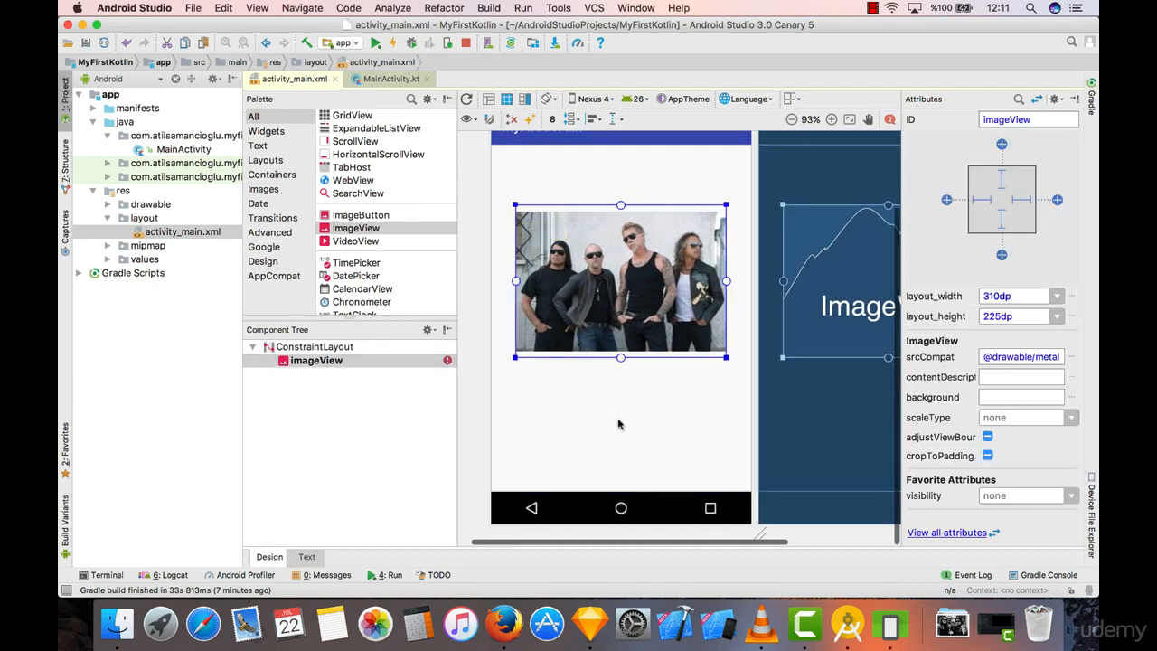
pyautogui.moveTo(688, 445)
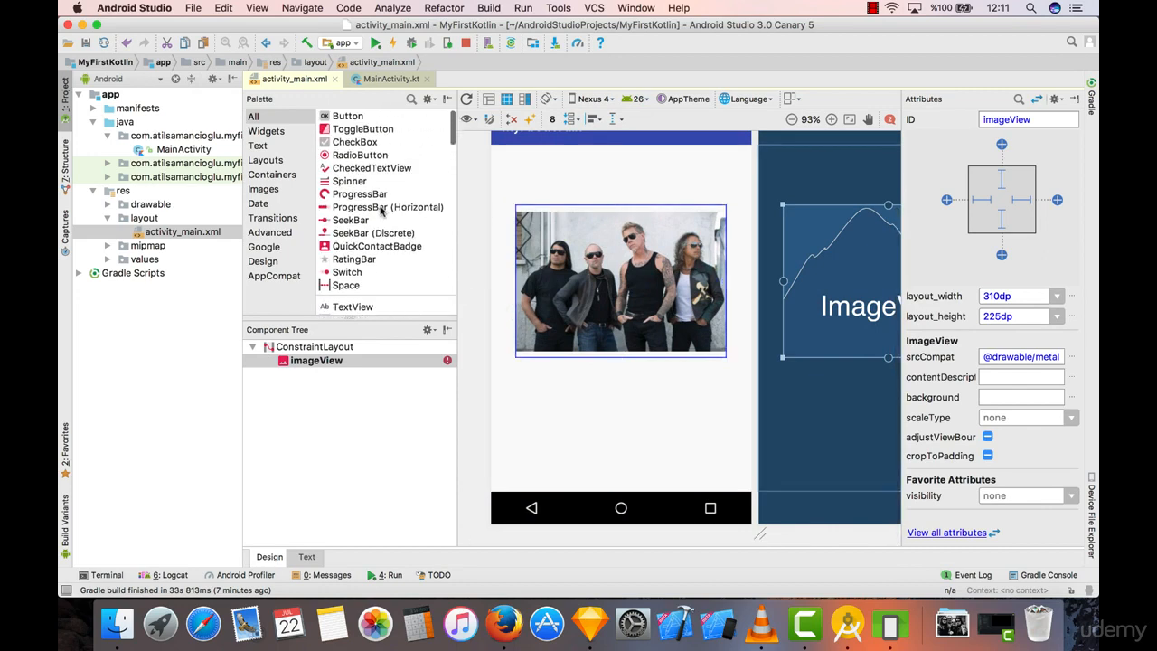
# Add a Button beneath the Metallica photo and set its text attribute to 'Change'
pyautogui.moveTo(348, 116); pyautogui.dragTo(650, 434)
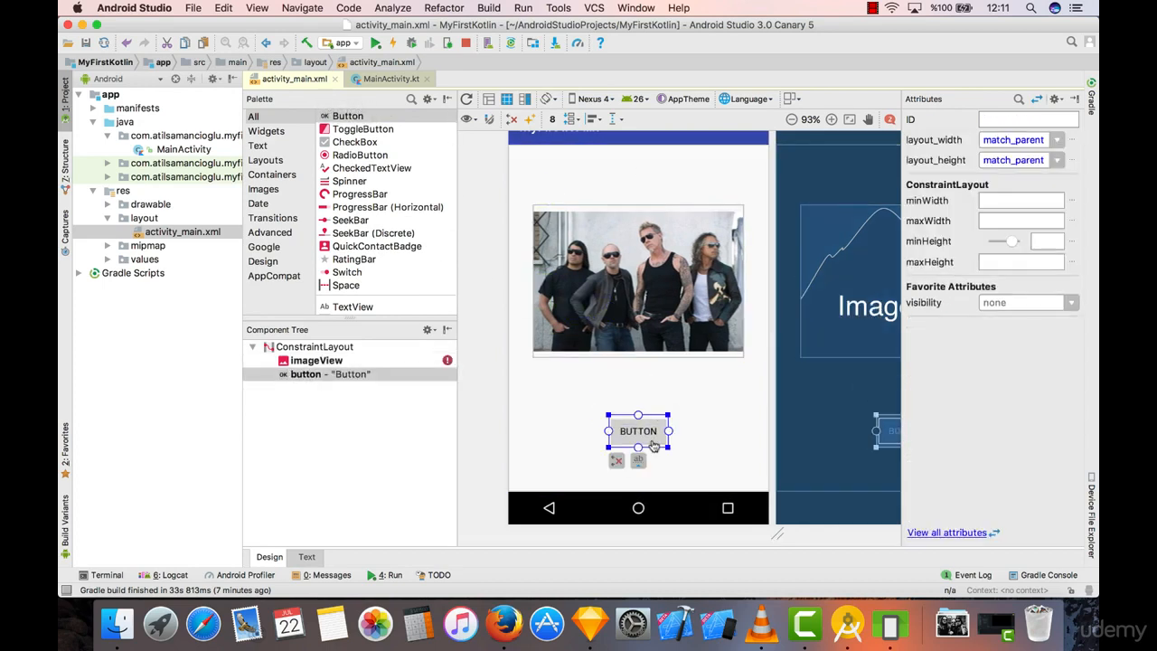
pyautogui.click(638, 431)
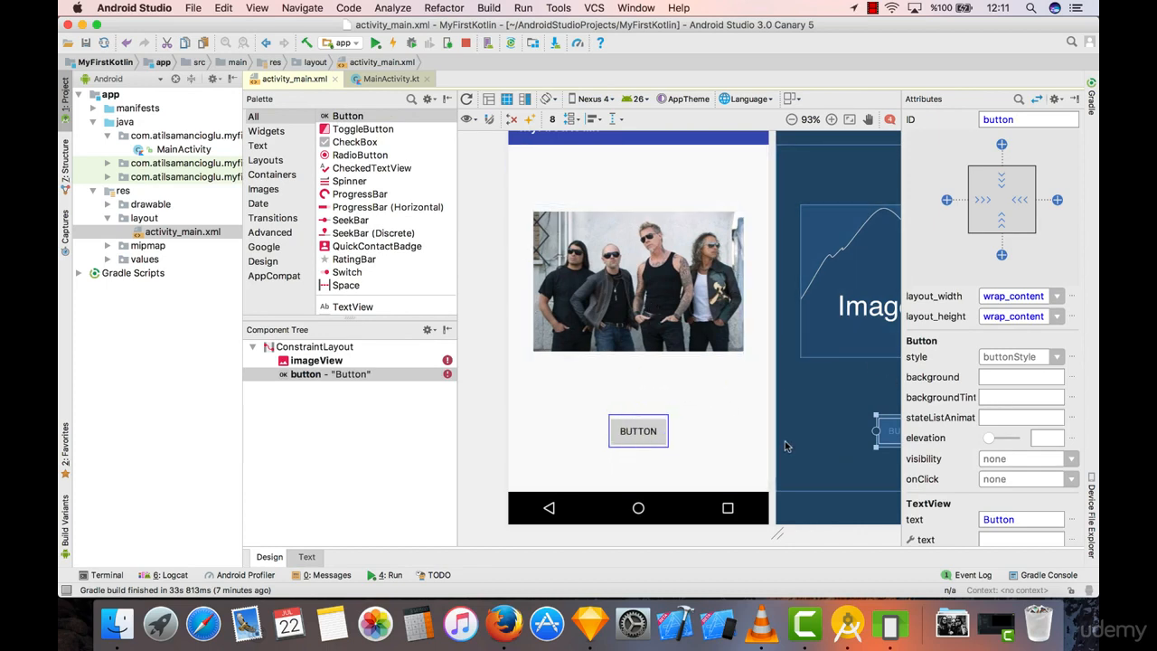
pyautogui.moveTo(996, 419)
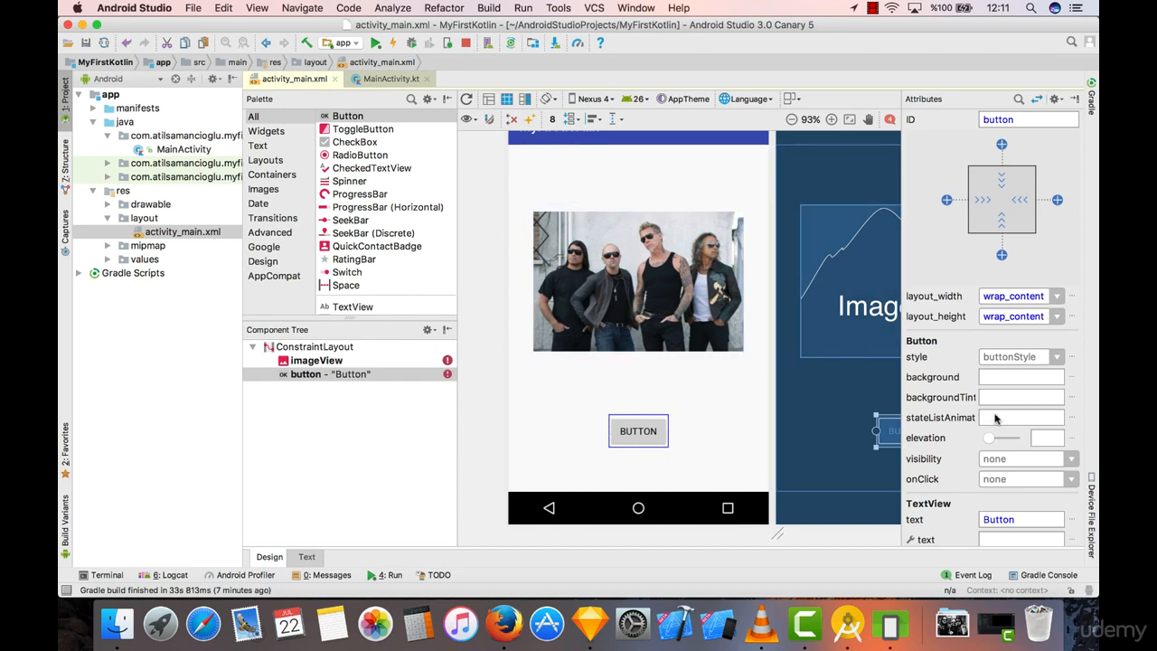
pyautogui.scroll(-3)
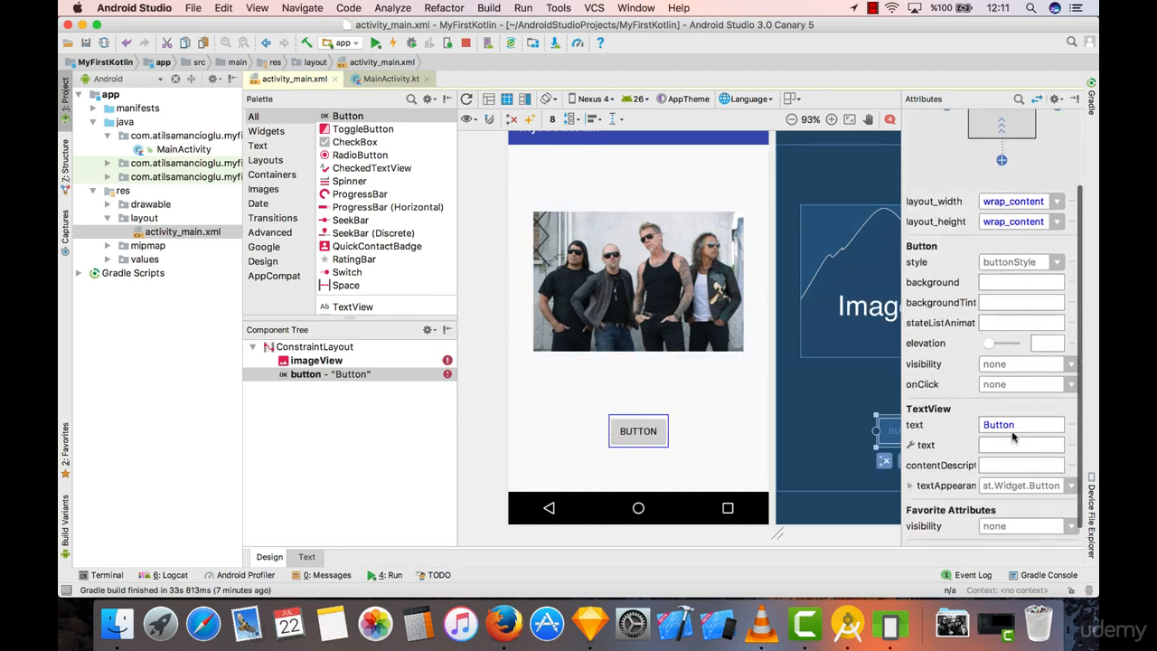
pyautogui.click(1022, 424)
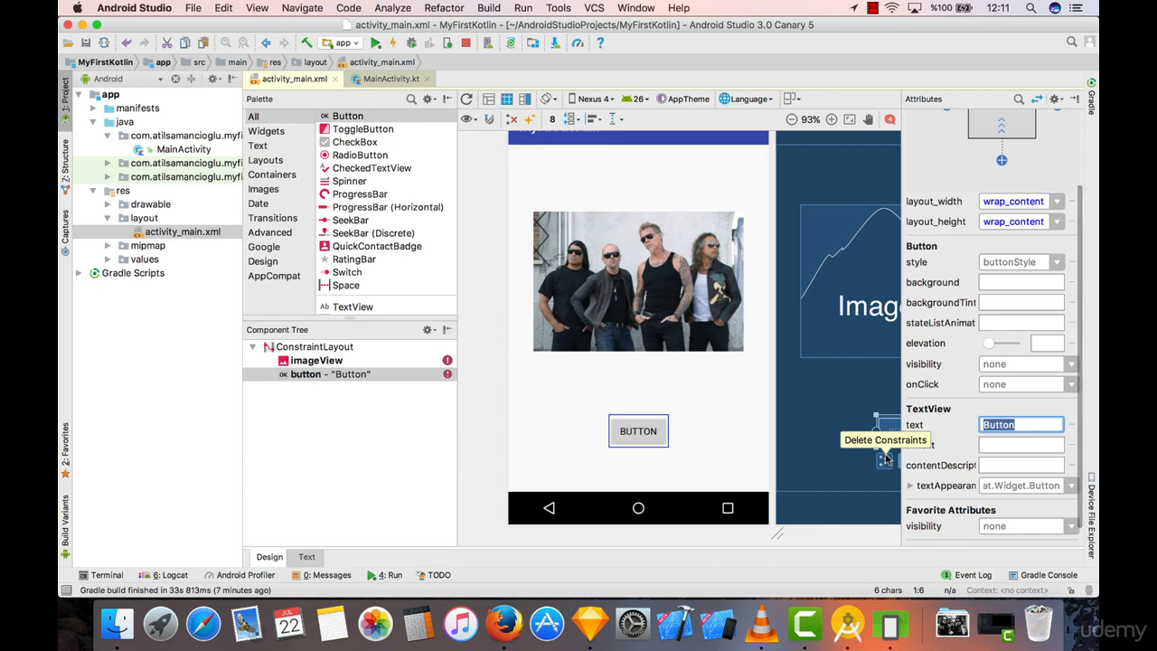
pyautogui.write('Change')
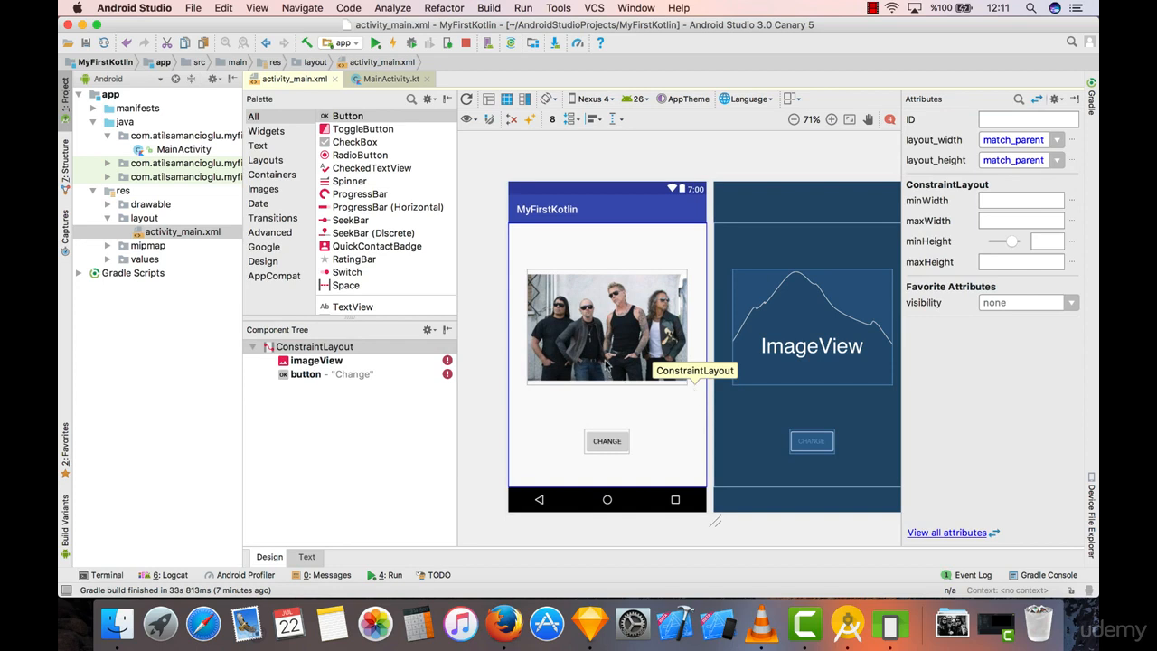
pyautogui.moveTo(647, 272)
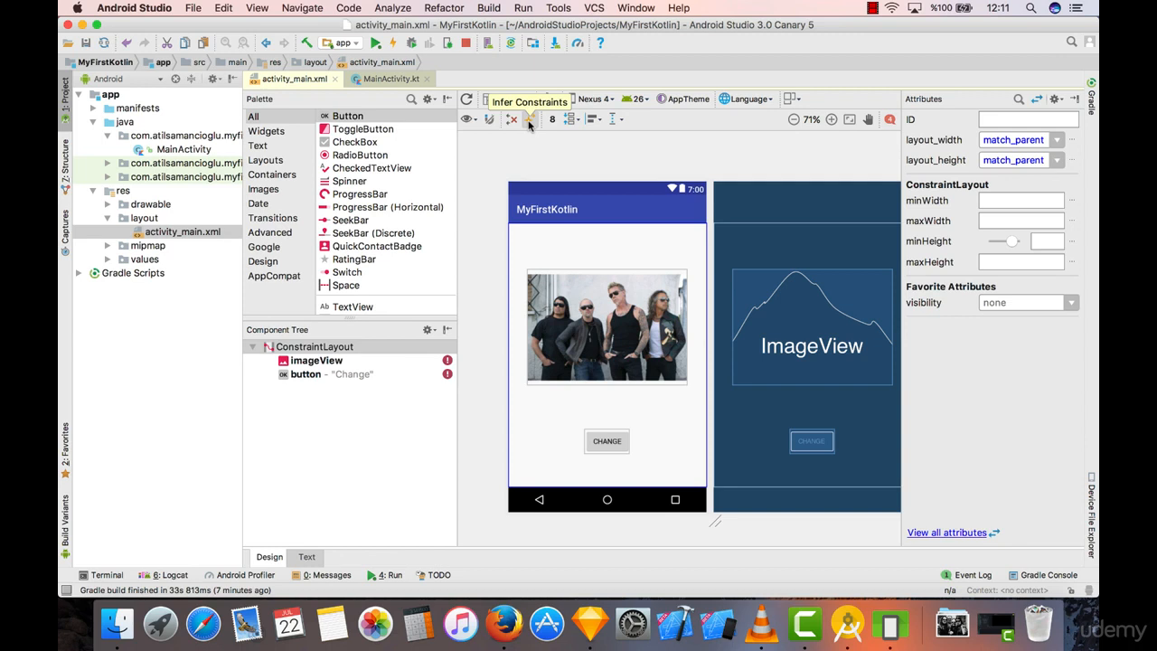
# Infer constraints for the photo and CHANGE button, then reselect the layout to view them
pyautogui.click(529, 118)
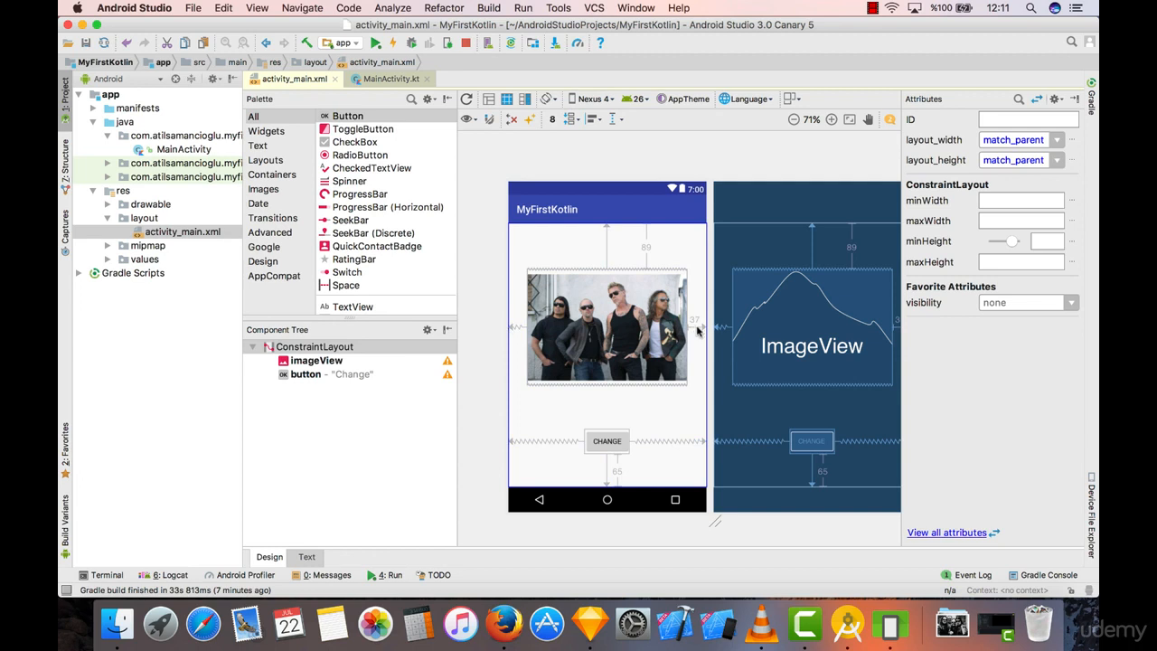
pyautogui.moveTo(645, 401)
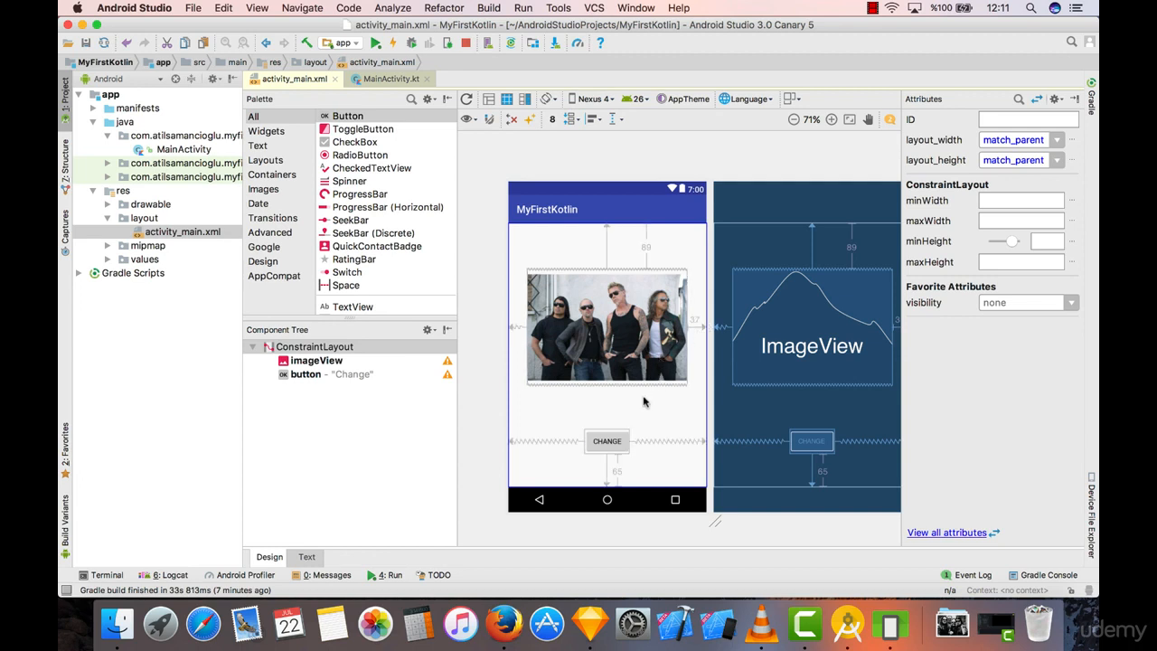
pyautogui.moveTo(644, 398)
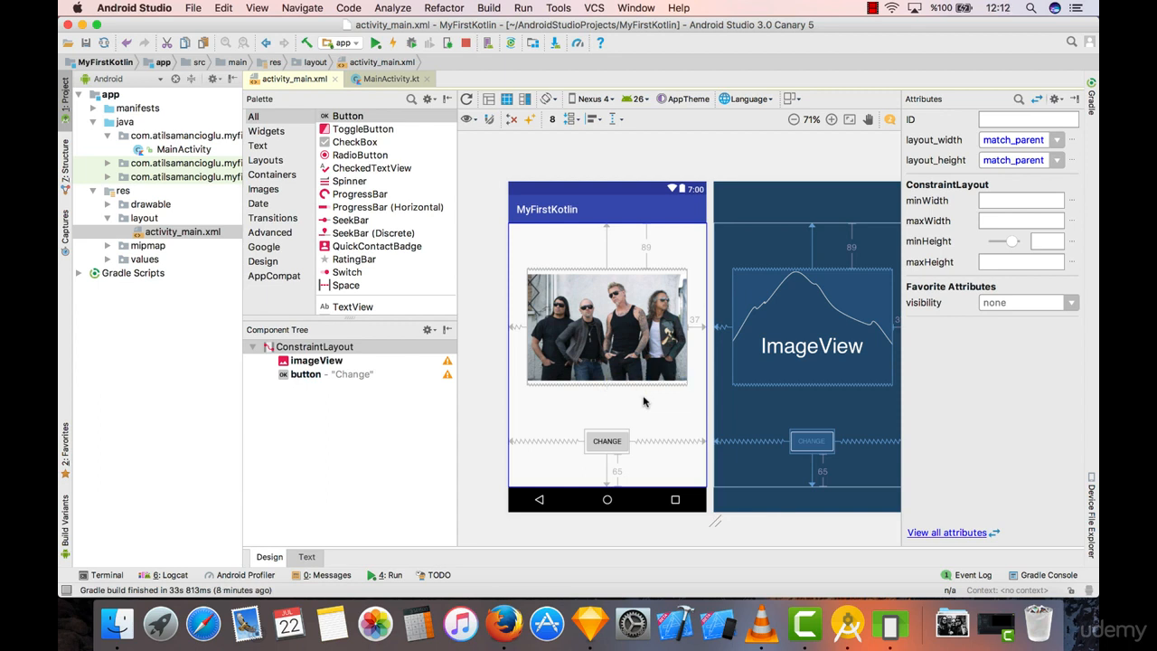
pyautogui.moveTo(626, 446)
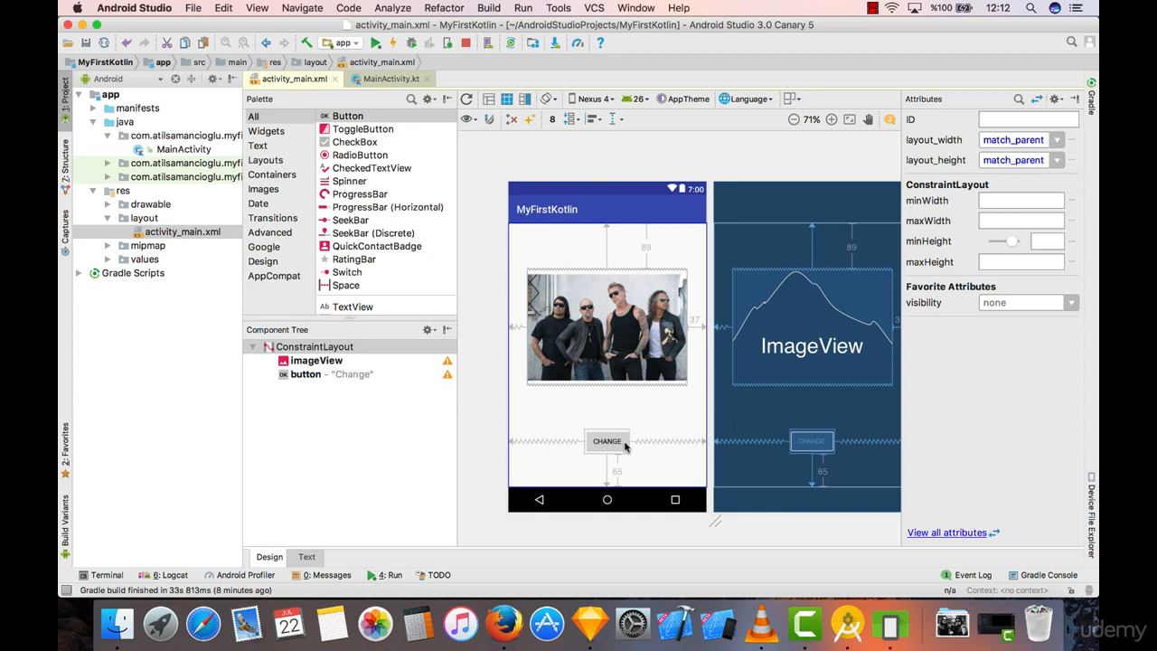
pyautogui.moveTo(534, 203)
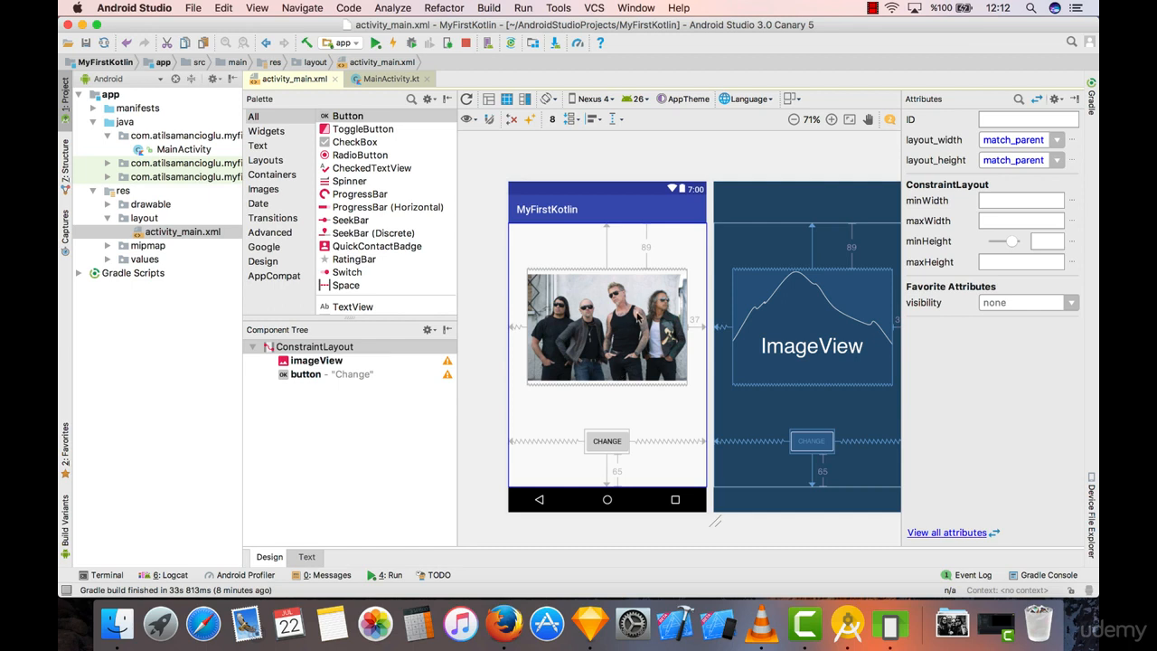
pyautogui.moveTo(644, 426)
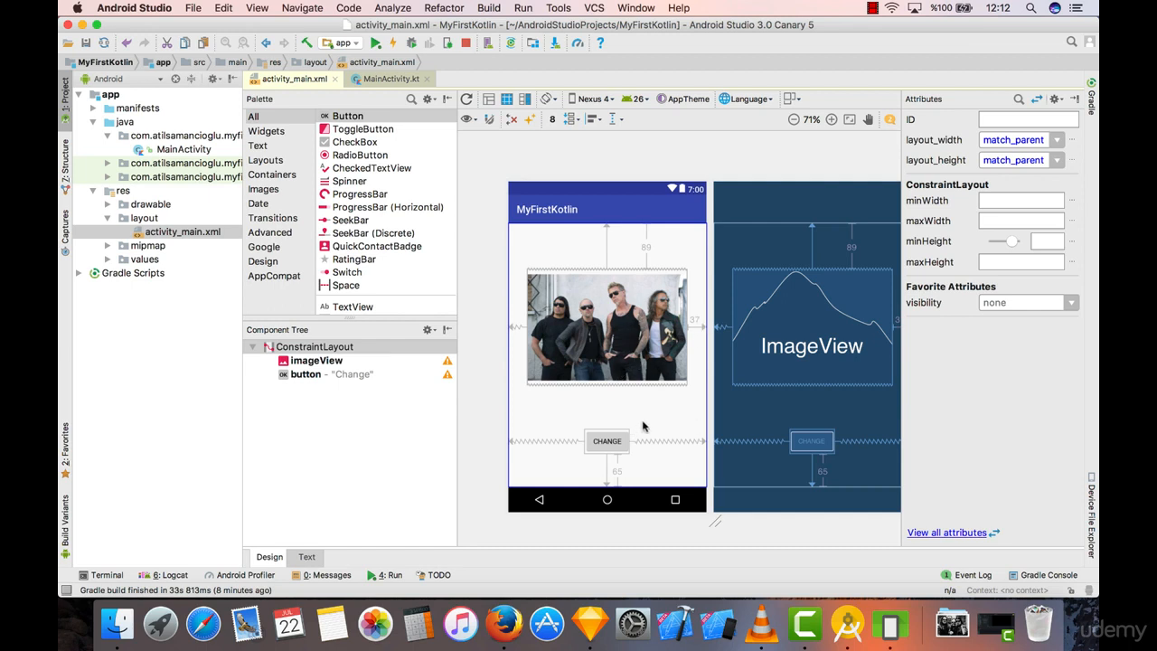
pyautogui.moveTo(592, 361)
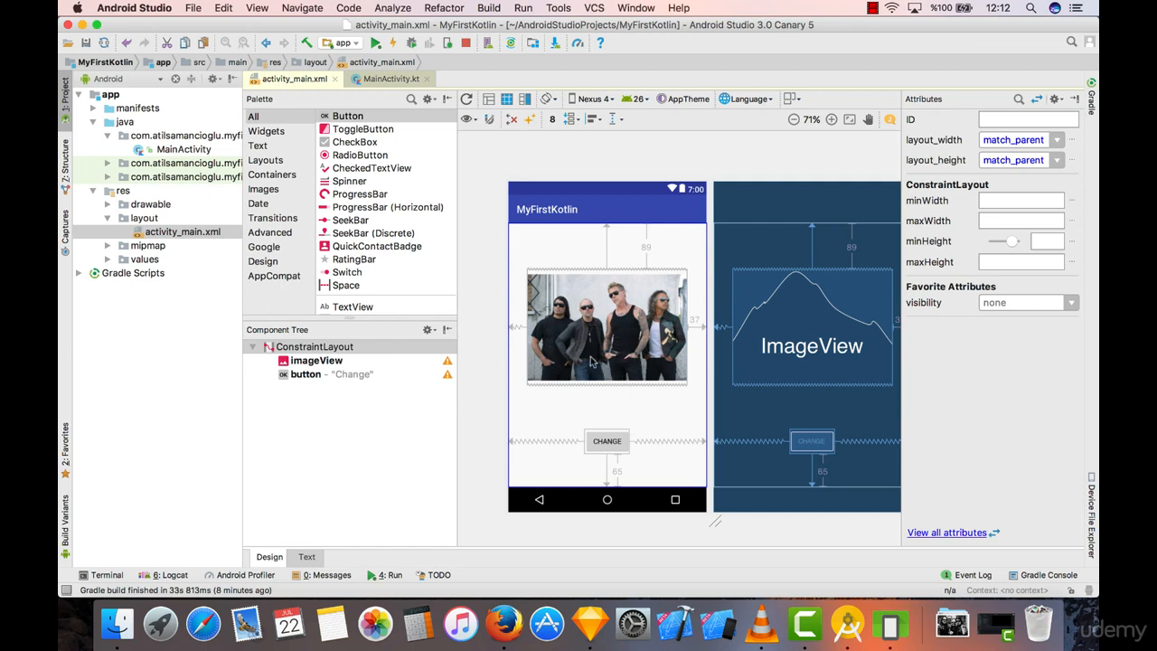
pyautogui.moveTo(557, 227)
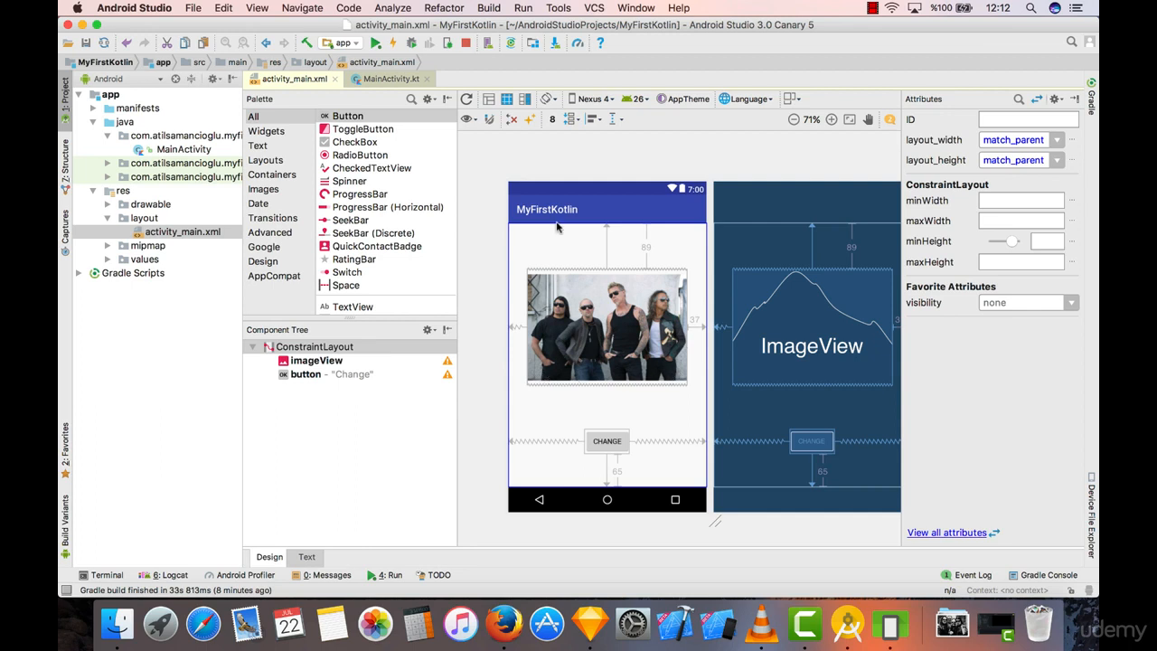
pyautogui.moveTo(590, 322)
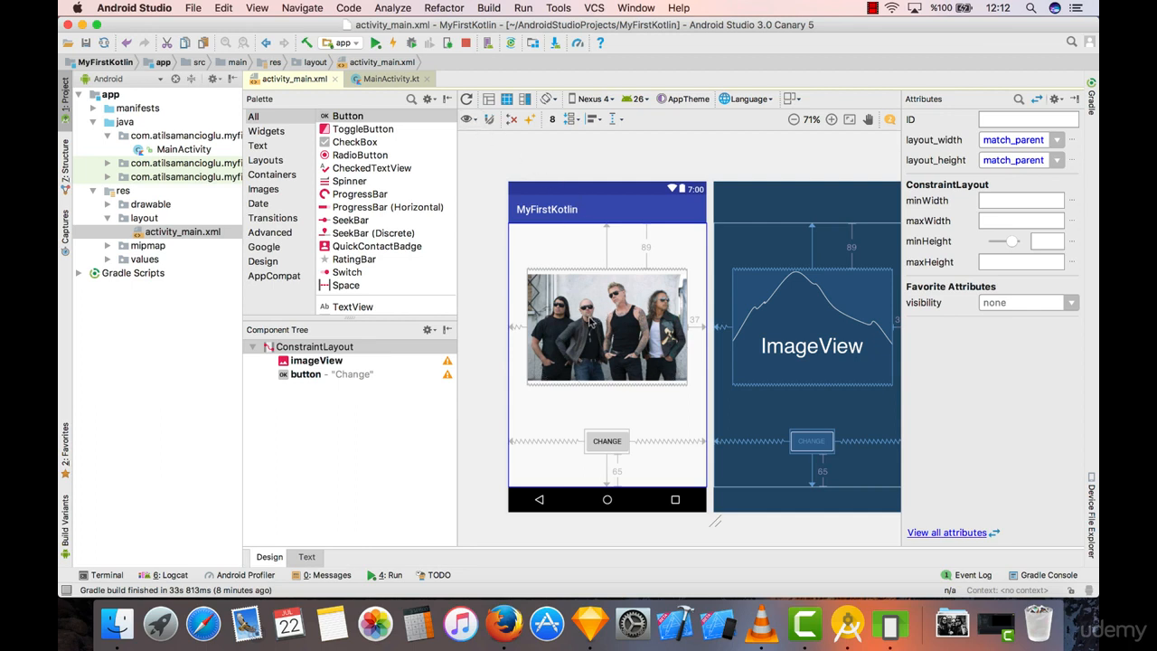
pyautogui.moveTo(635, 220)
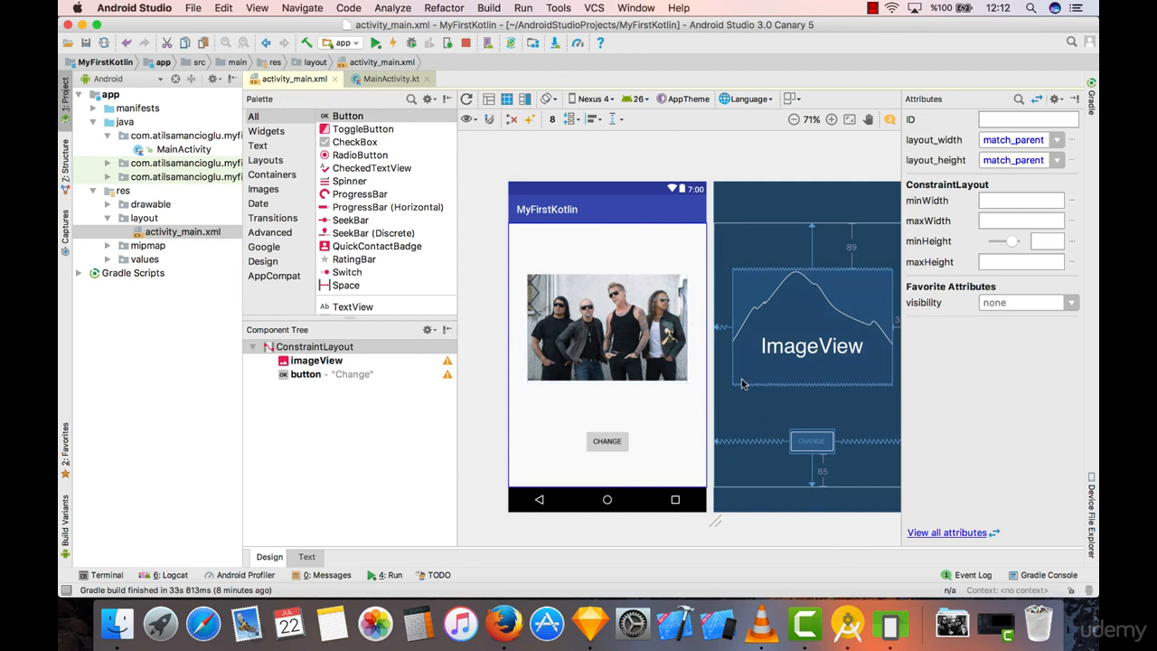
pyautogui.moveTo(595, 278)
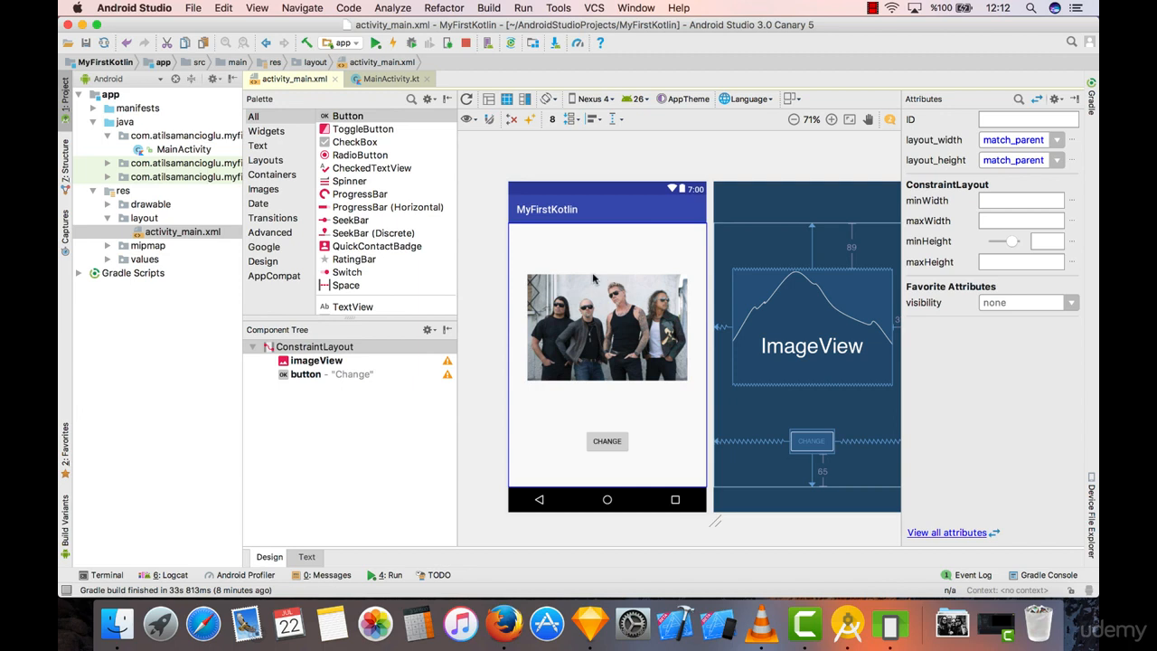
pyautogui.moveTo(518, 339)
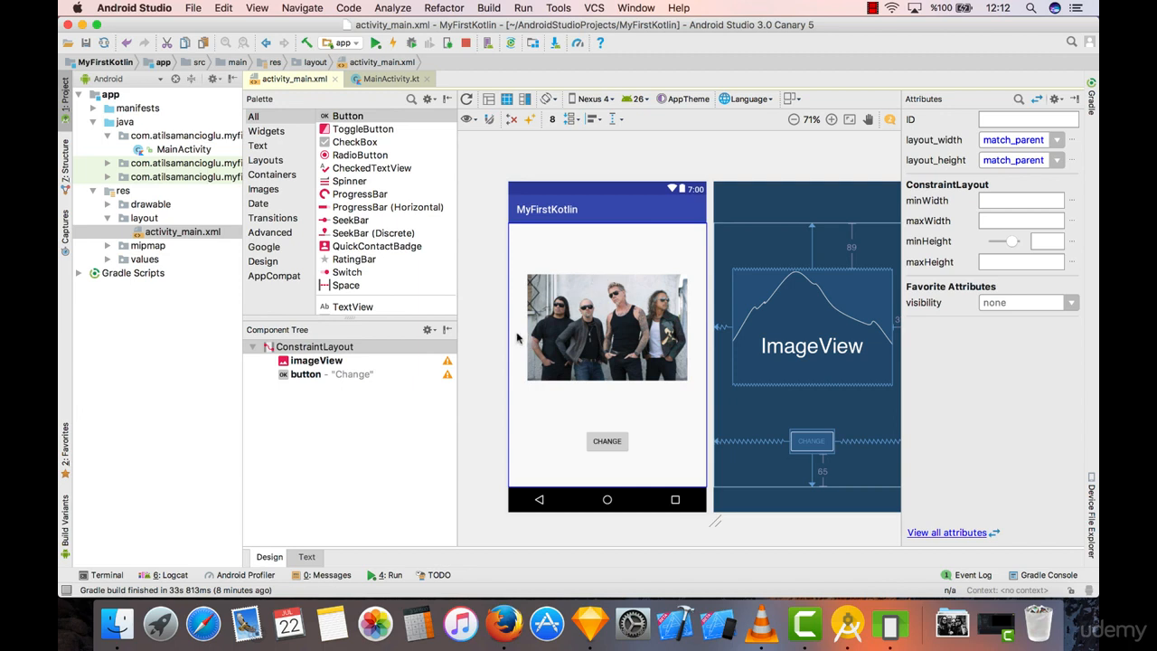
pyautogui.moveTo(701, 337)
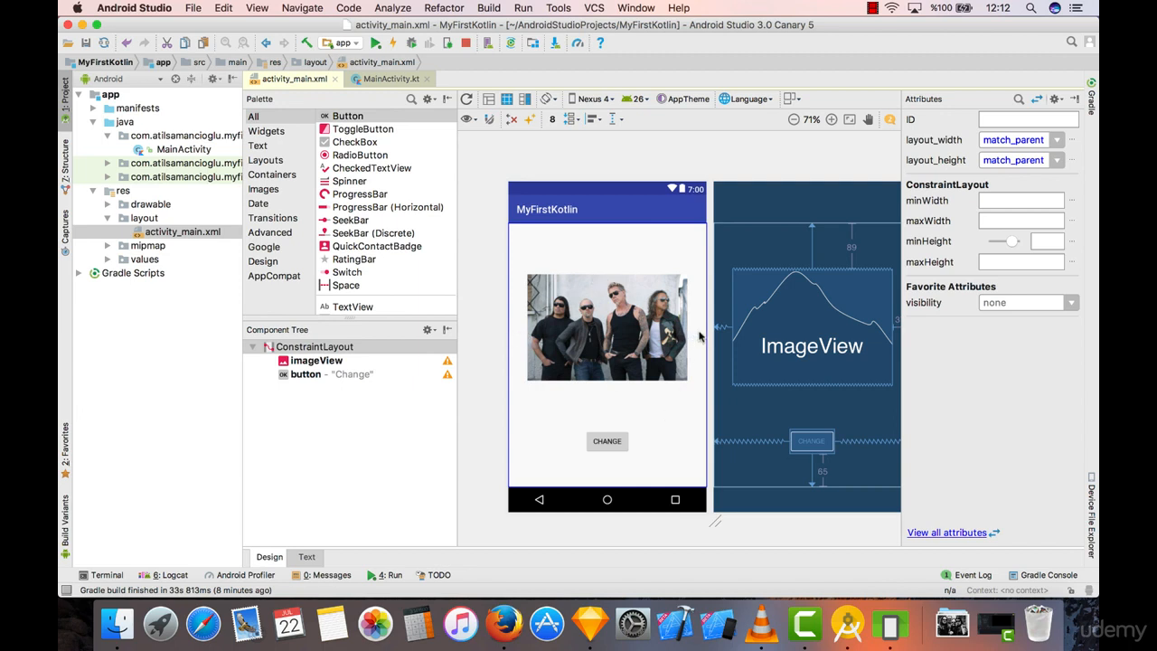
pyautogui.click(606, 328)
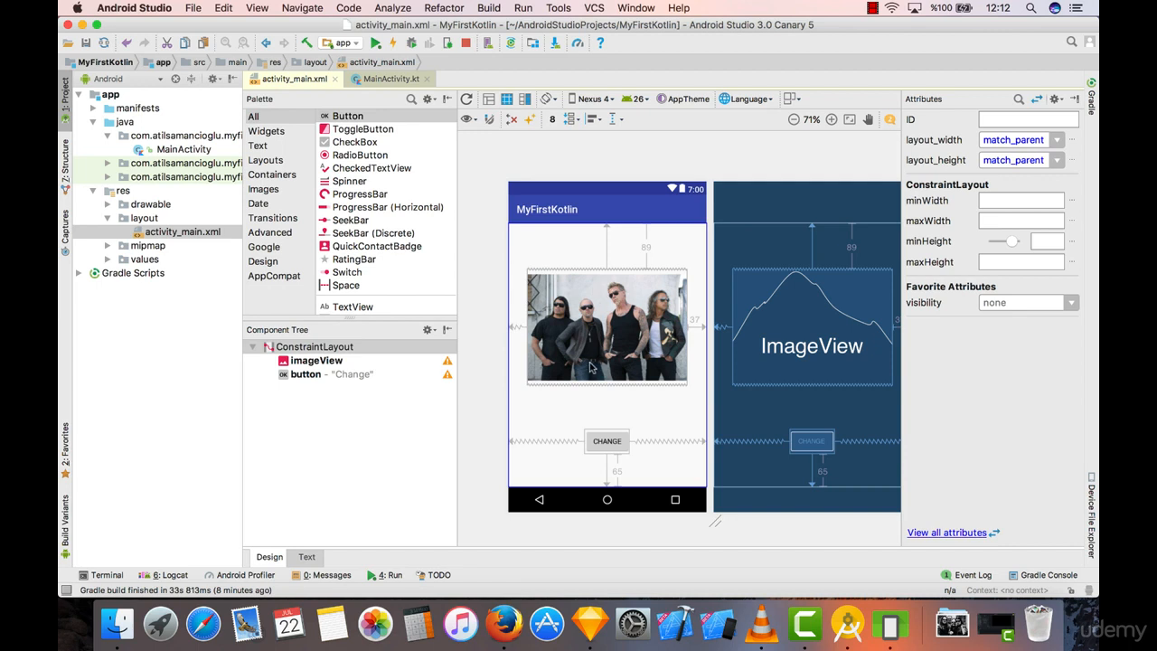
pyautogui.moveTo(583, 188)
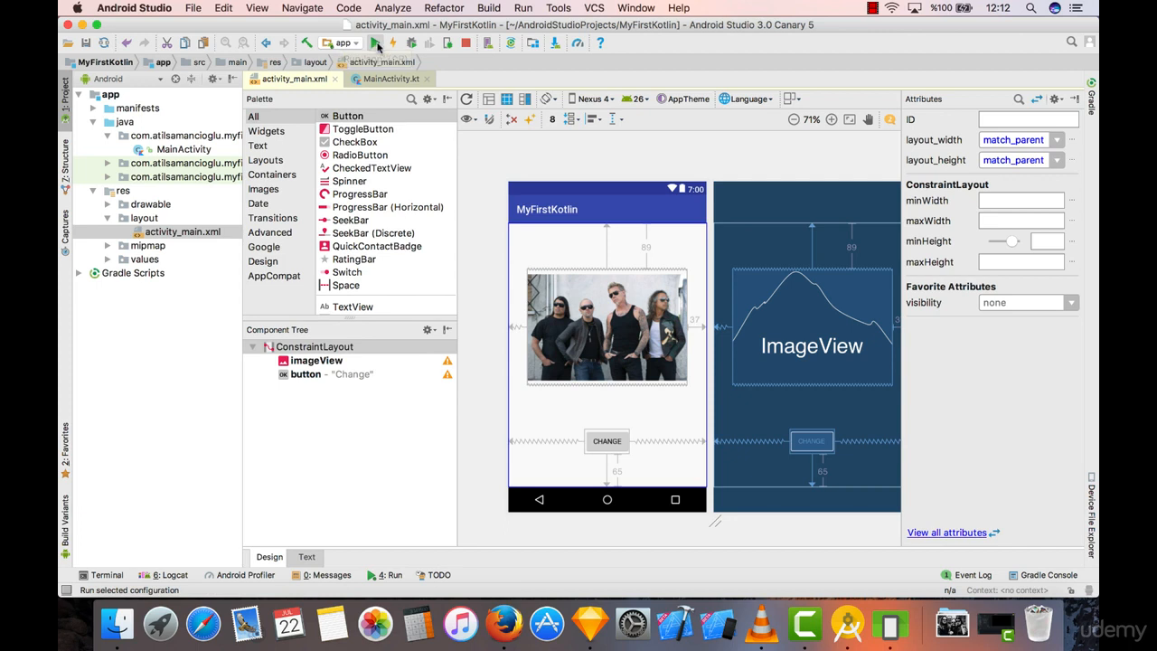
# Run MyFirstKotlin on the emulator, try the CHANGE button, and return to Android Studio
pyautogui.click(375, 42)
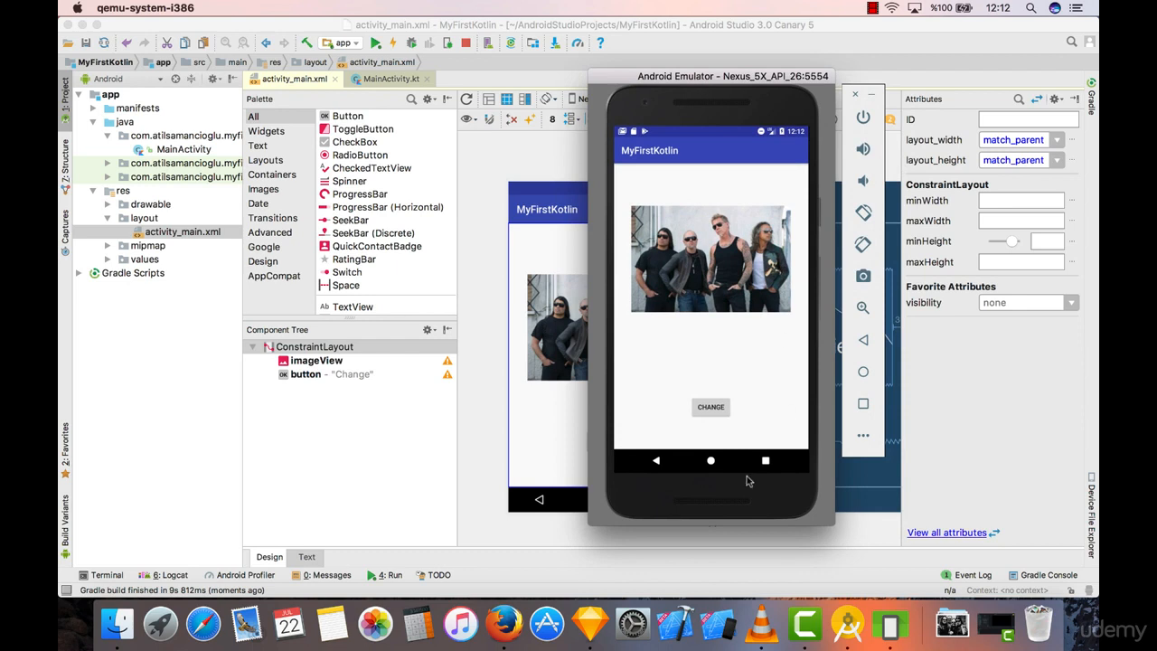
pyautogui.moveTo(641, 314)
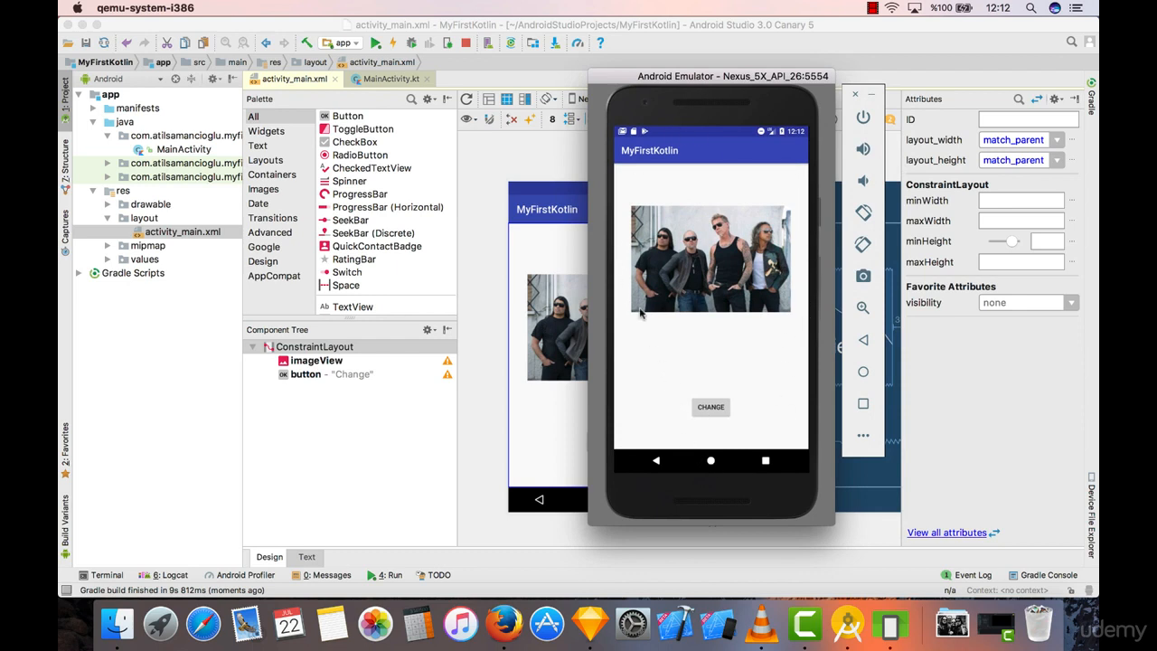
pyautogui.moveTo(650, 414)
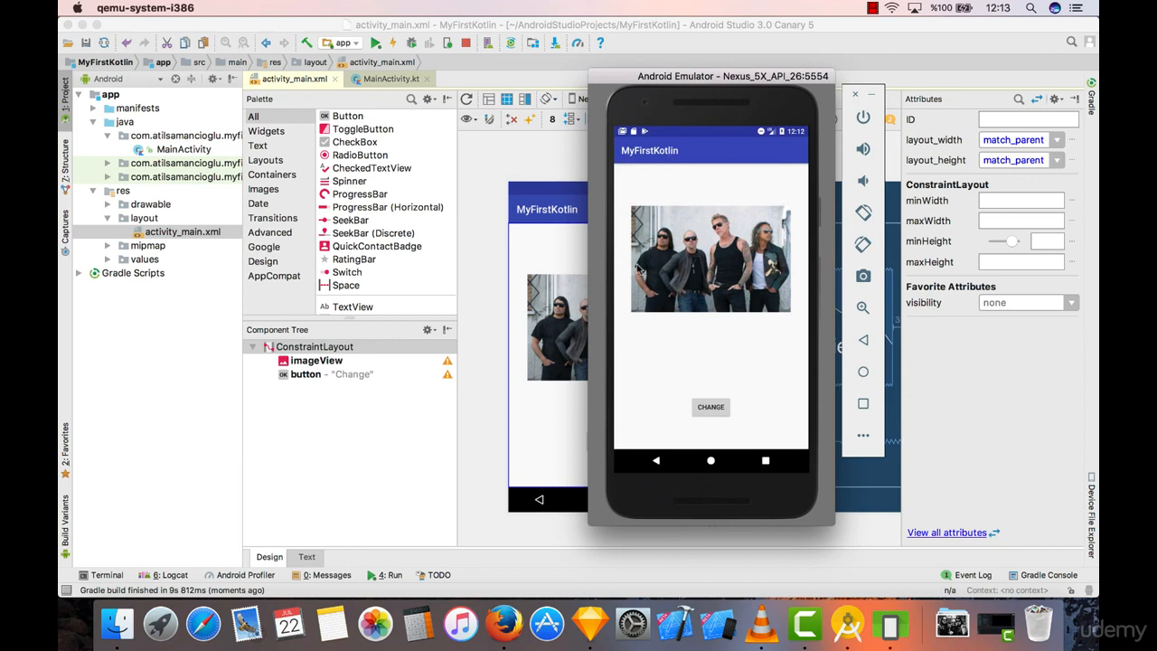
pyautogui.moveTo(761, 341)
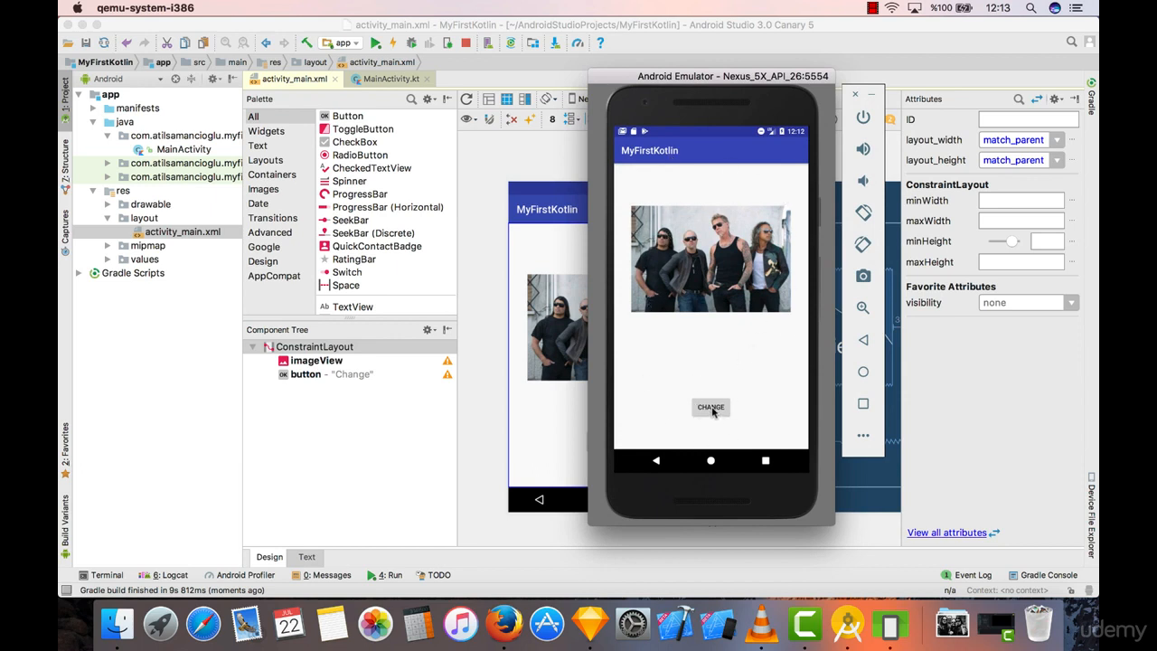
pyautogui.click(710, 407)
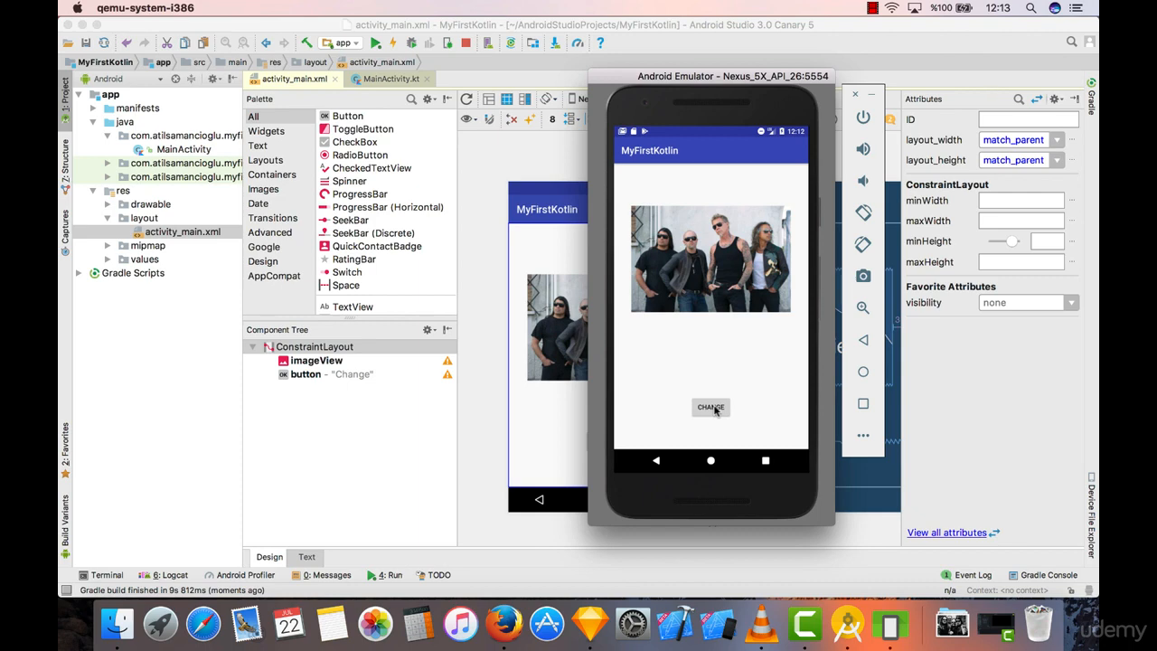
pyautogui.moveTo(715, 409)
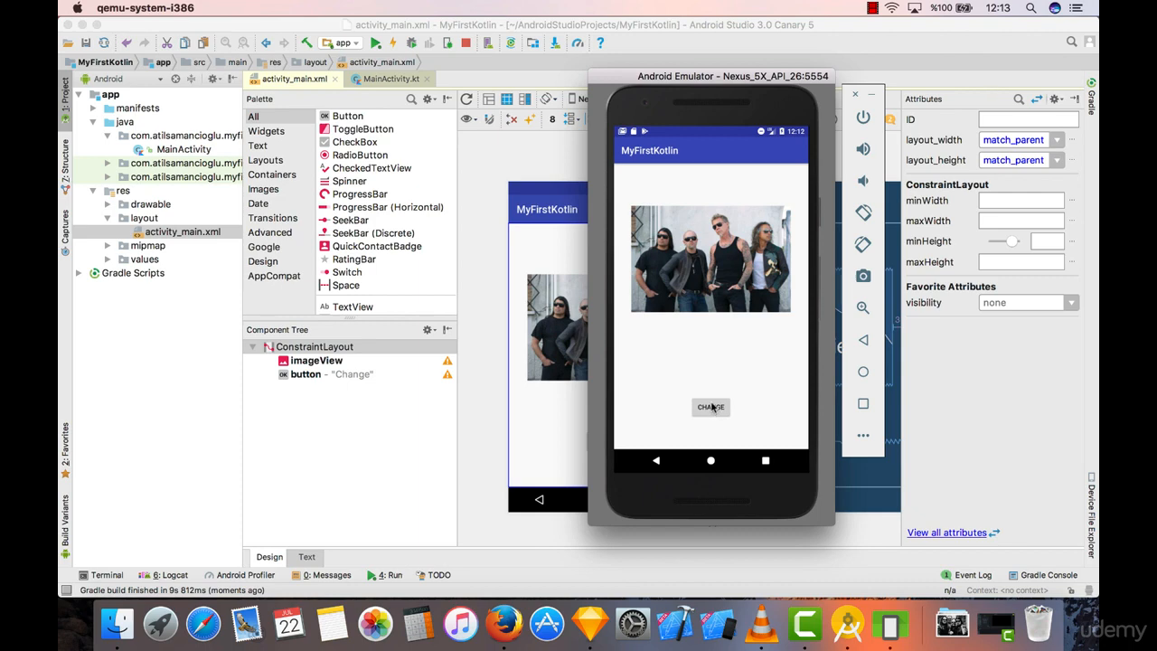
pyautogui.click(854, 94)
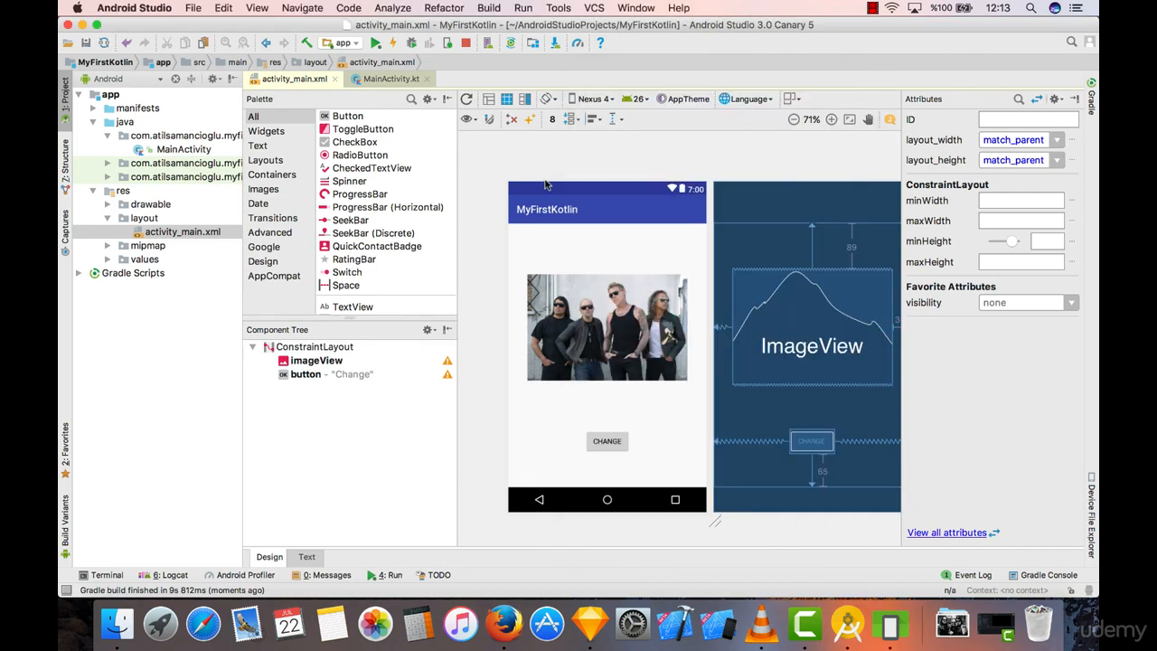